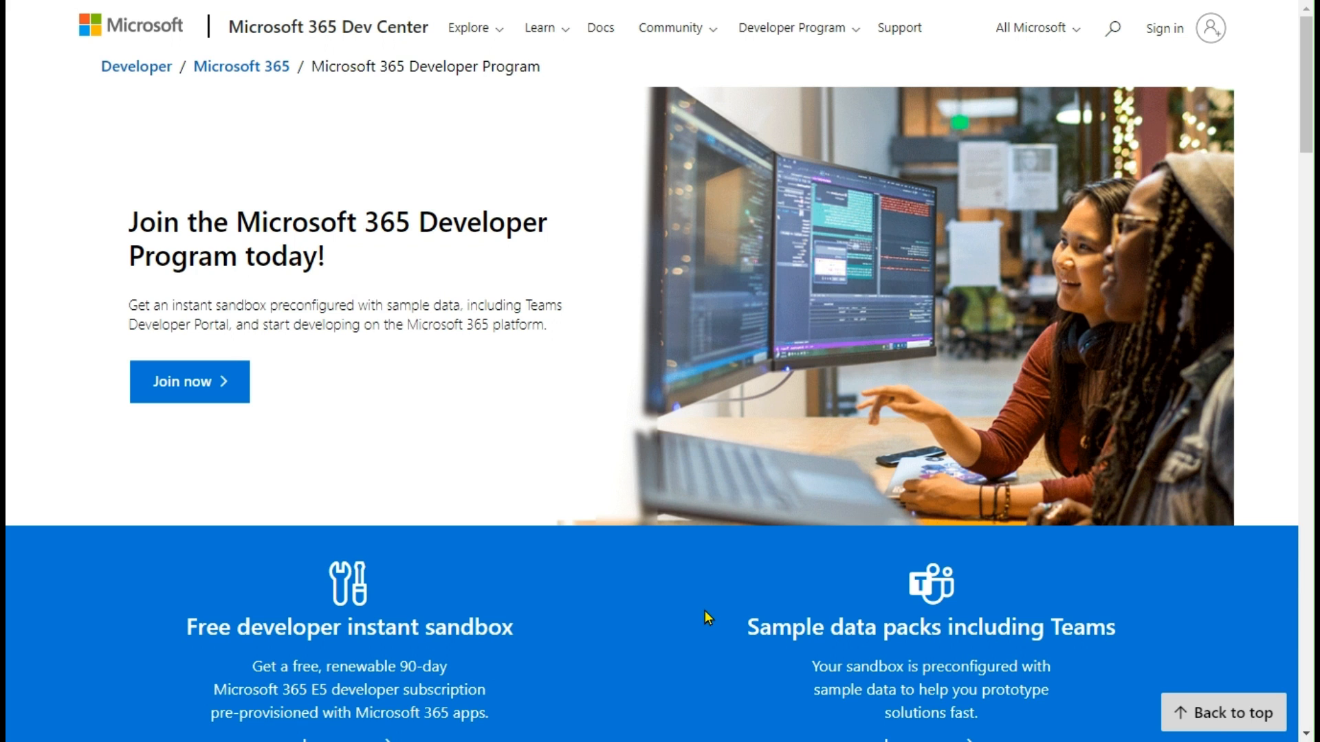
mouse_move(496, 385)
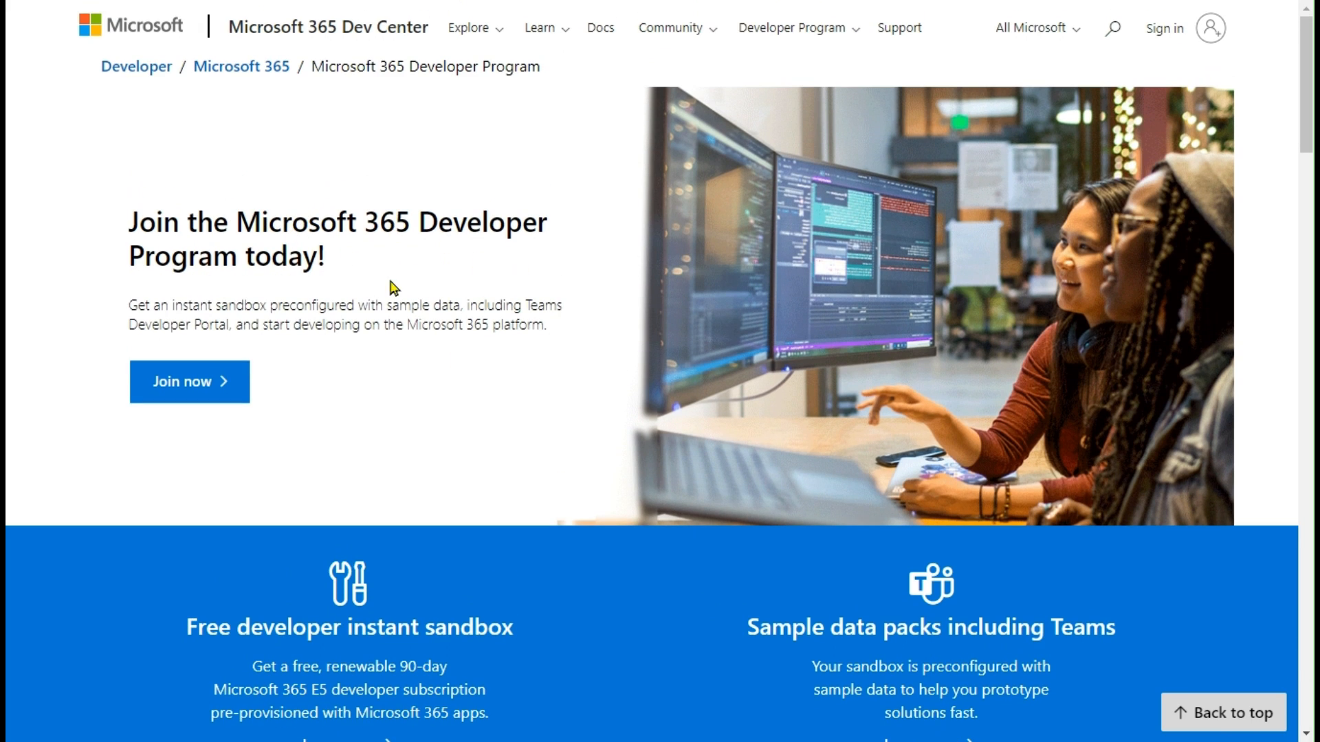
- Scroll down past the feature tiles to the E5 sandbox details: 25 licenses, sample data, 90-day subscription
scroll(down, 3)
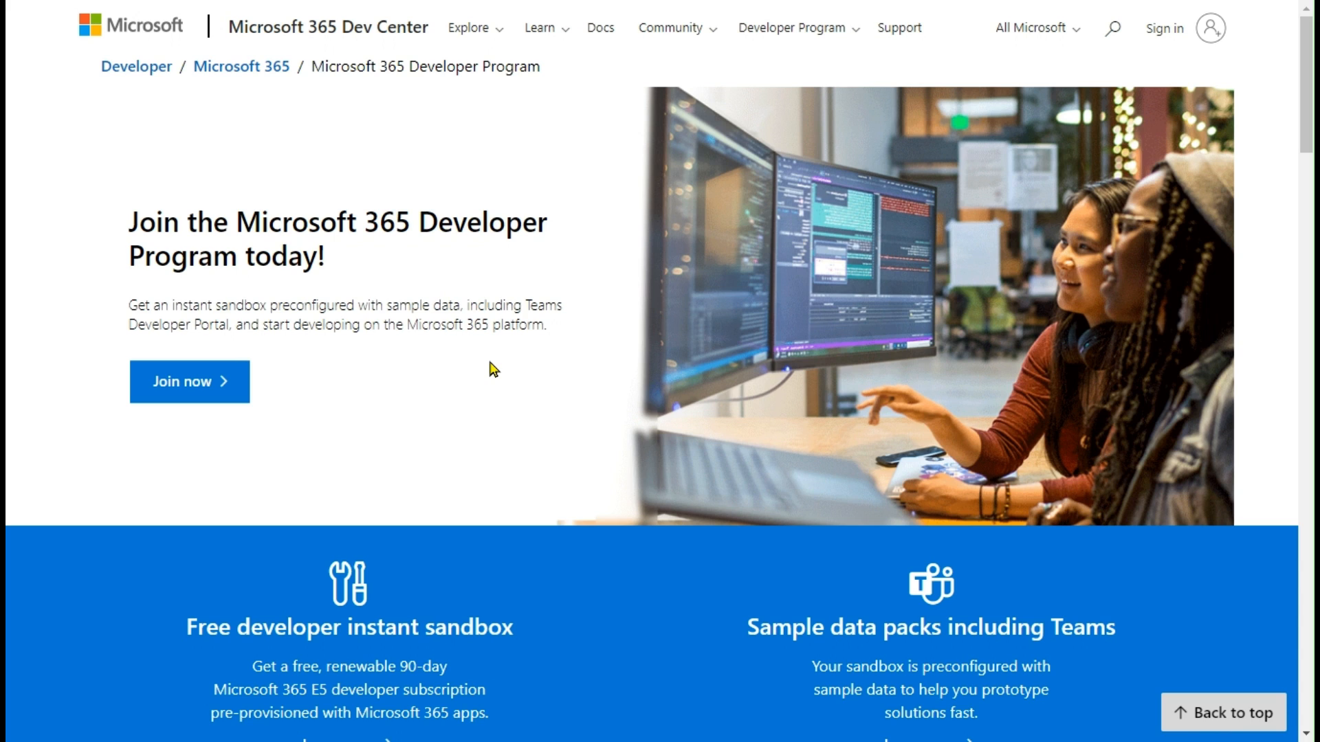
scroll(down, 3)
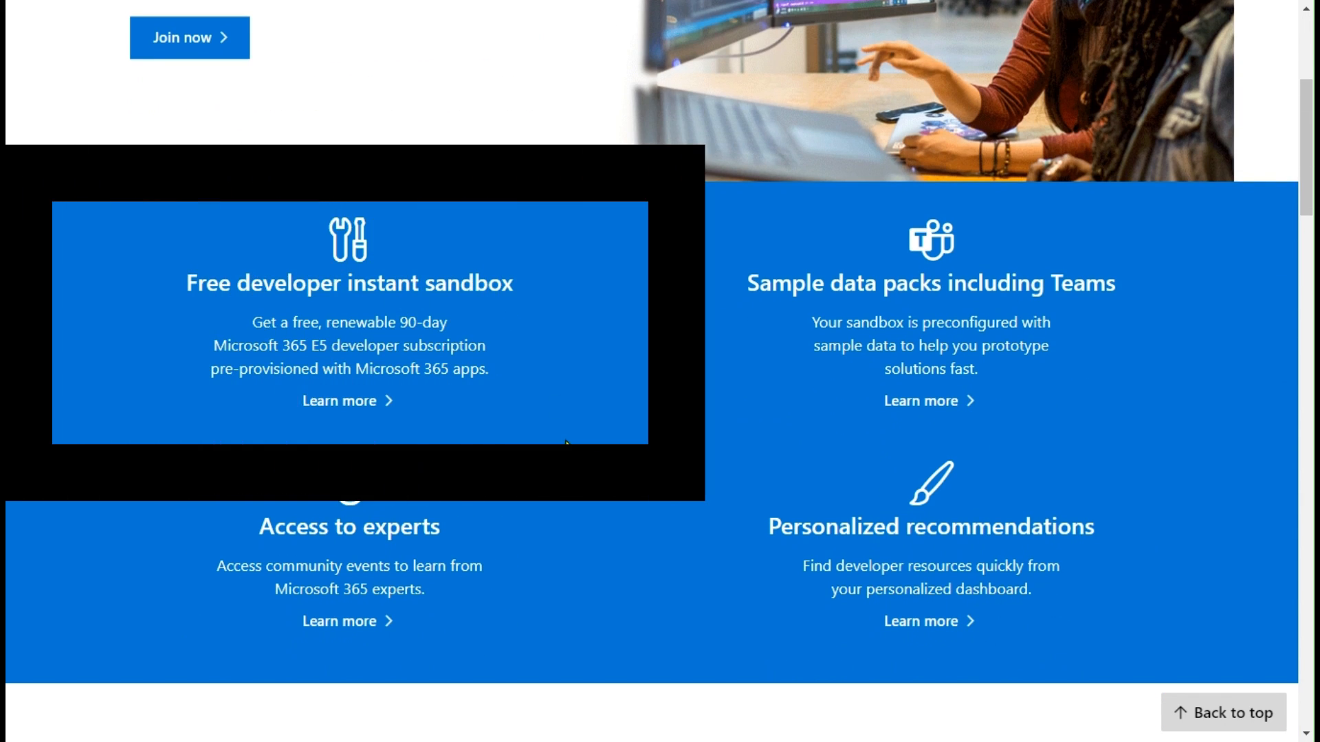
mouse_move(524, 422)
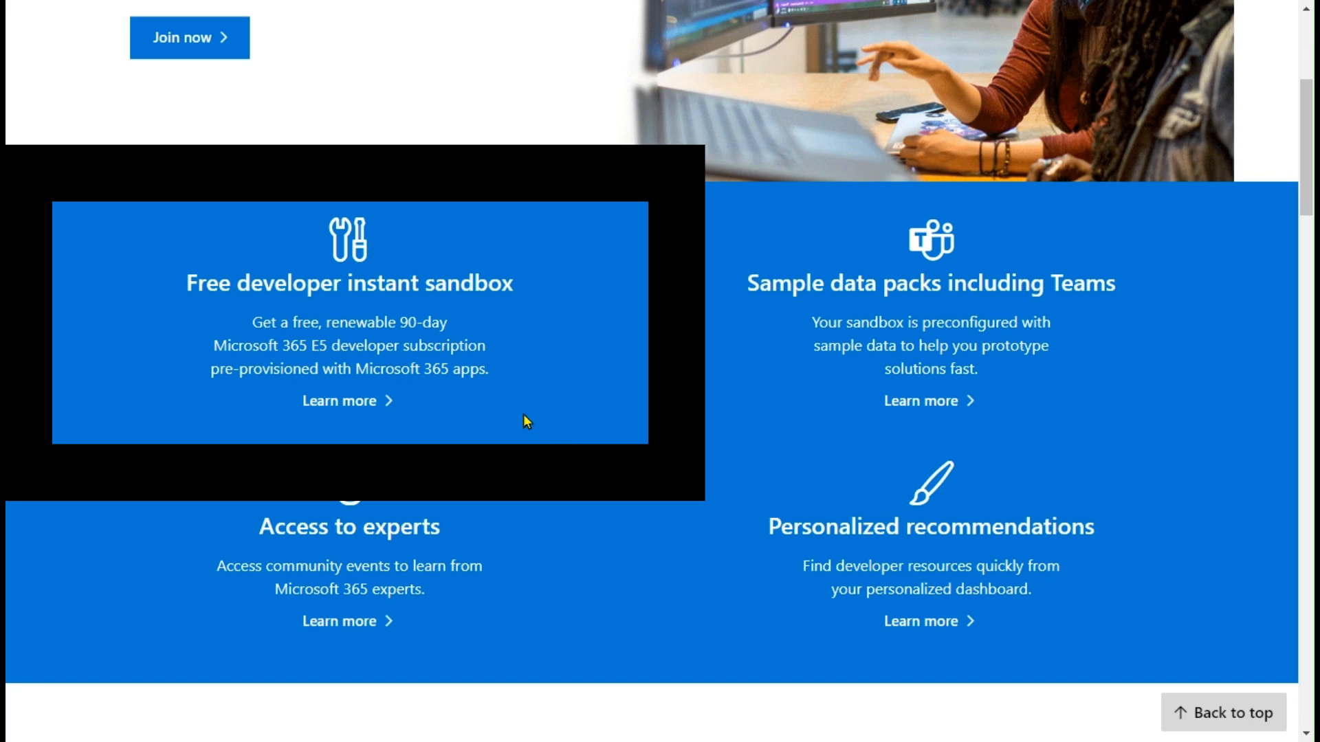
mouse_move(562, 410)
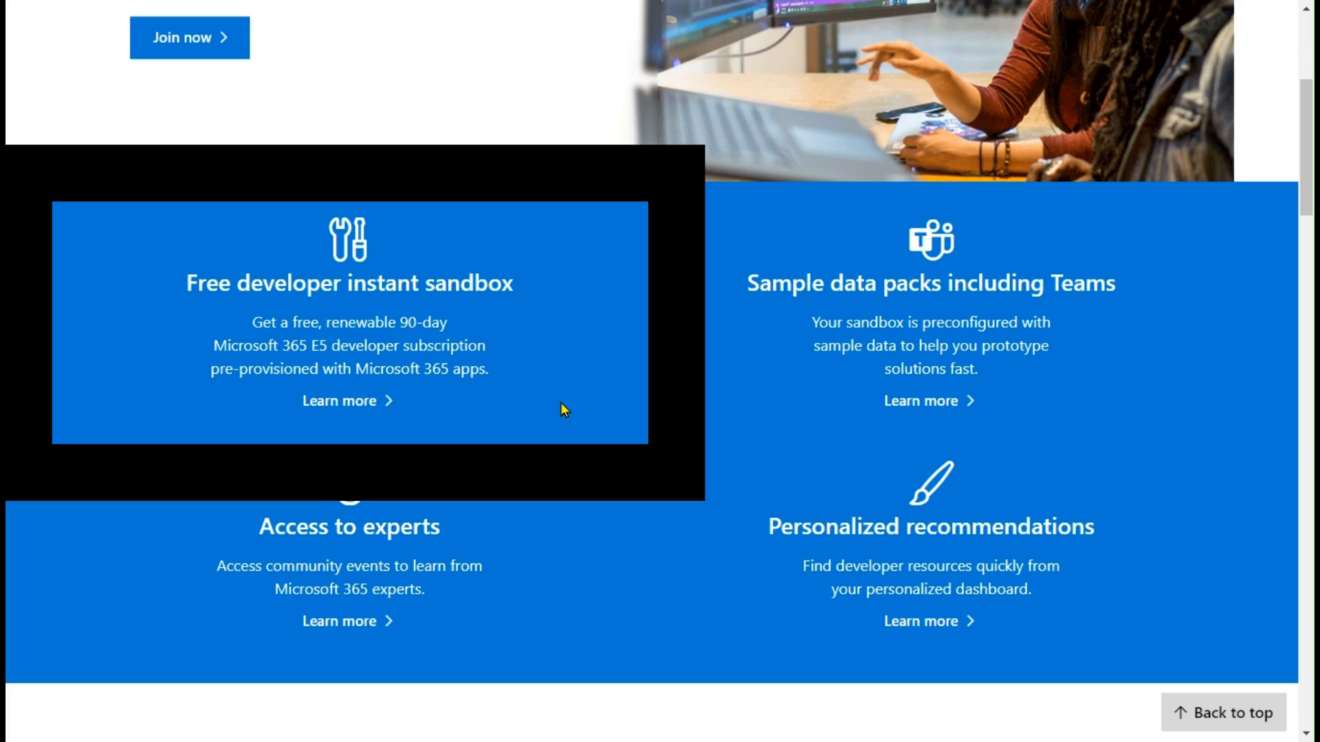
mouse_move(397, 321)
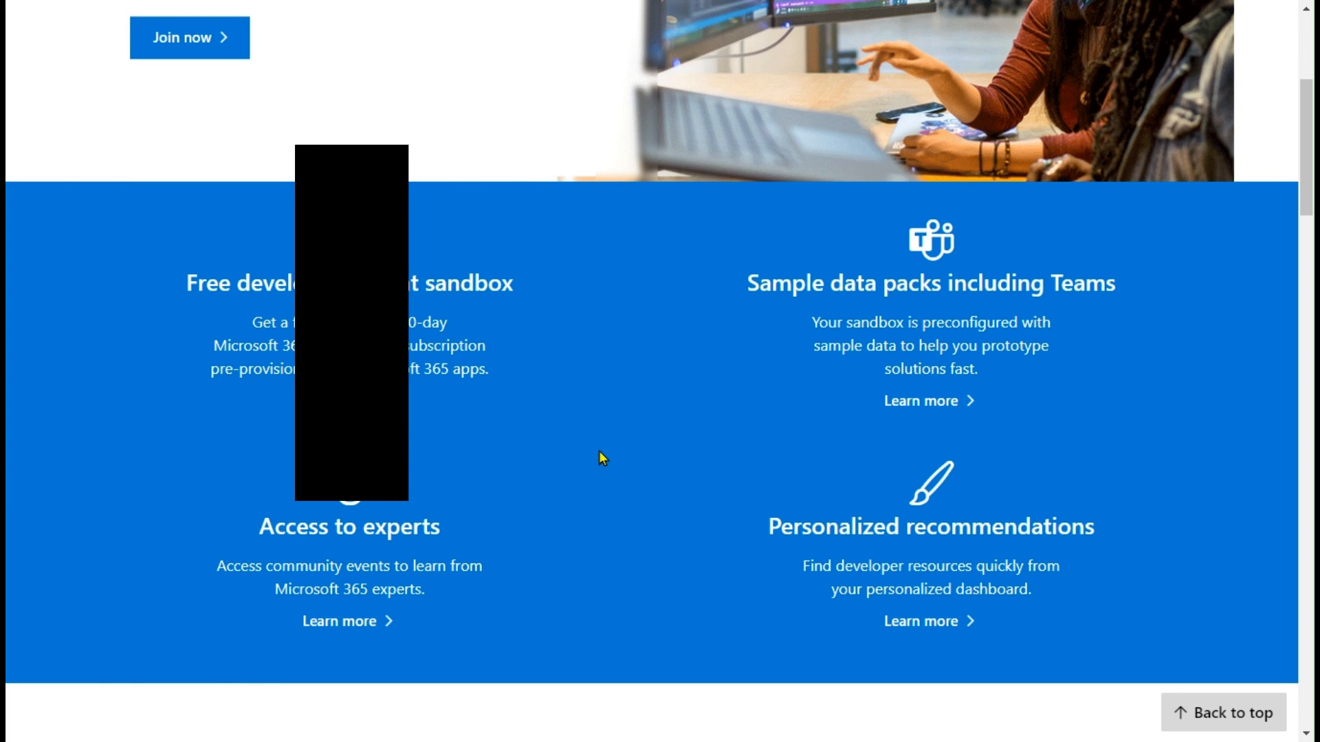
scroll(down, 3)
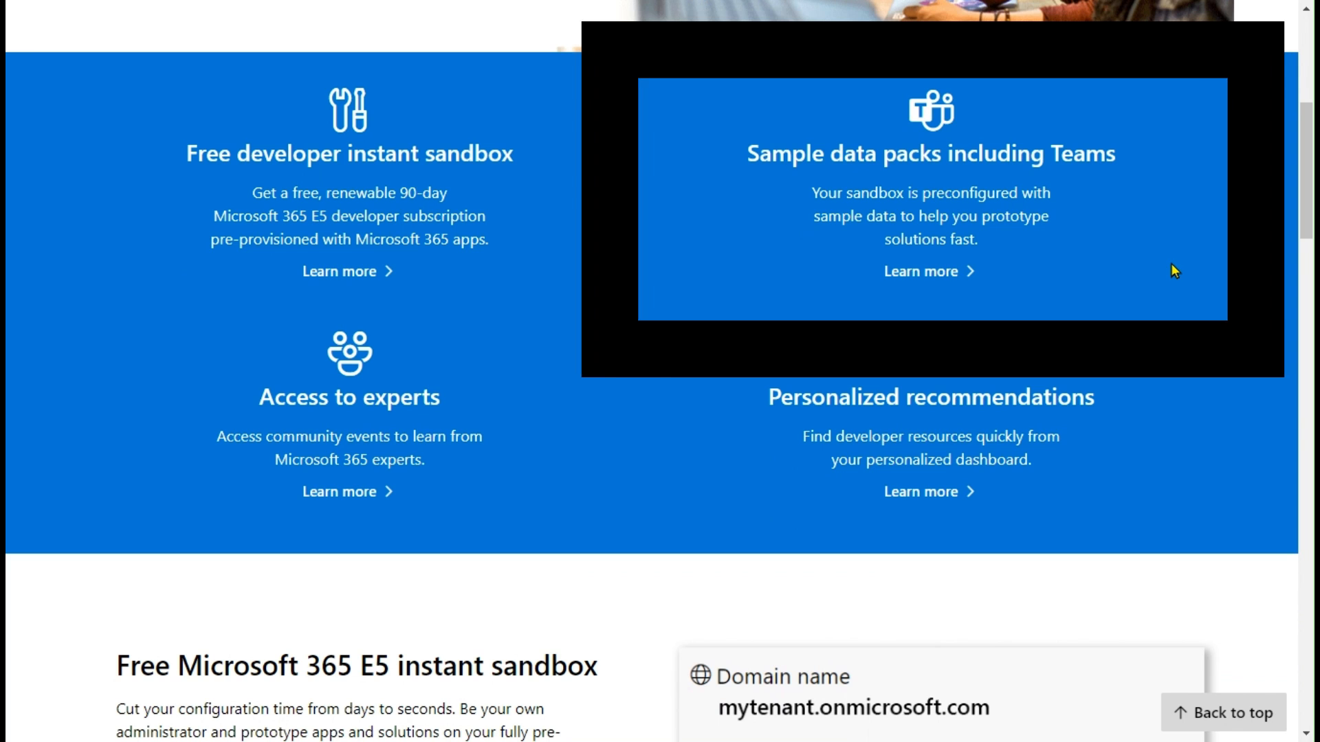
scroll(down, 3)
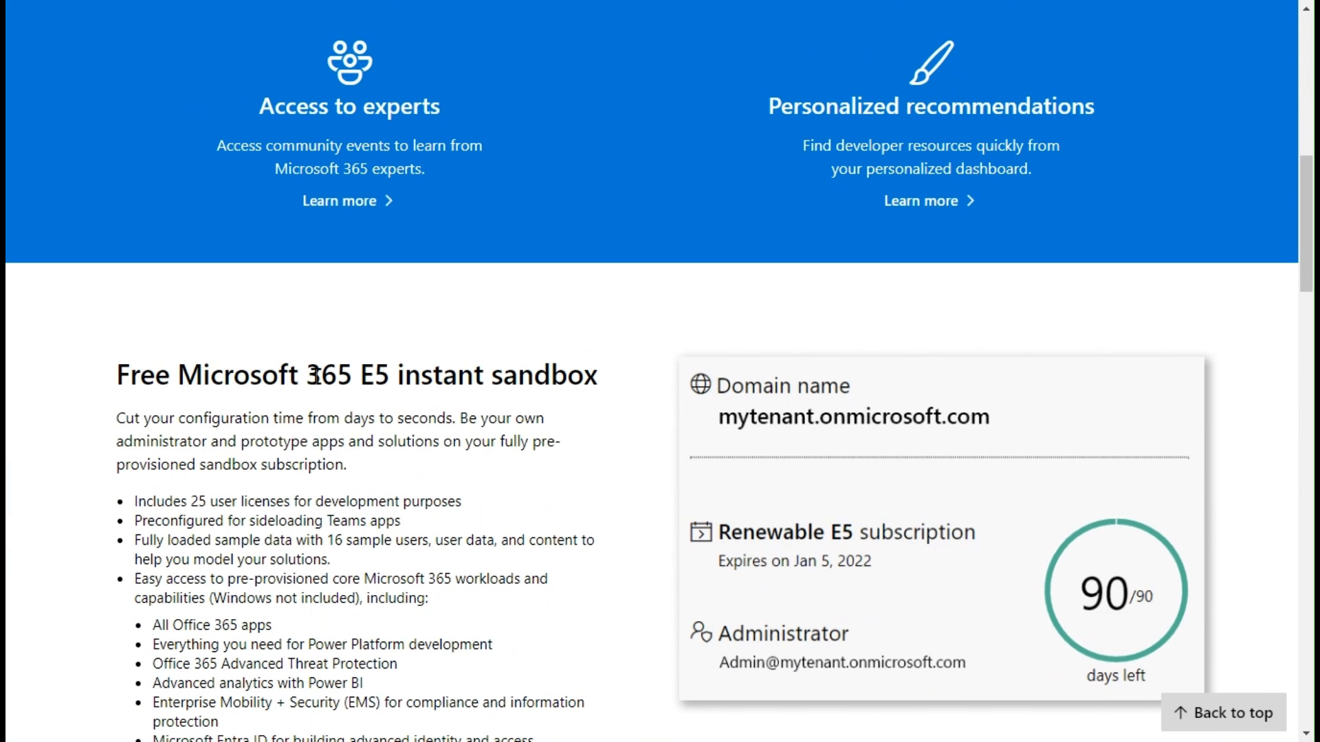
scroll(down, 3)
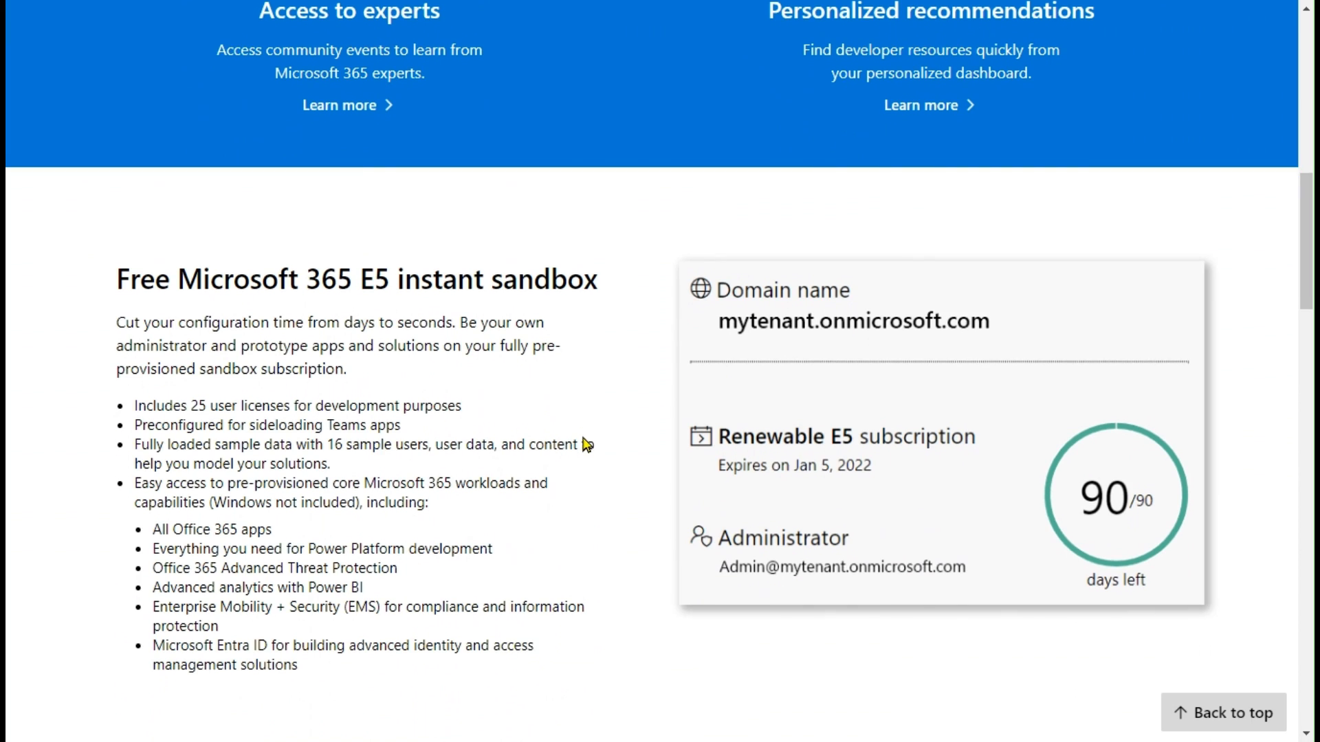
scroll(down, 3)
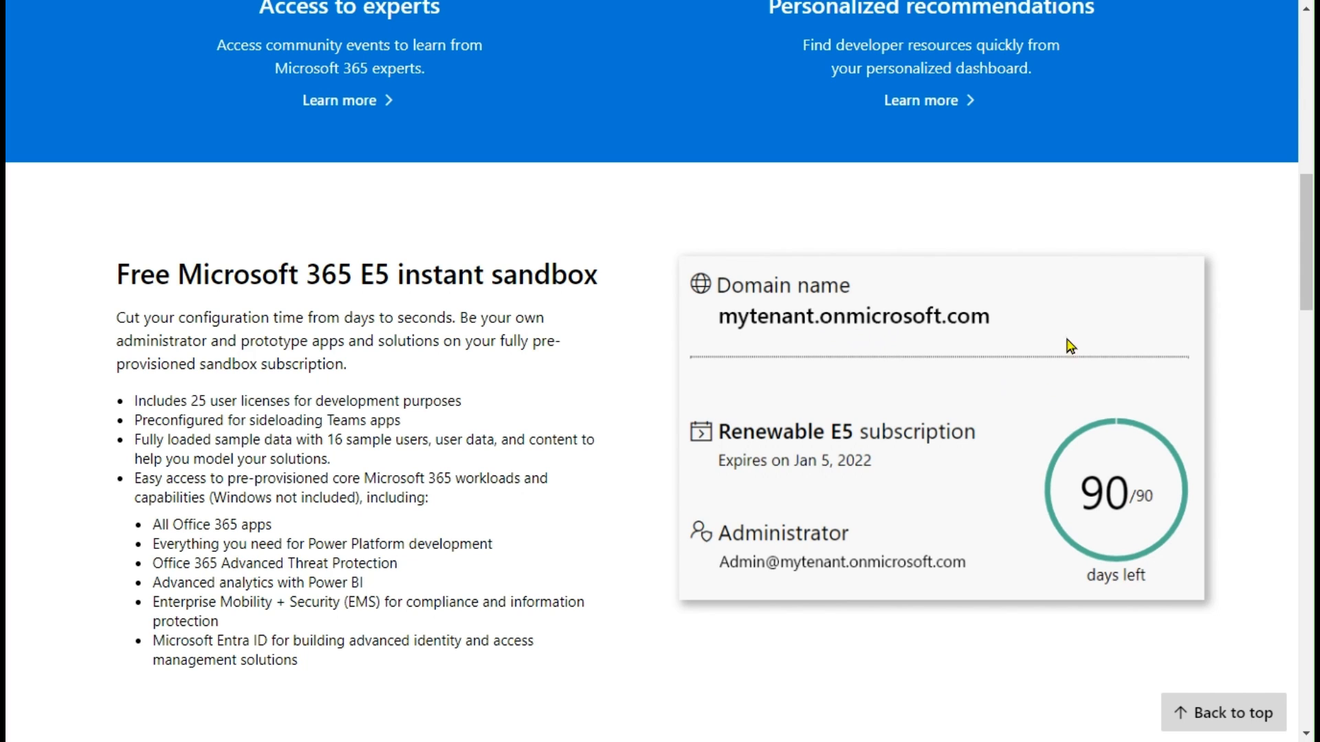
scroll(down, 3)
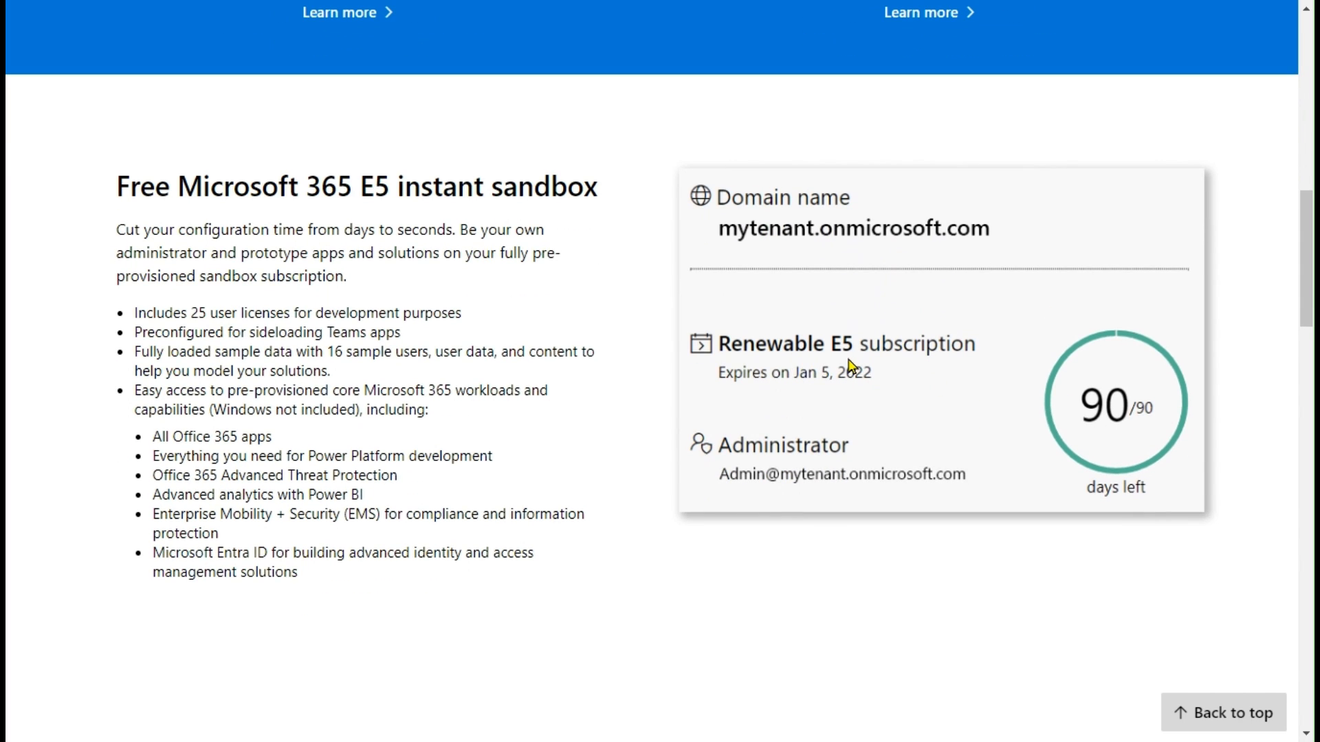
mouse_move(759, 462)
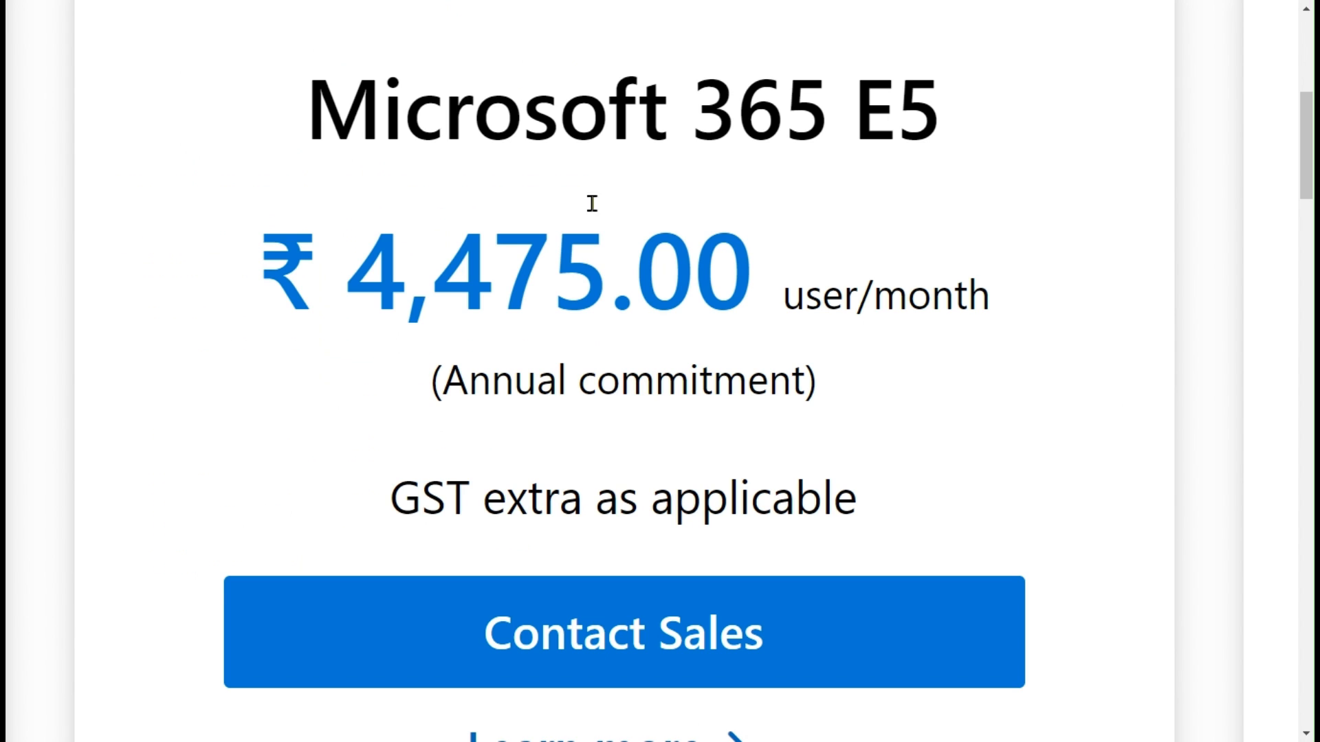
mouse_move(459, 285)
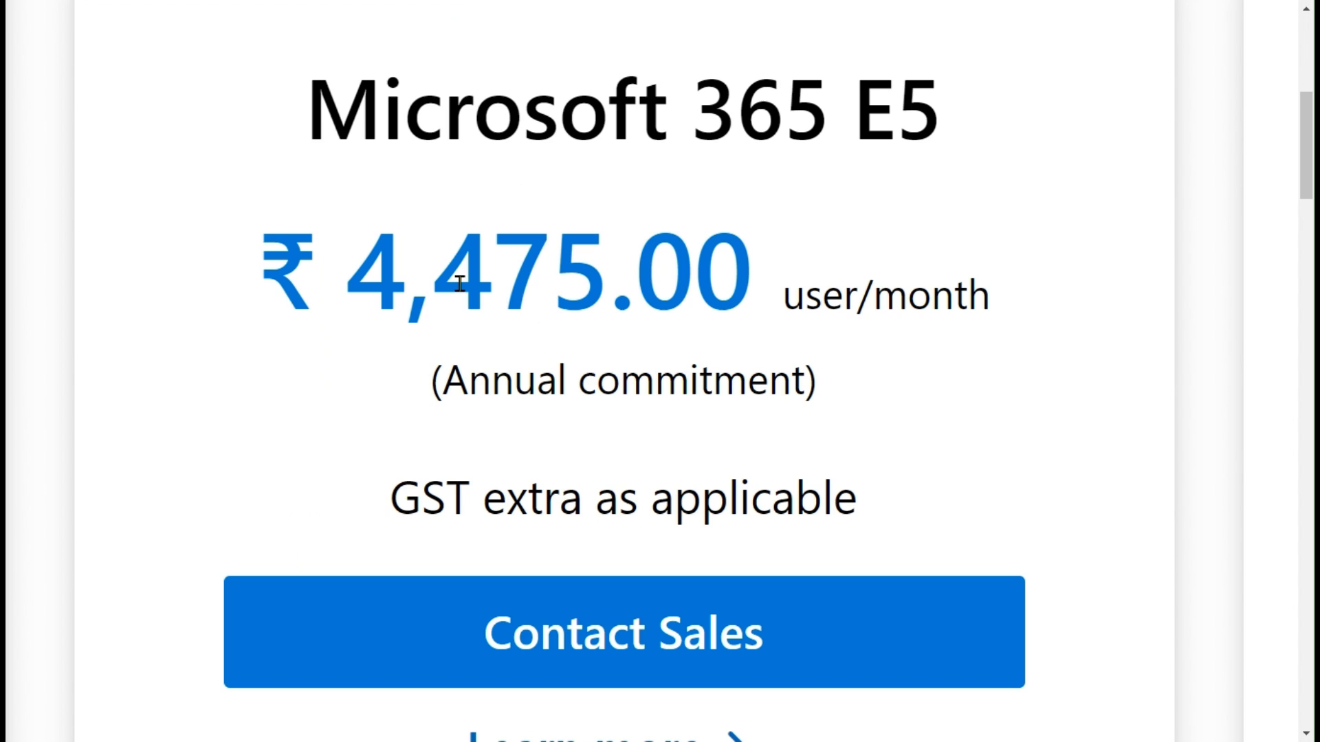
mouse_move(774, 173)
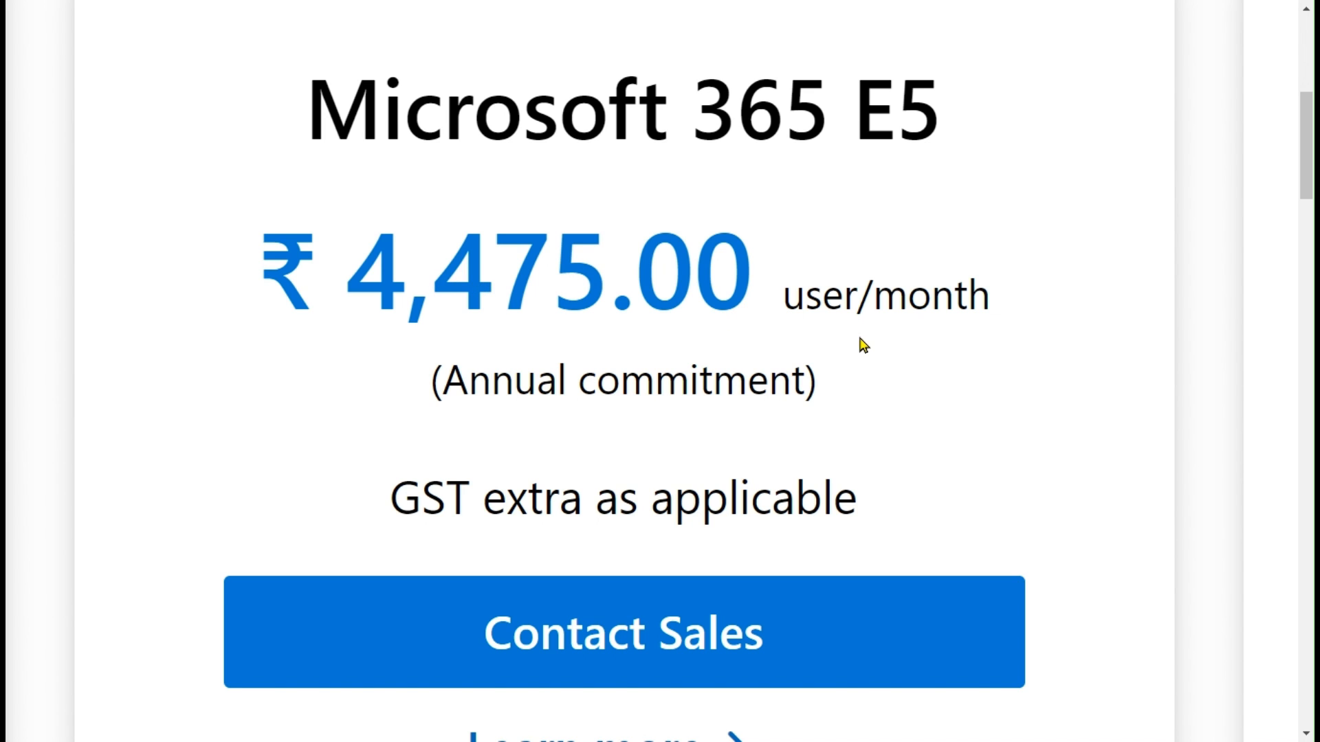
- Scroll through the E5 plan's price and features down to the included apps and services grid
scroll(down, 3)
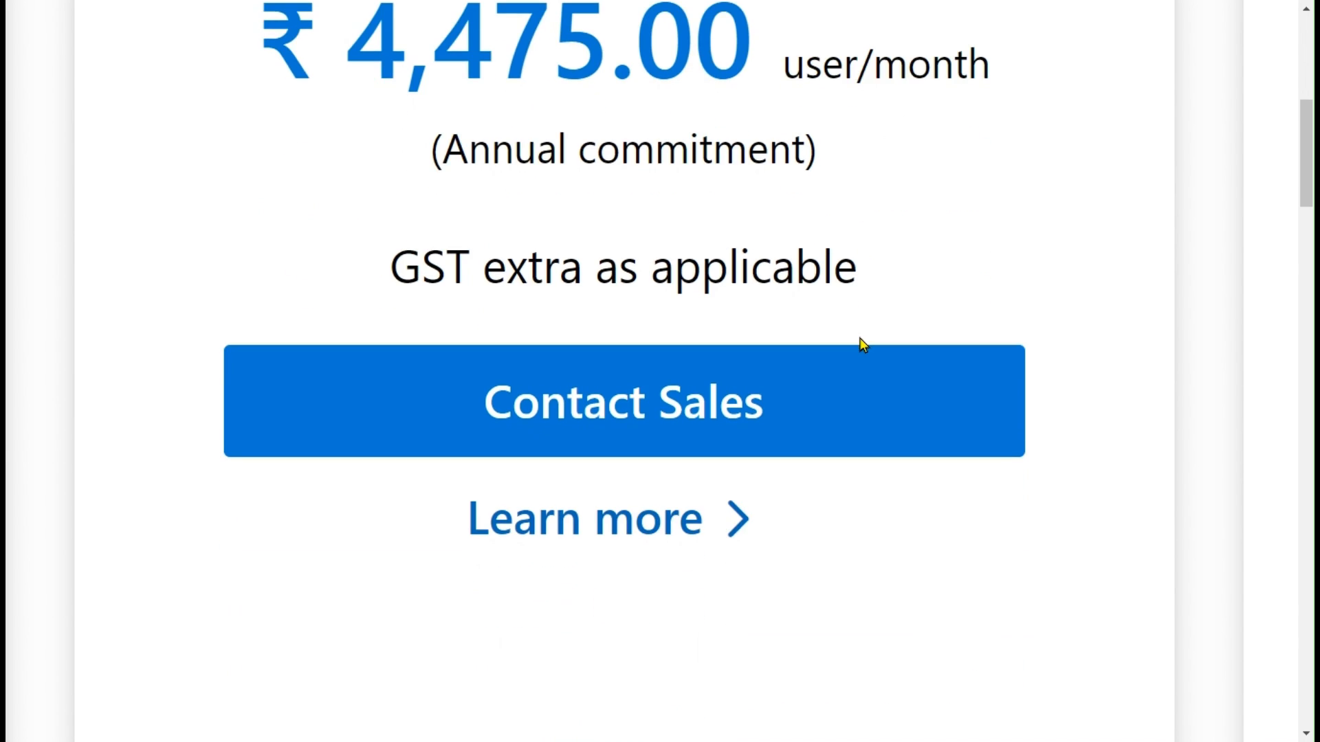
scroll(down, 3)
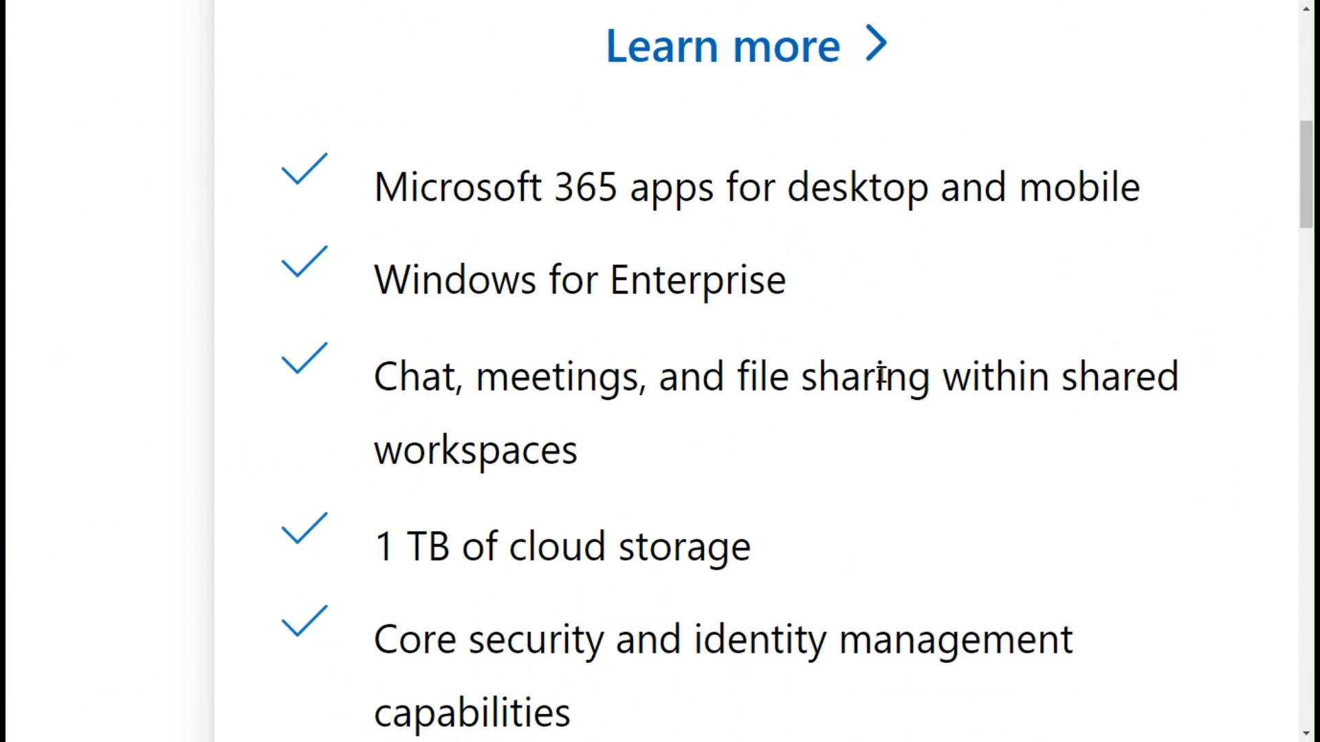
mouse_move(517, 207)
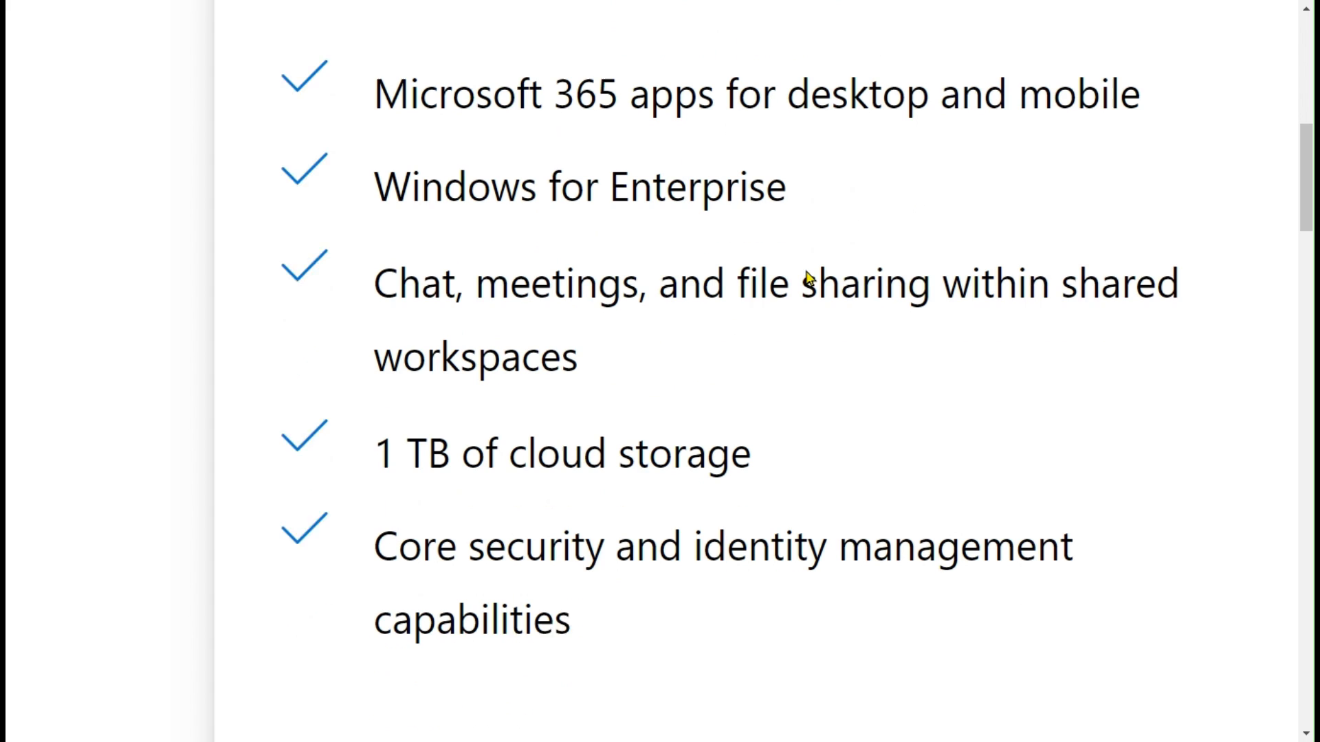
scroll(down, 3)
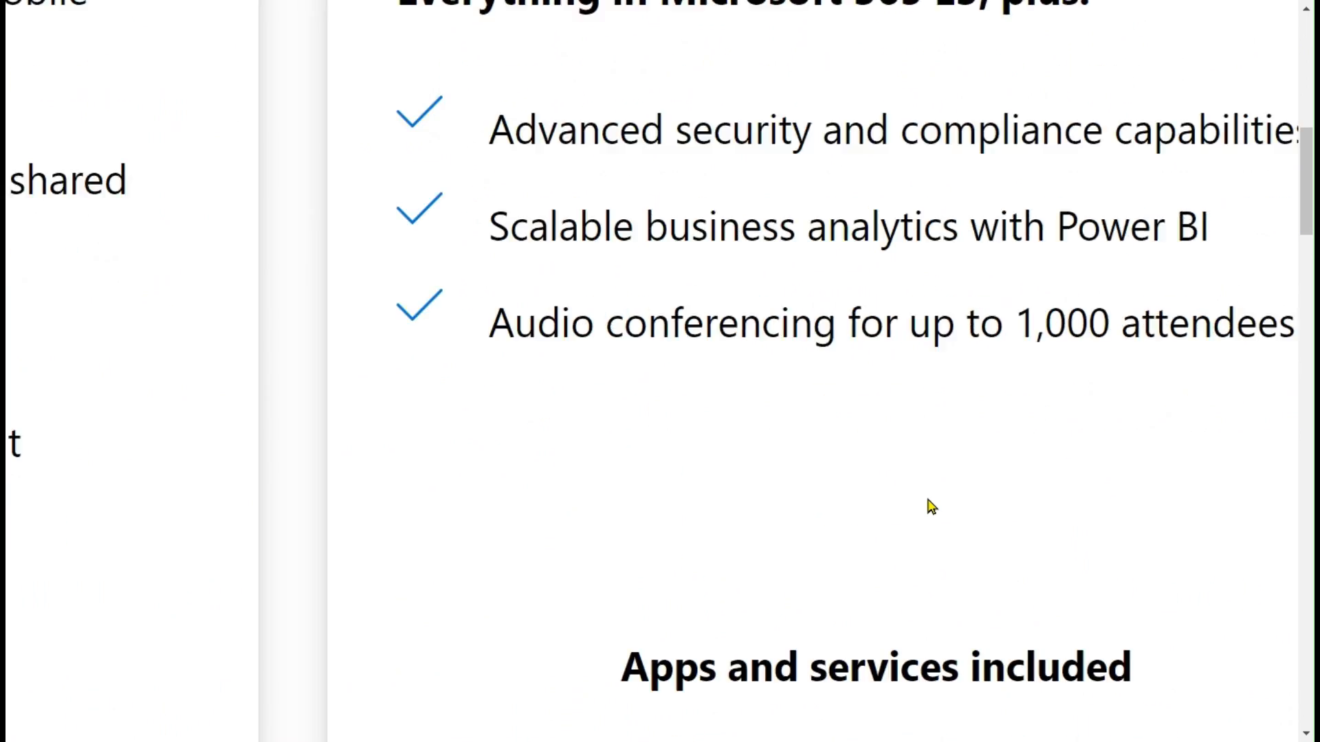
scroll(down, 3)
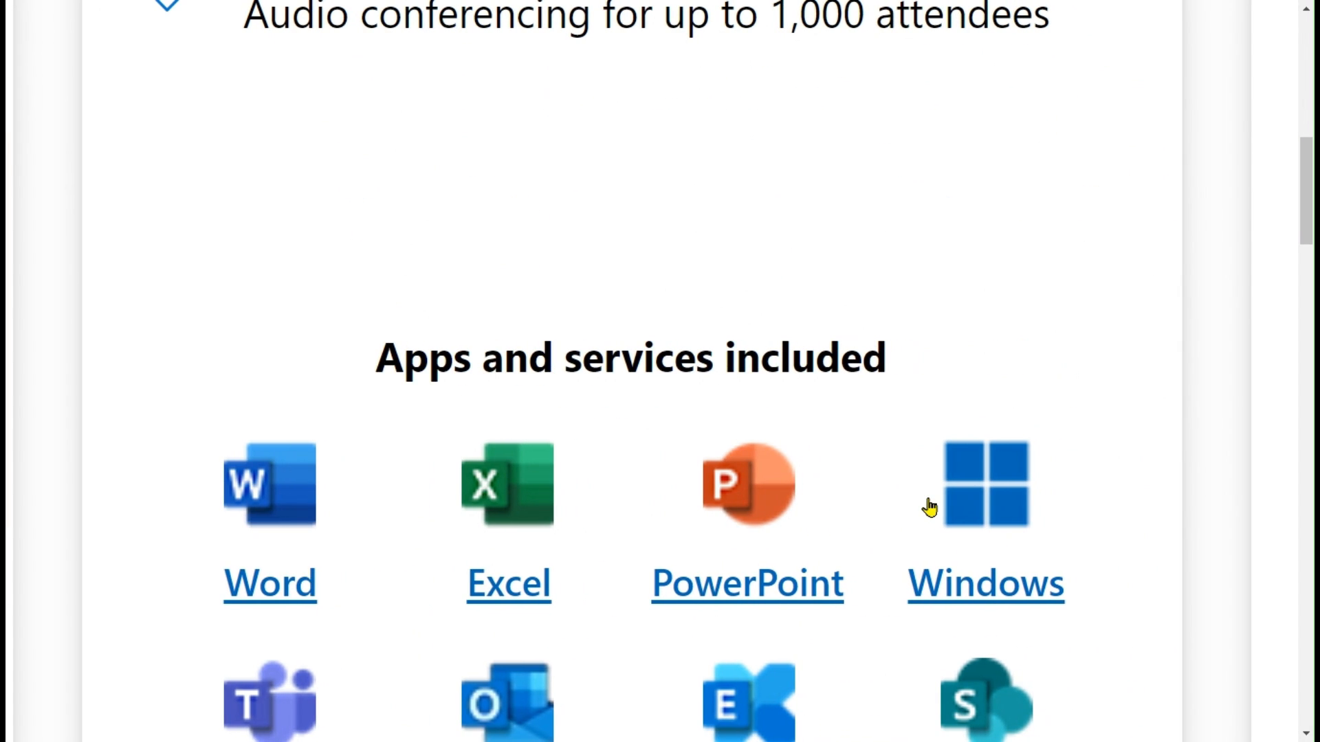
scroll(down, 3)
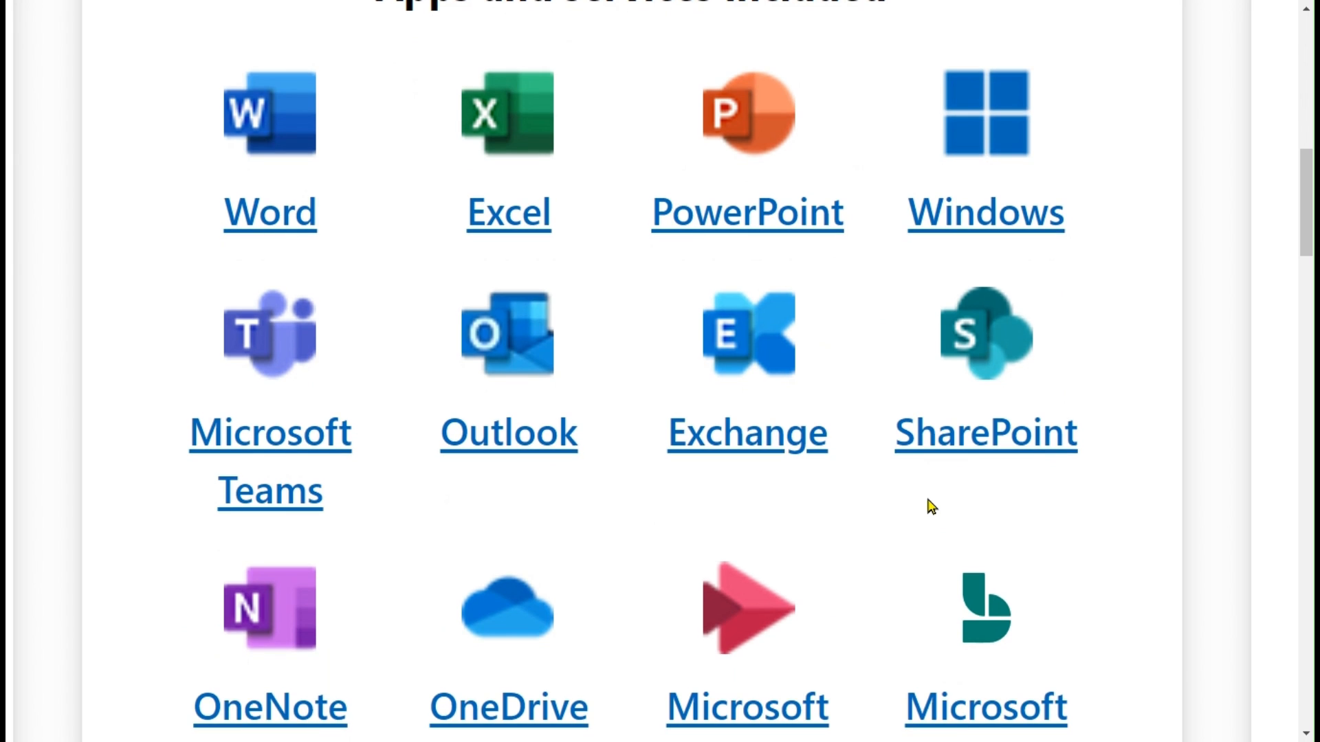
scroll(down, 3)
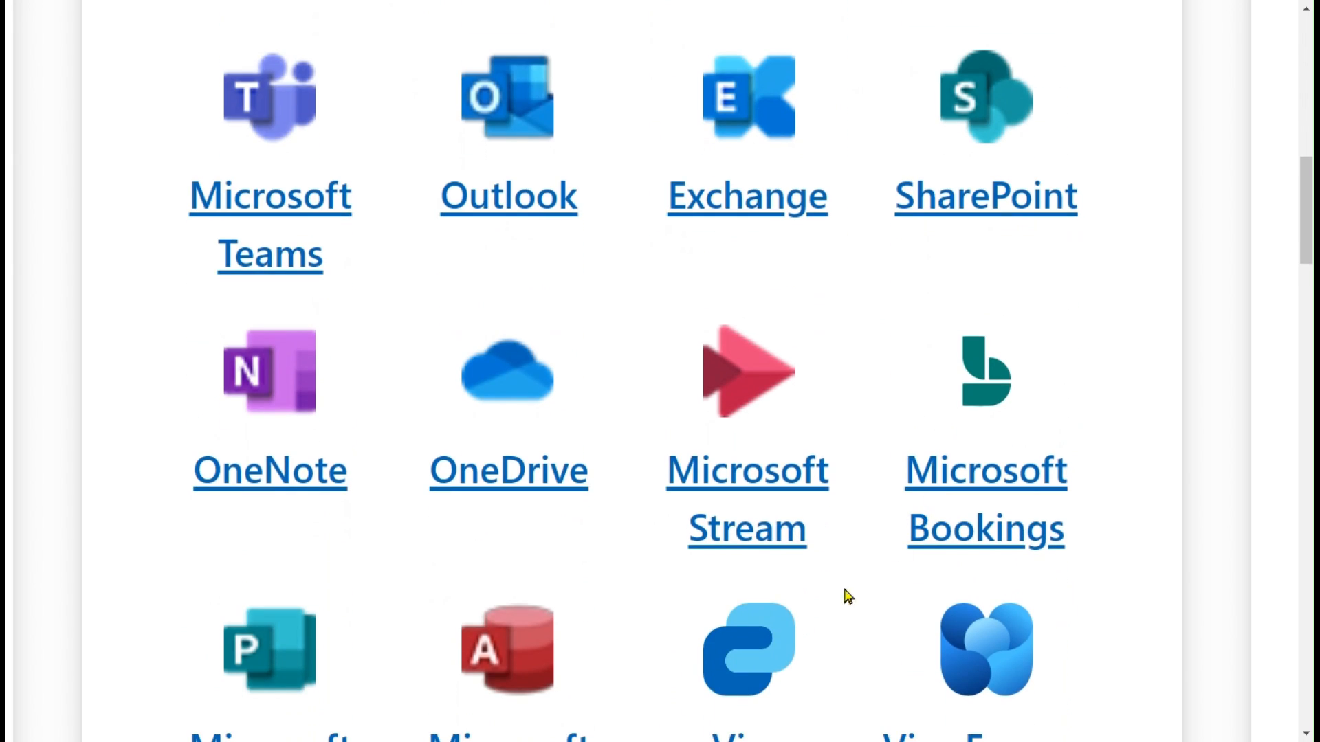
scroll(down, 3)
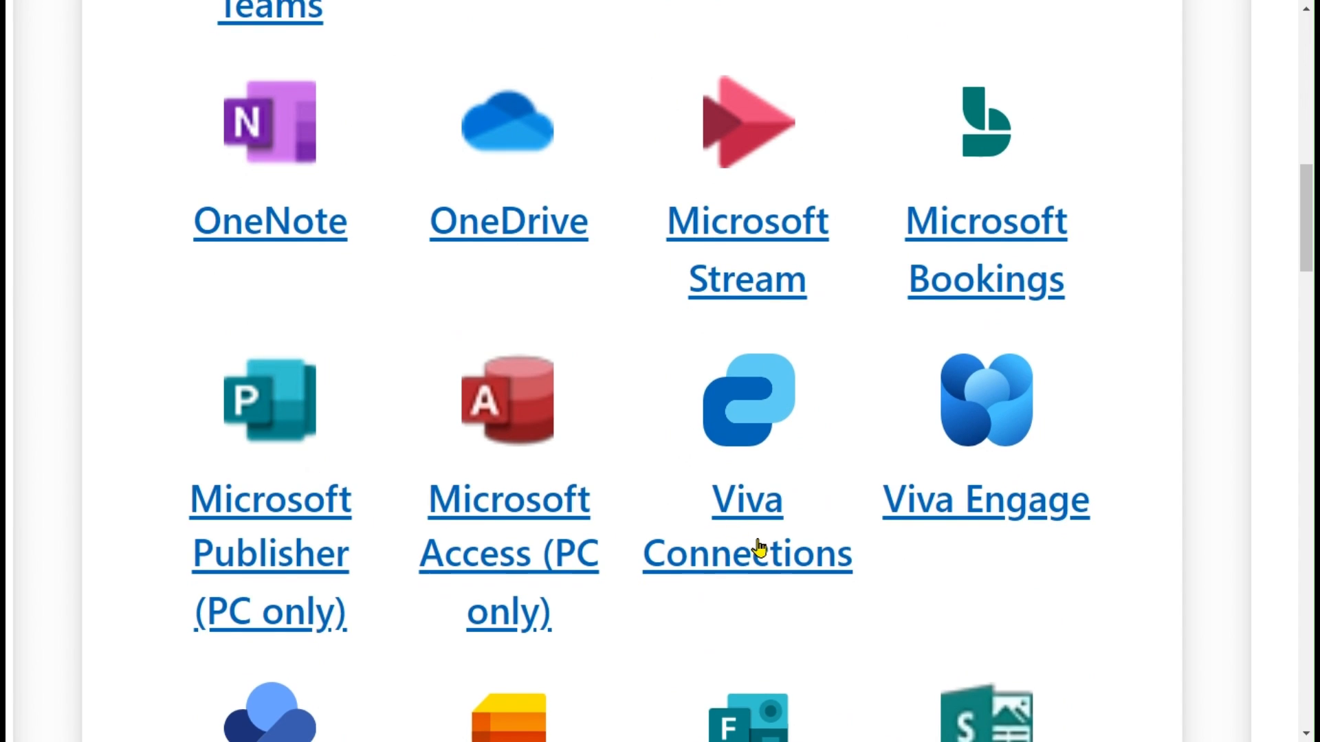
scroll(down, 3)
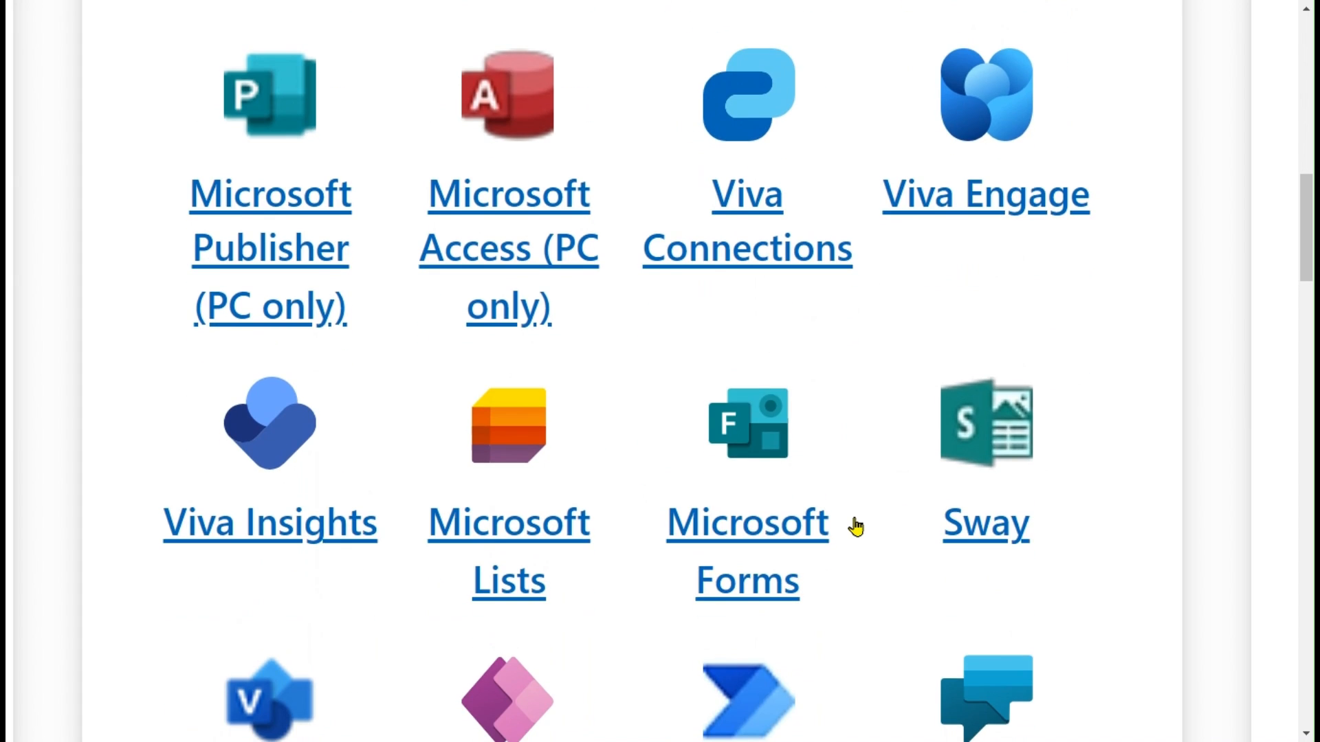
scroll(down, 3)
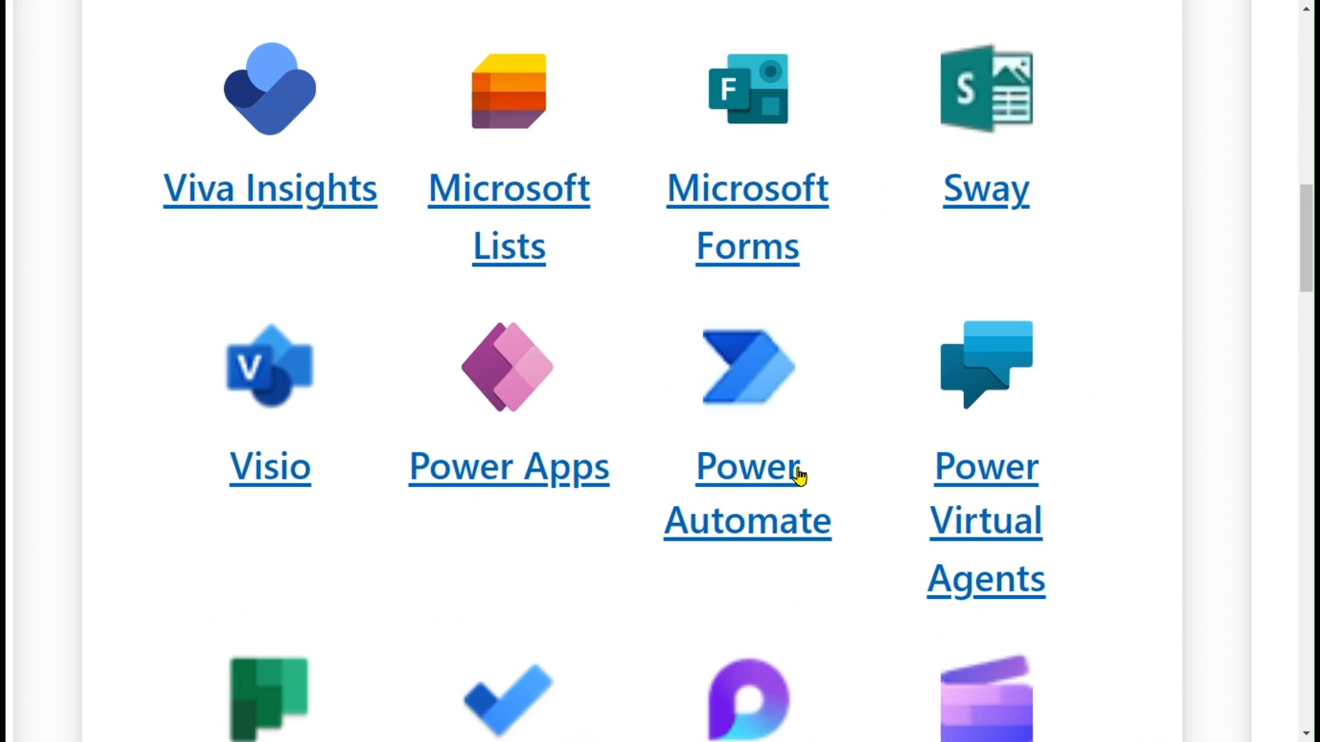
scroll(down, 3)
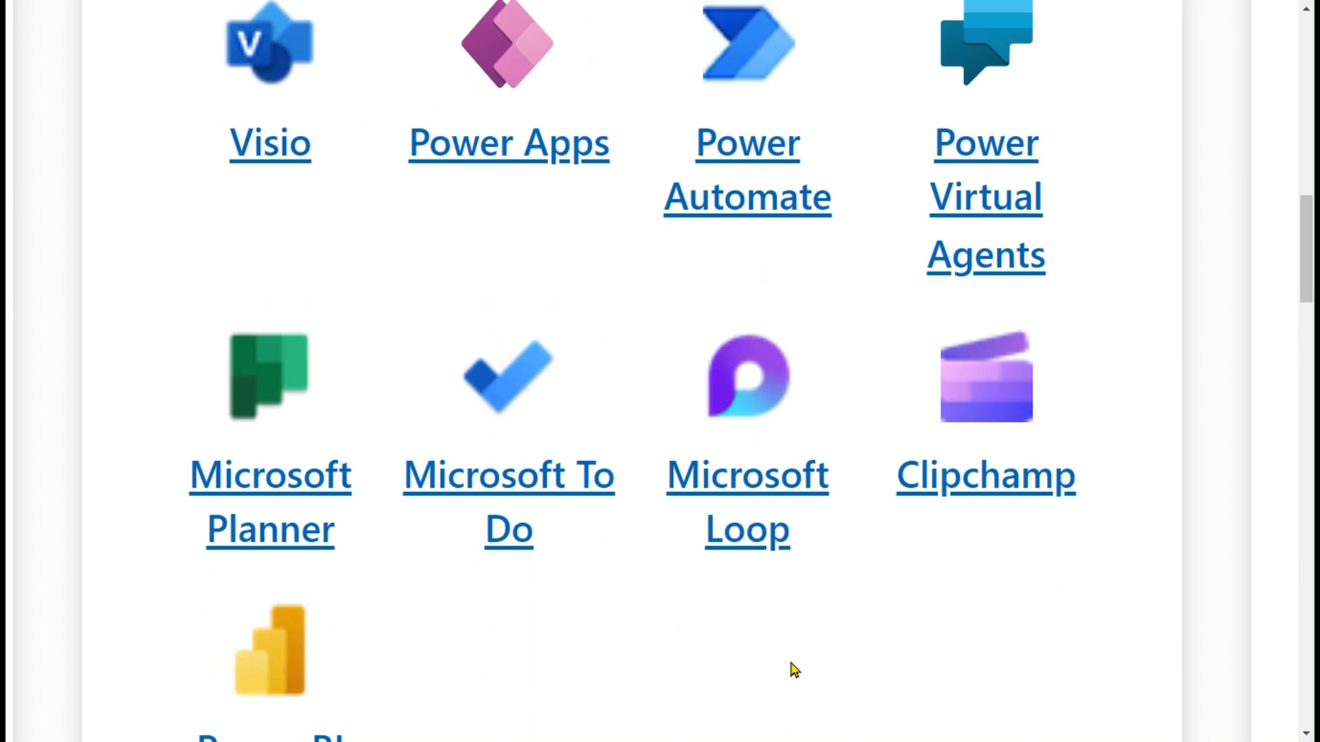
scroll(down, 3)
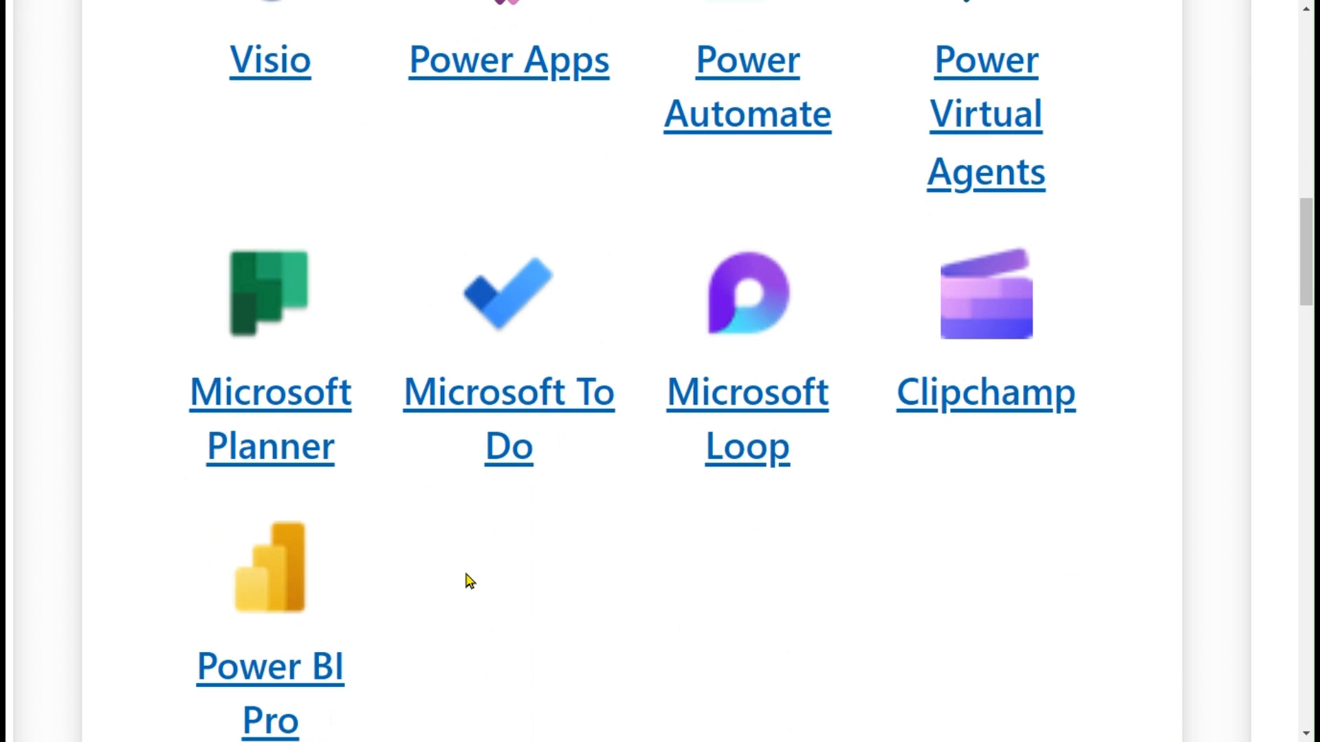
mouse_move(350, 611)
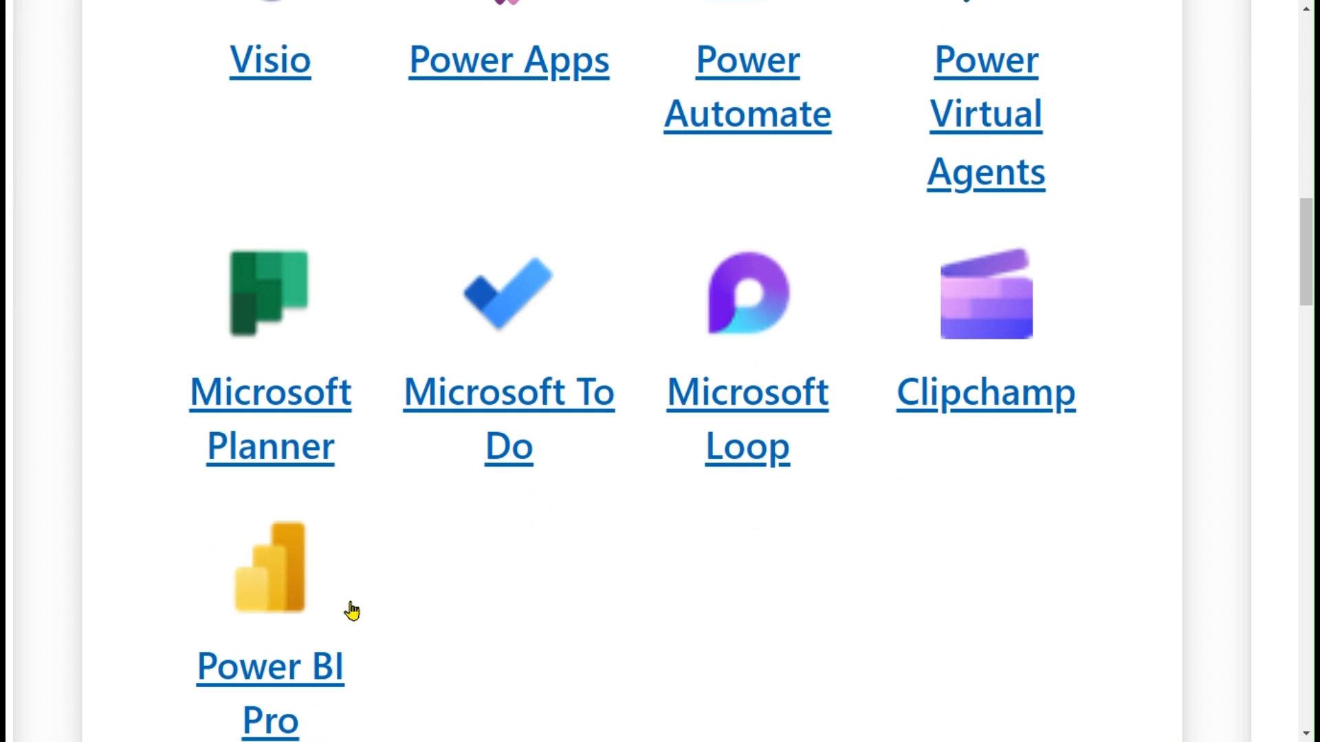
scroll(down, 3)
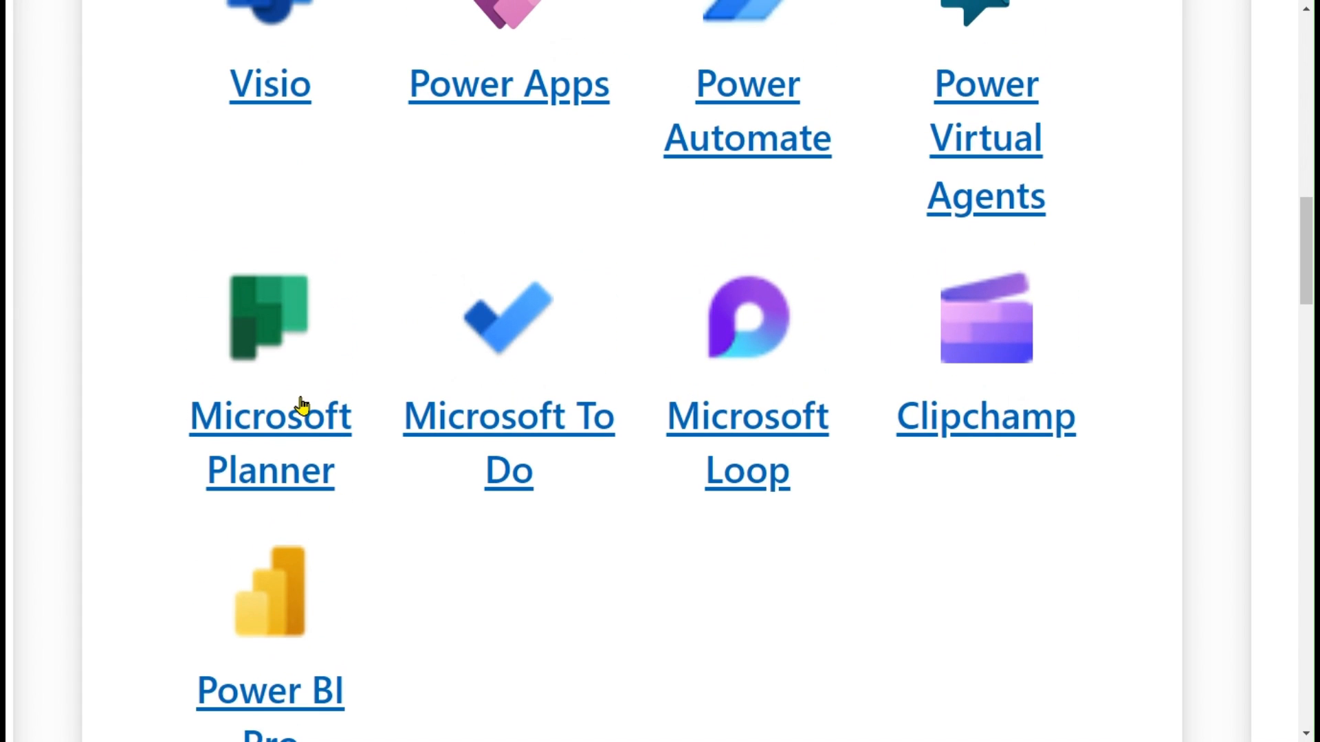
mouse_move(732, 316)
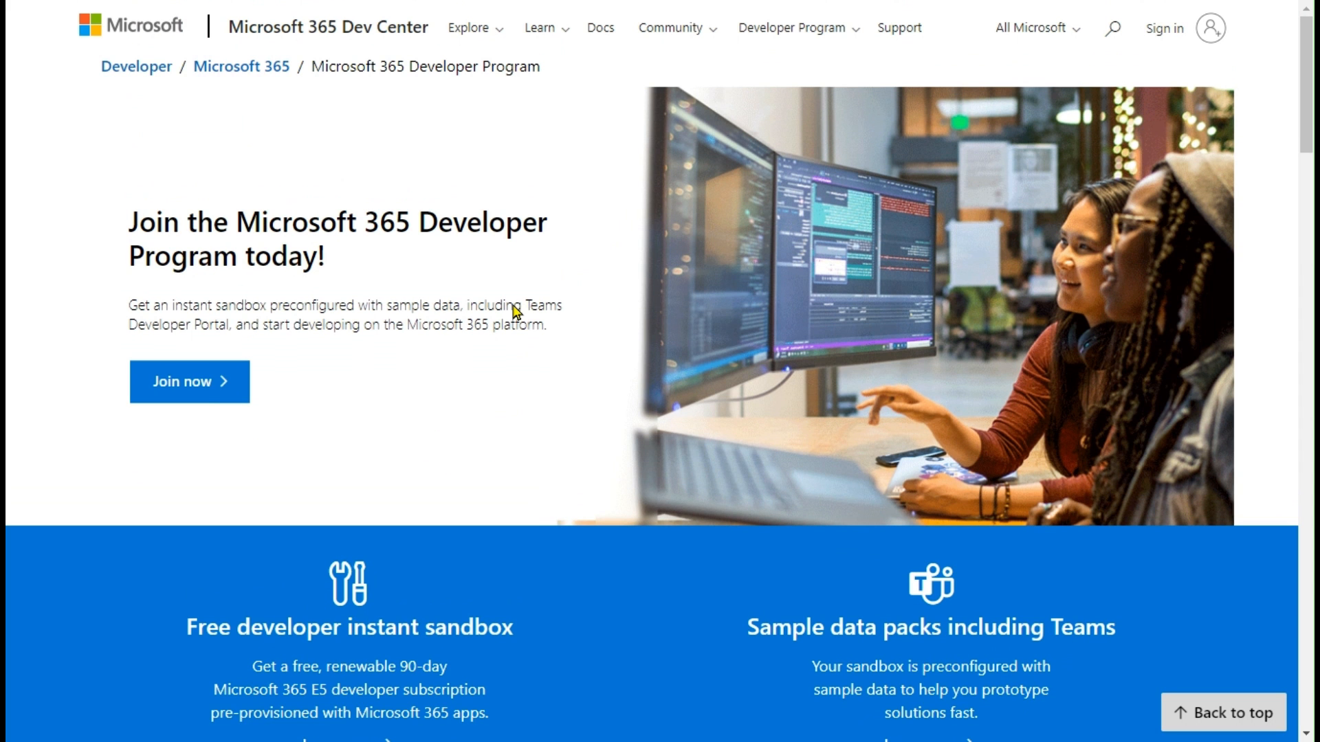
mouse_move(189, 381)
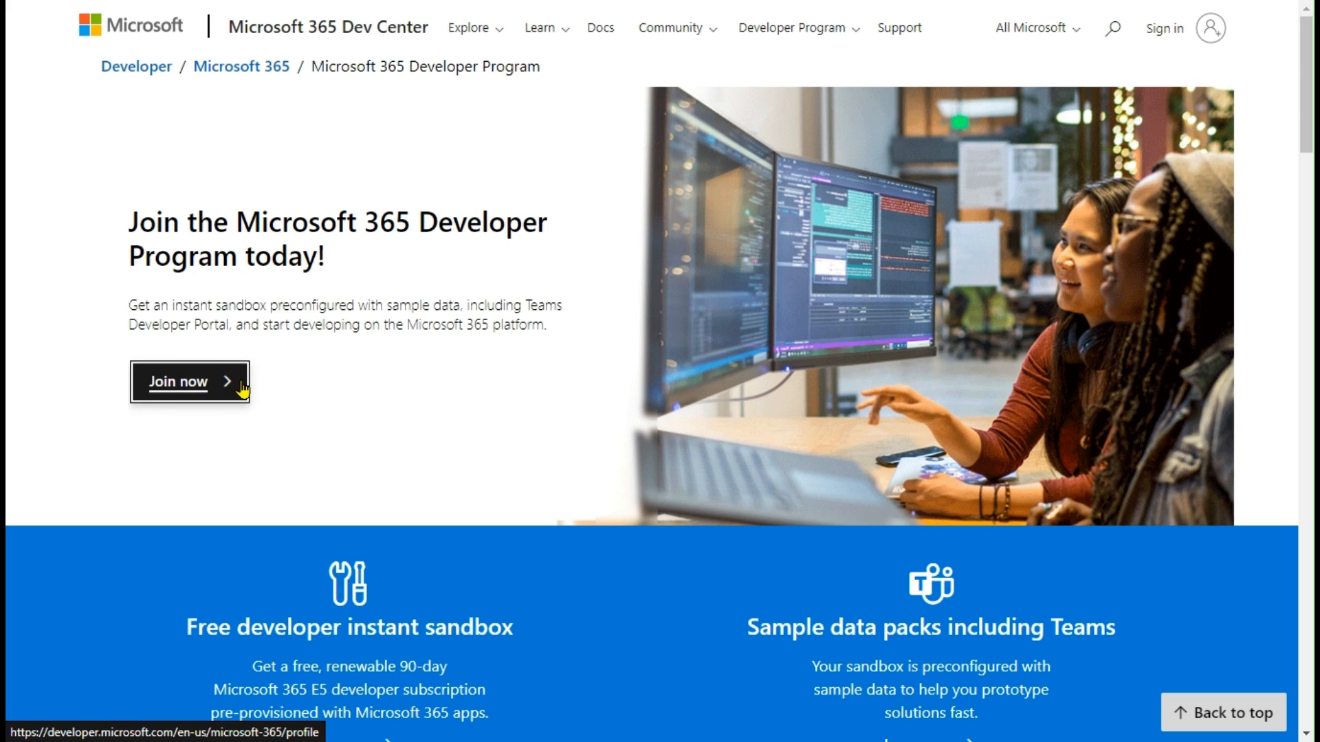
- Join the Microsoft 365 Developer Program via 'Join now', reaching the Microsoft sign-in verification screen
click(189, 381)
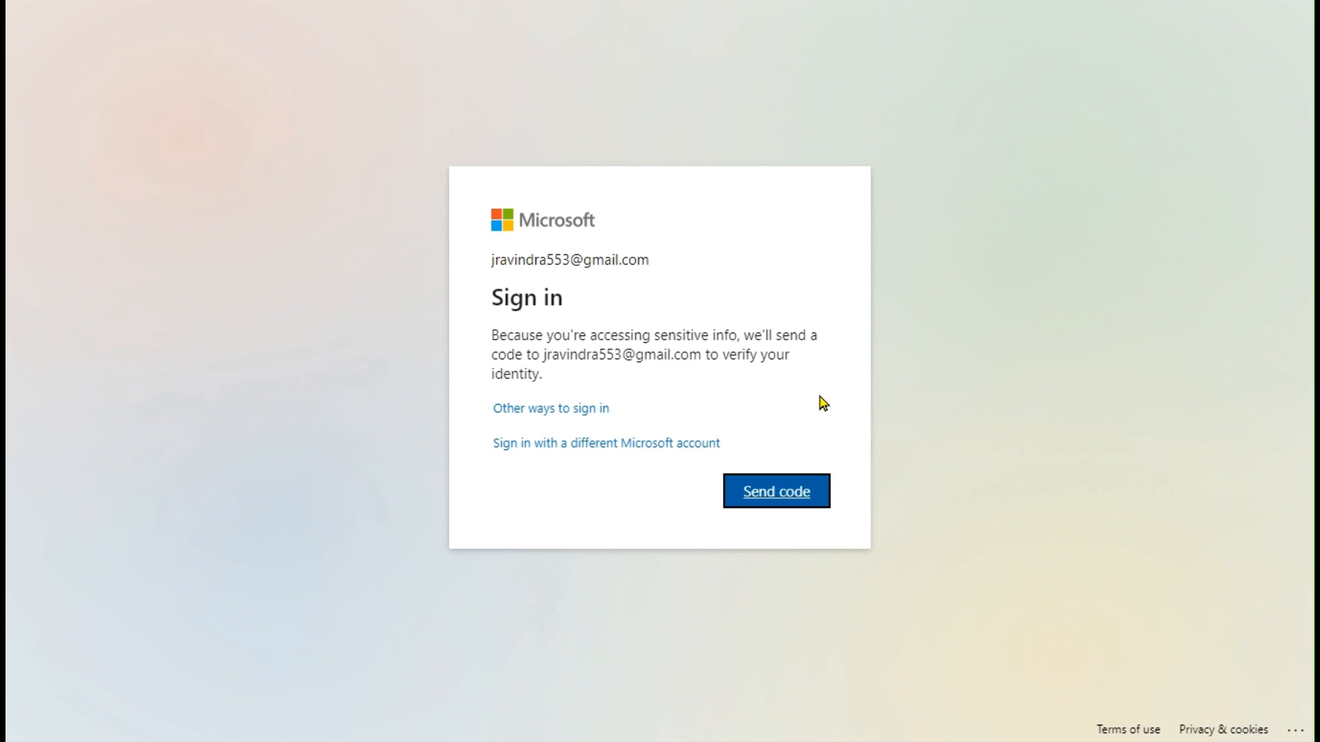
mouse_move(549, 253)
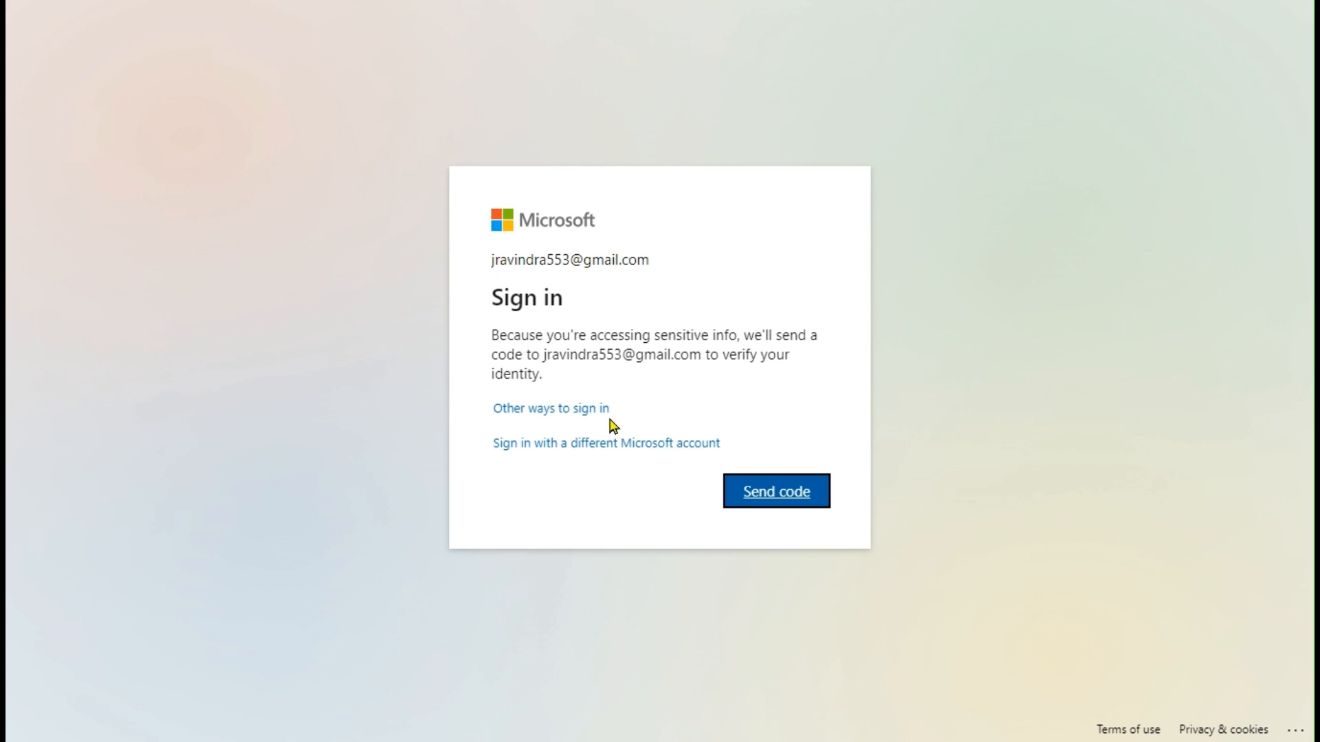
mouse_move(620, 478)
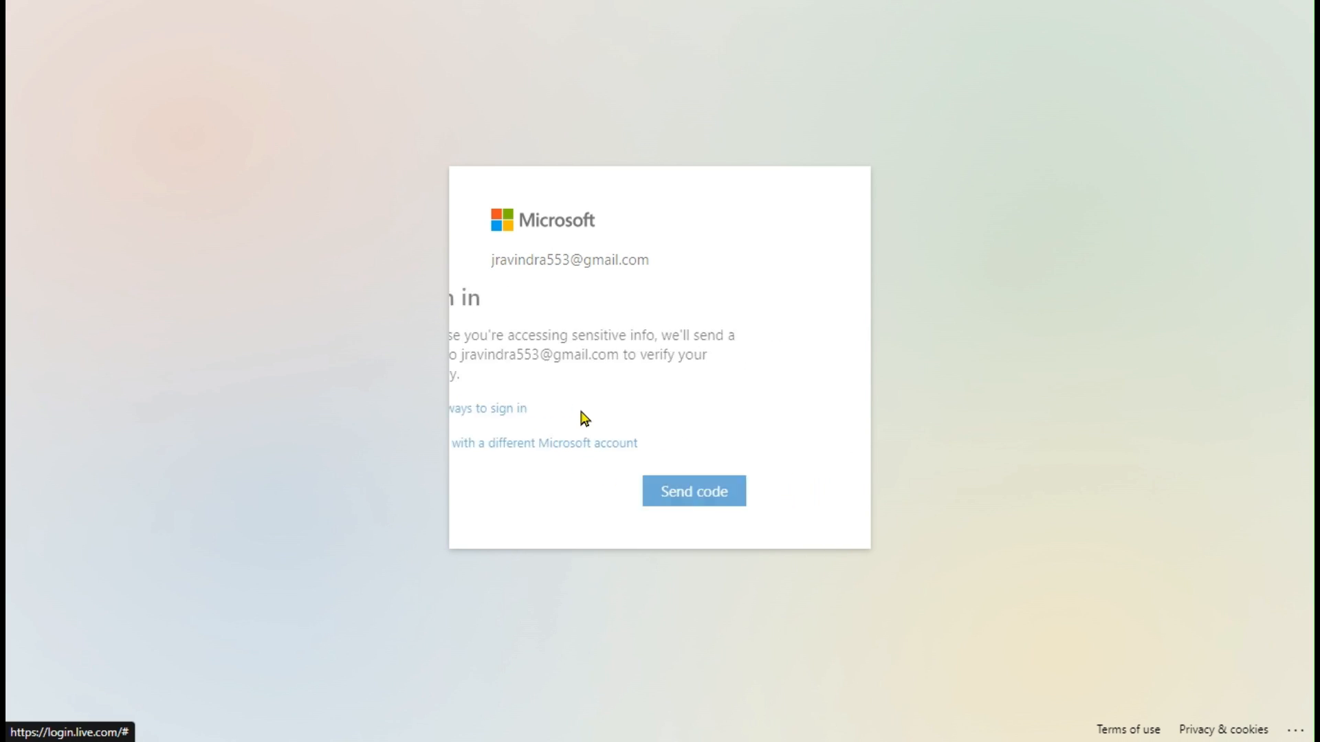
- Sign in with a different Microsoft account instead of sending a verification code
click(487, 408)
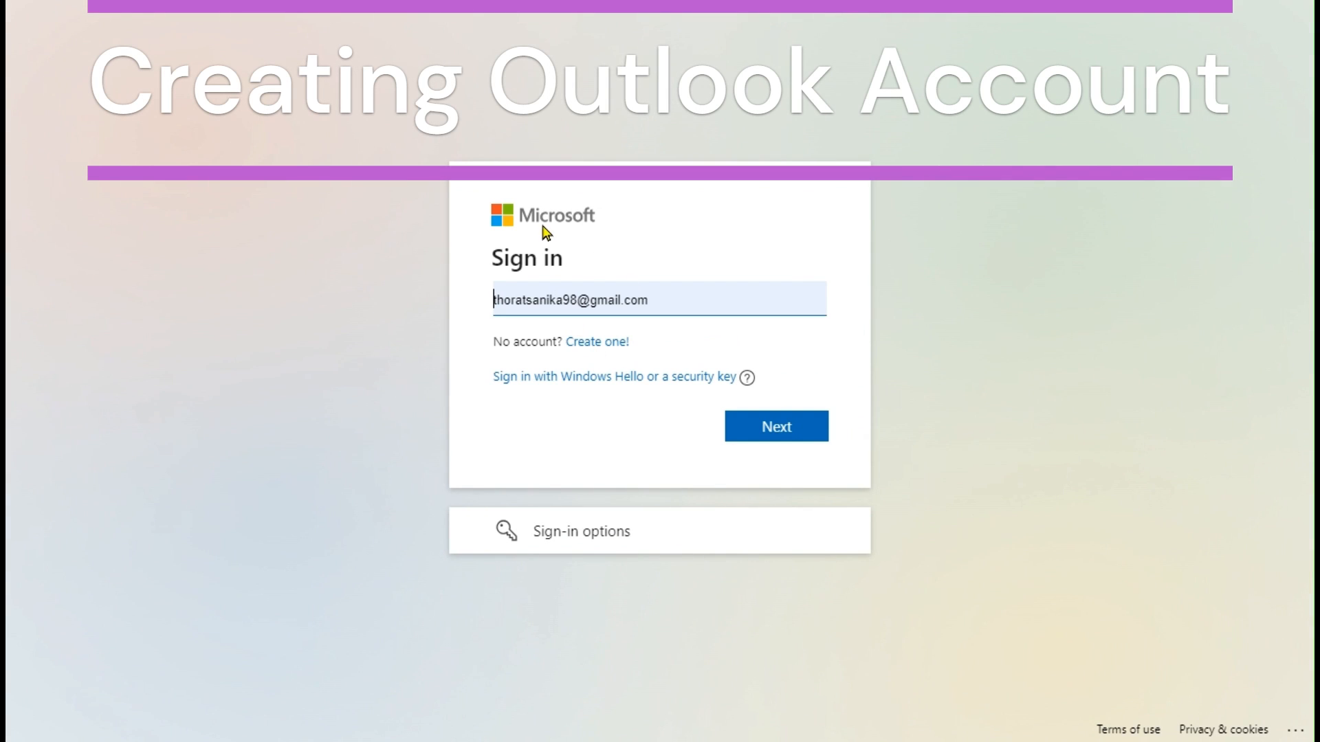
mouse_move(596, 342)
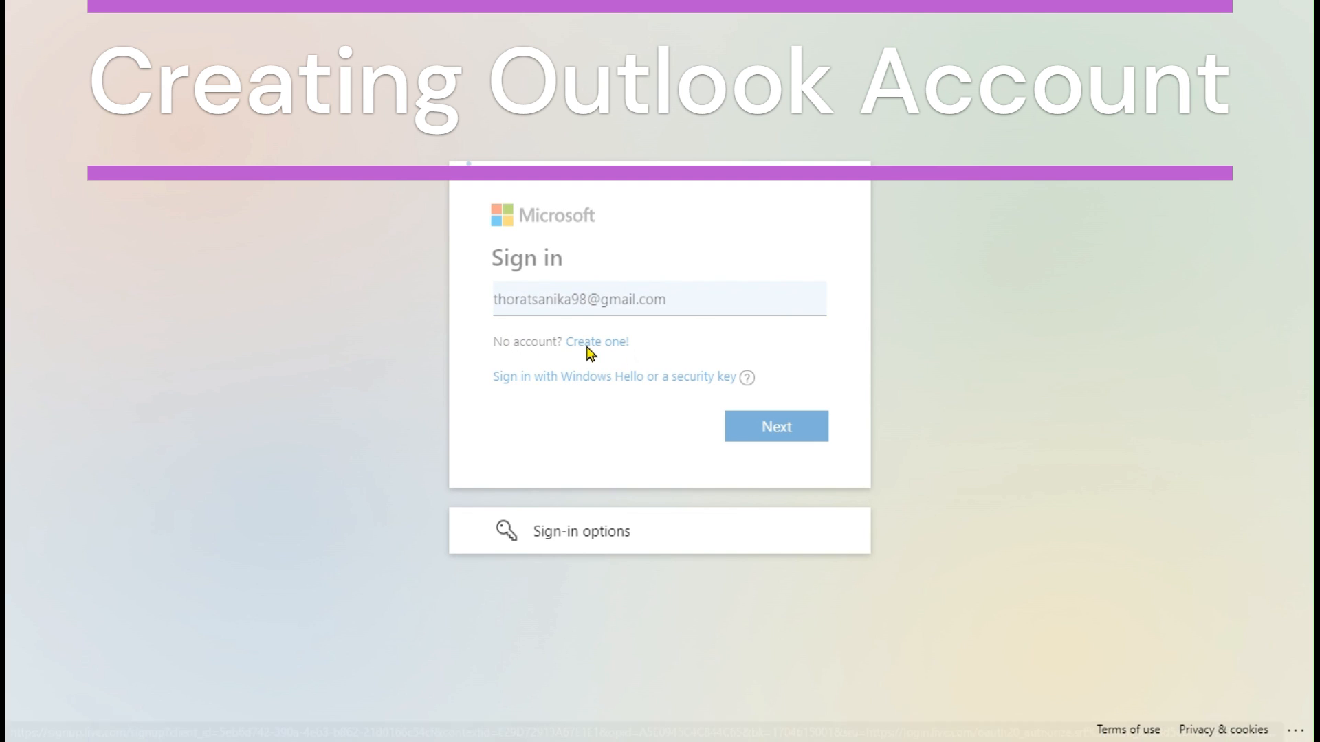
click(596, 342)
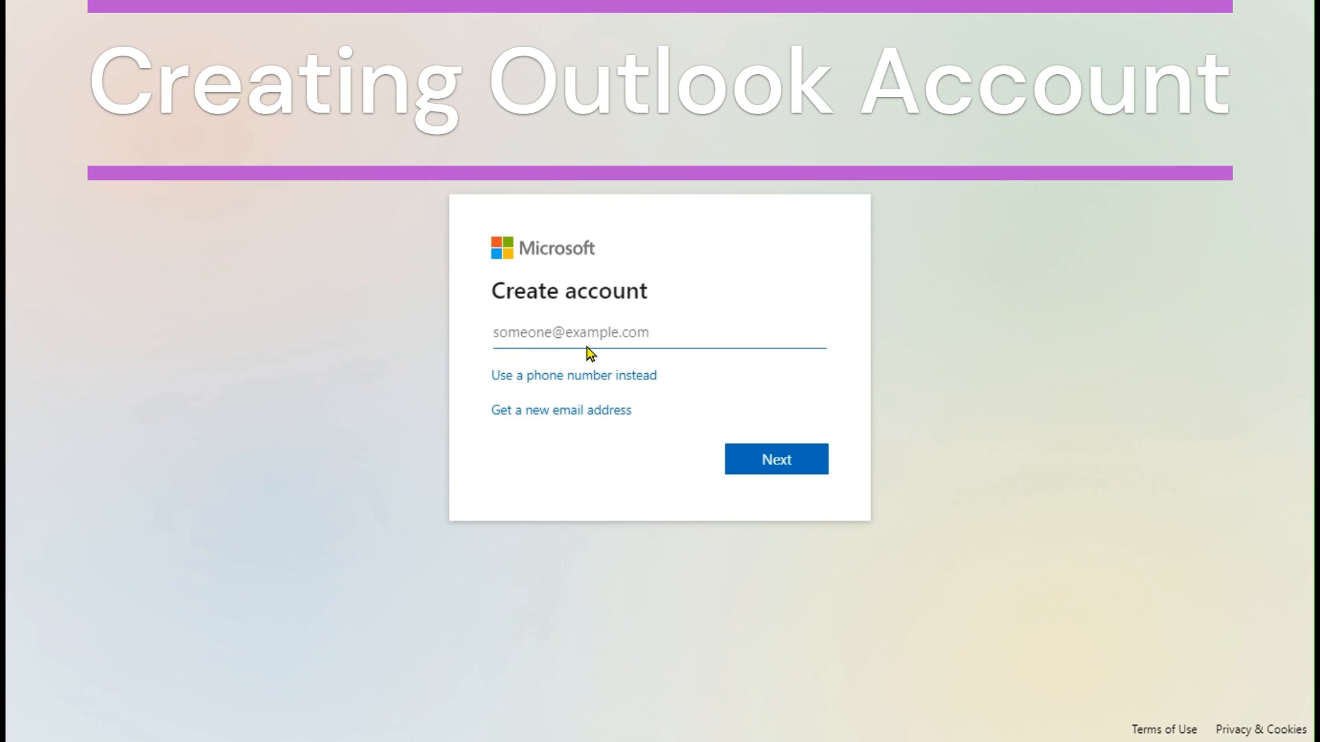
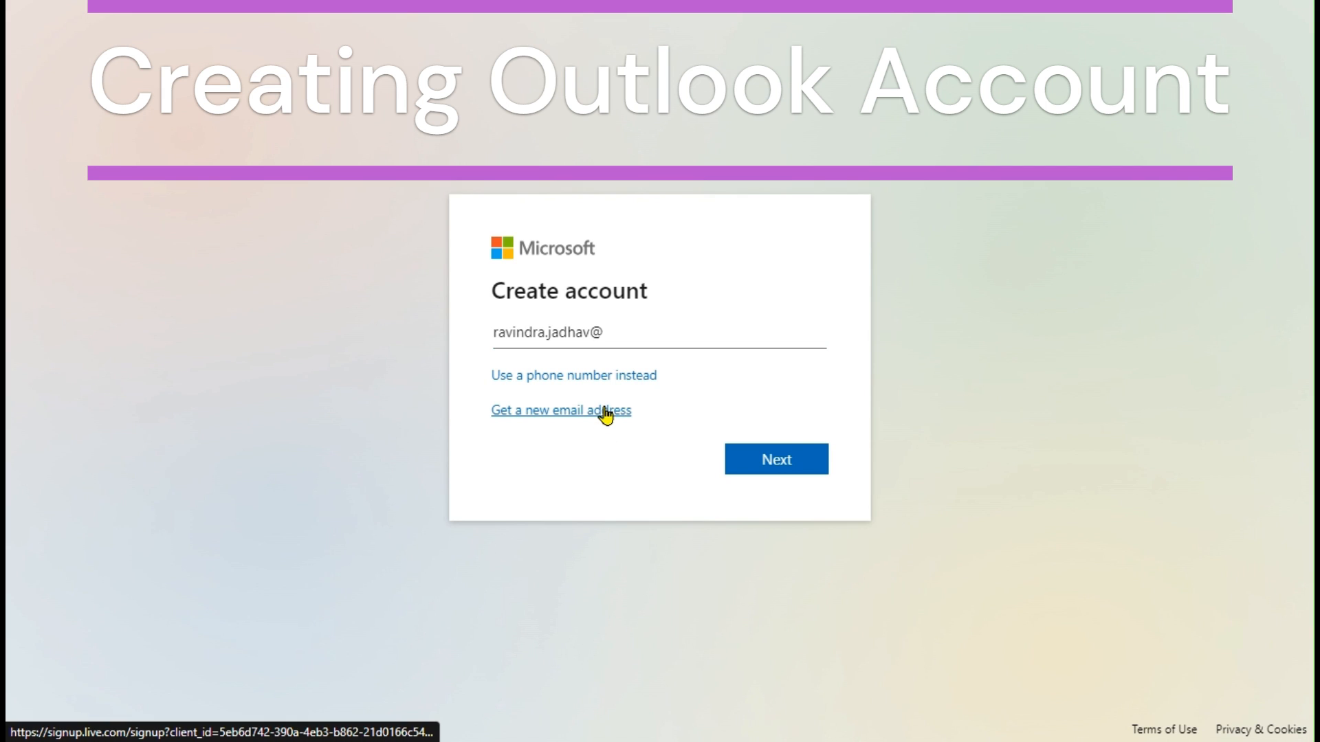
click(559, 409)
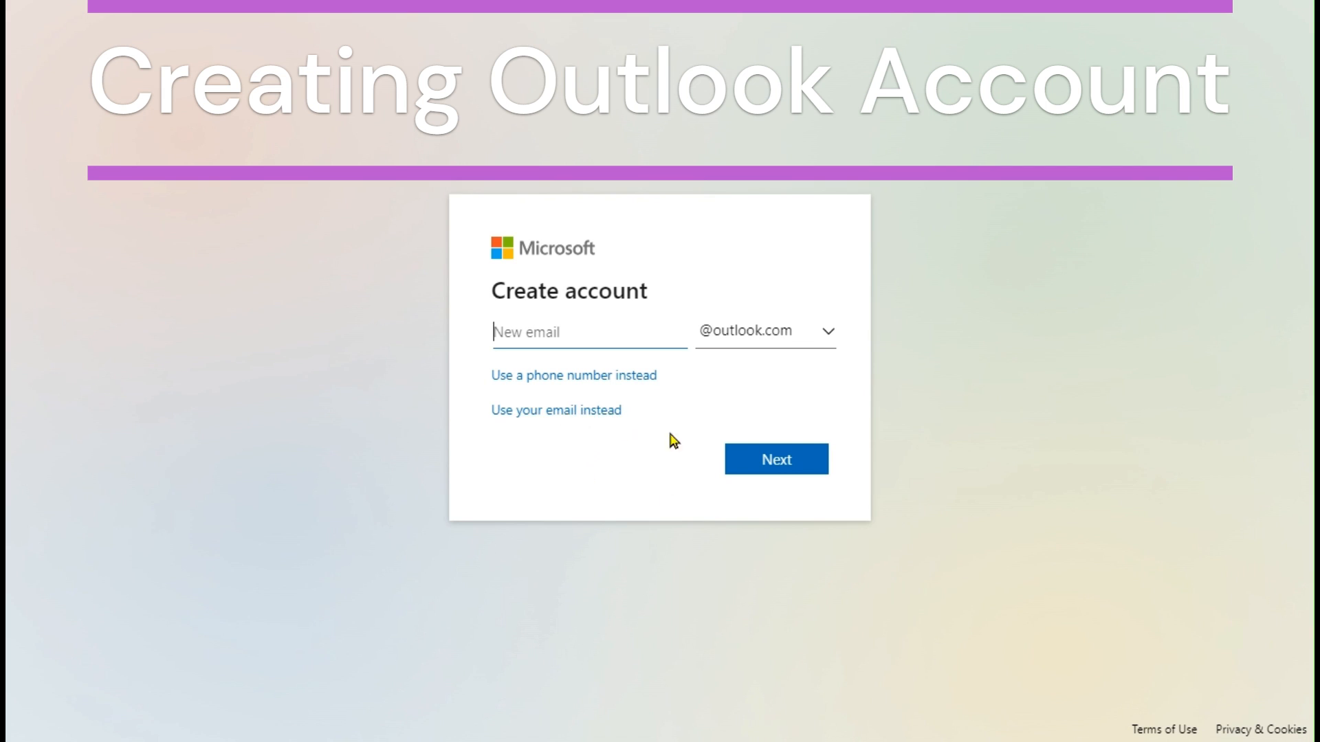
click(590, 331)
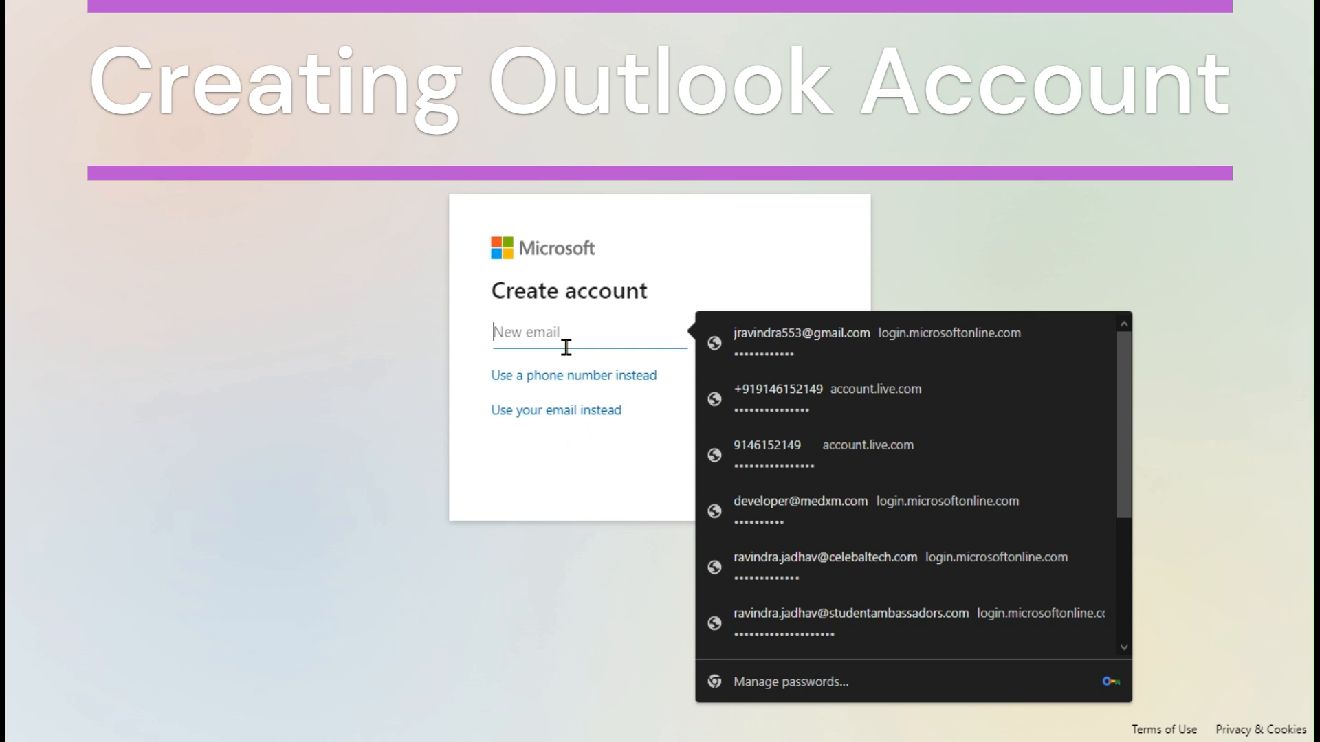
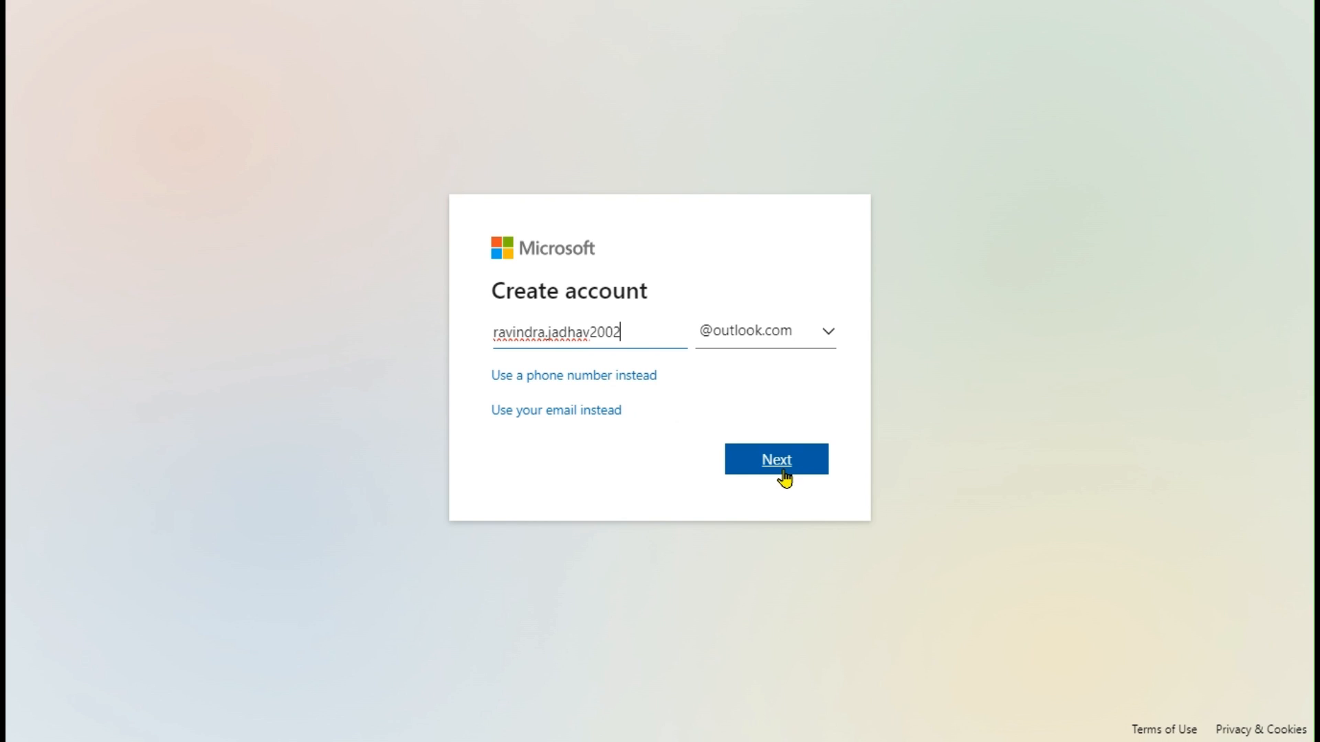
mouse_move(654, 351)
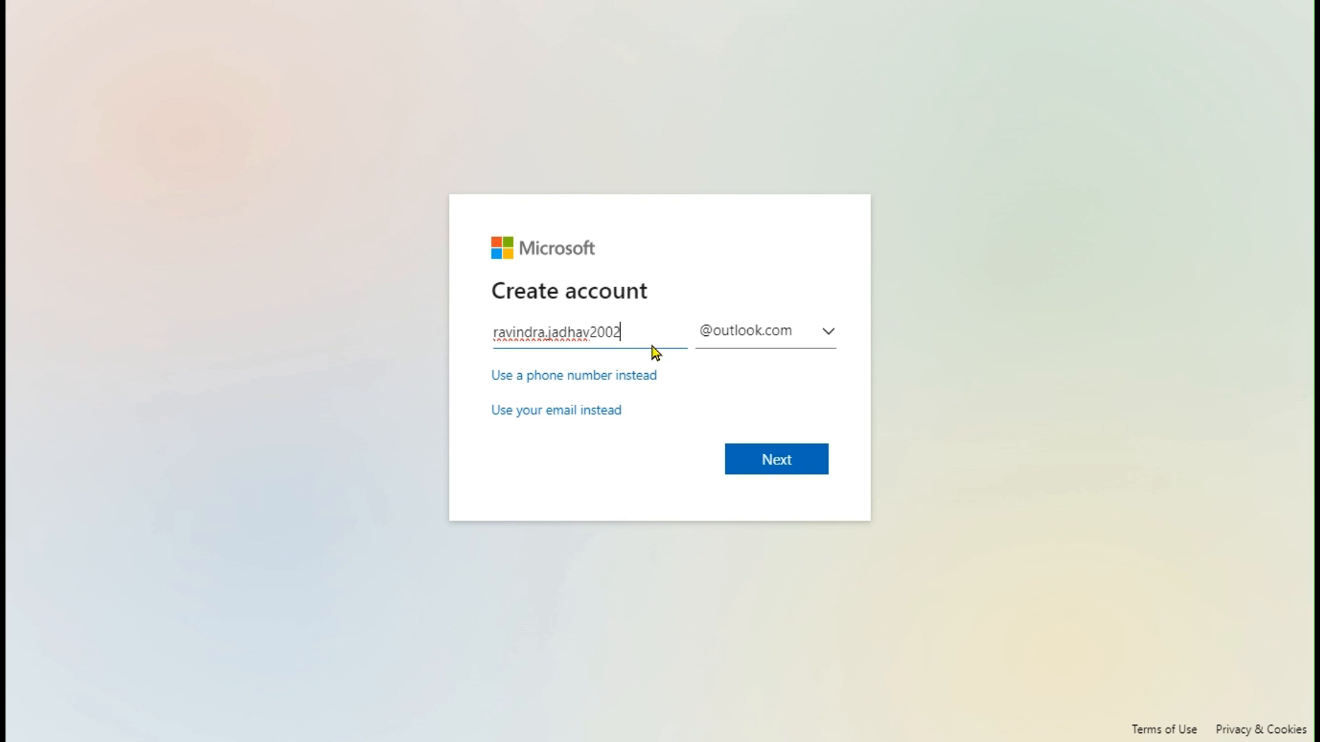
click(774, 459)
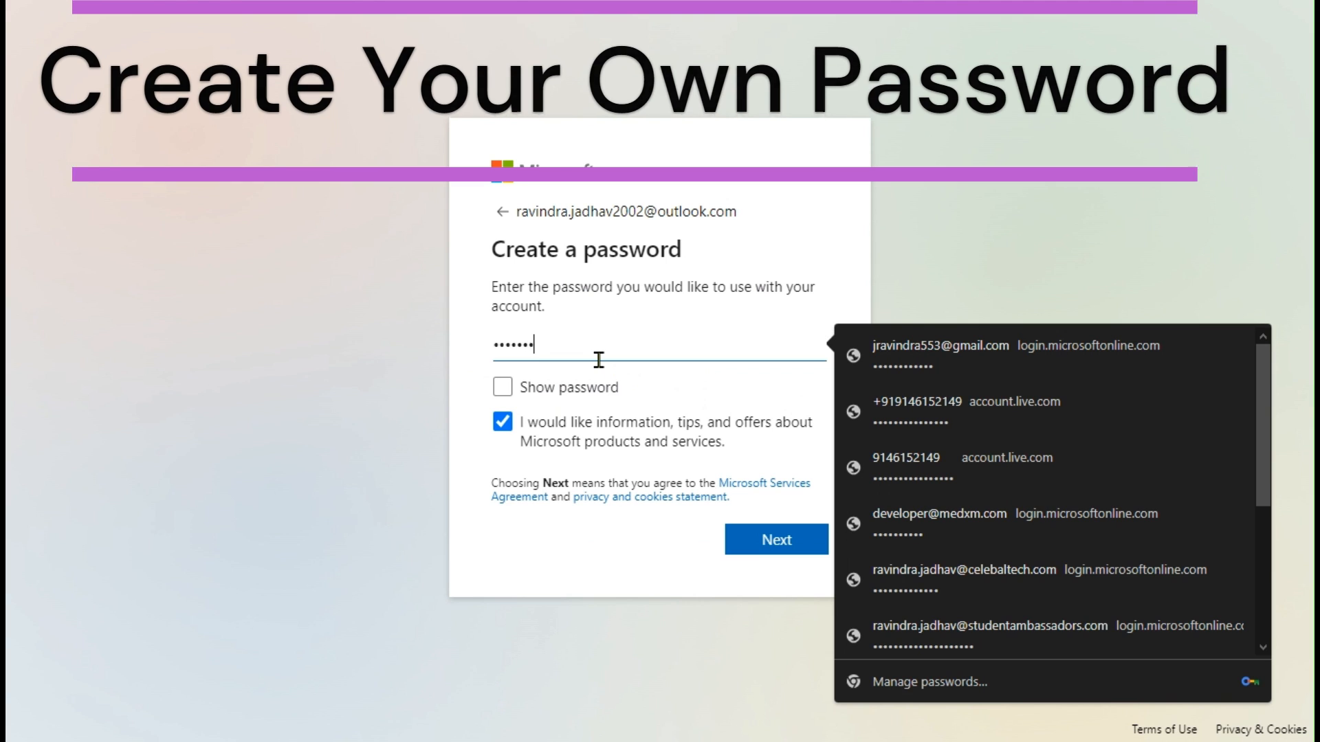
click(775, 539)
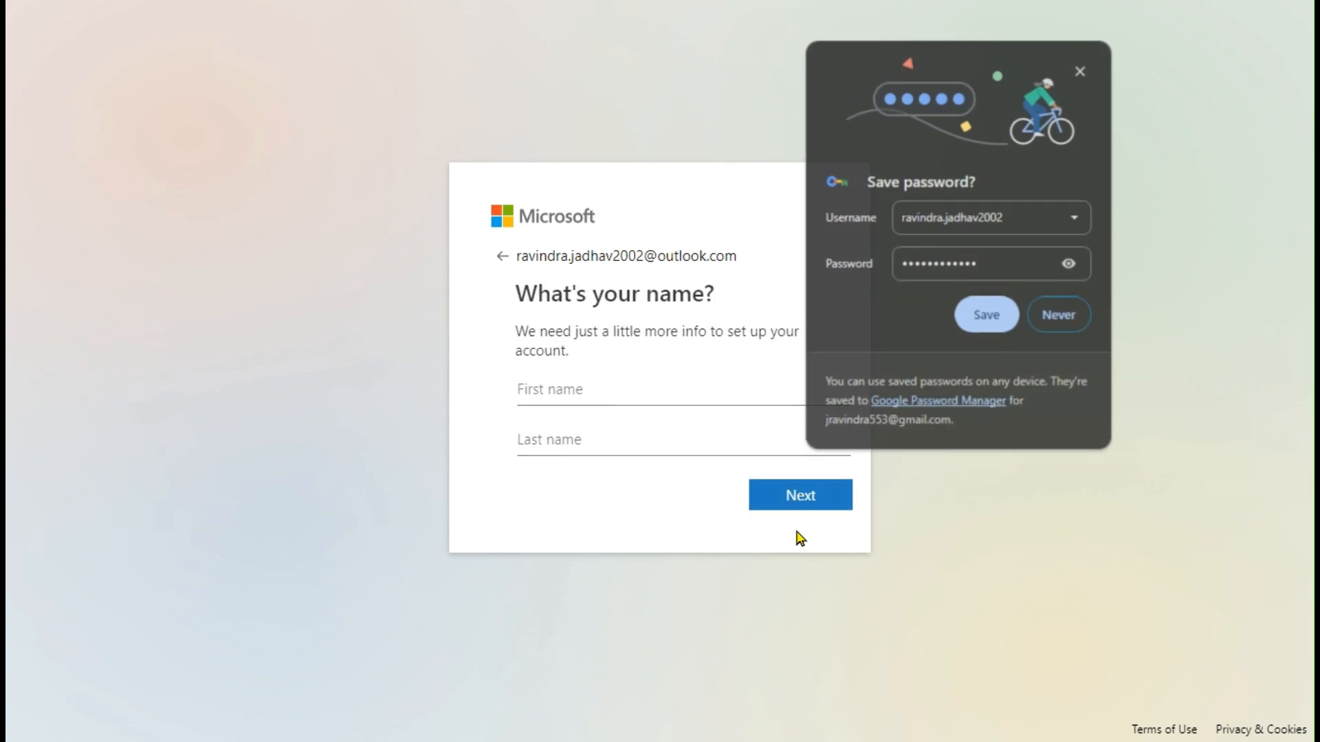
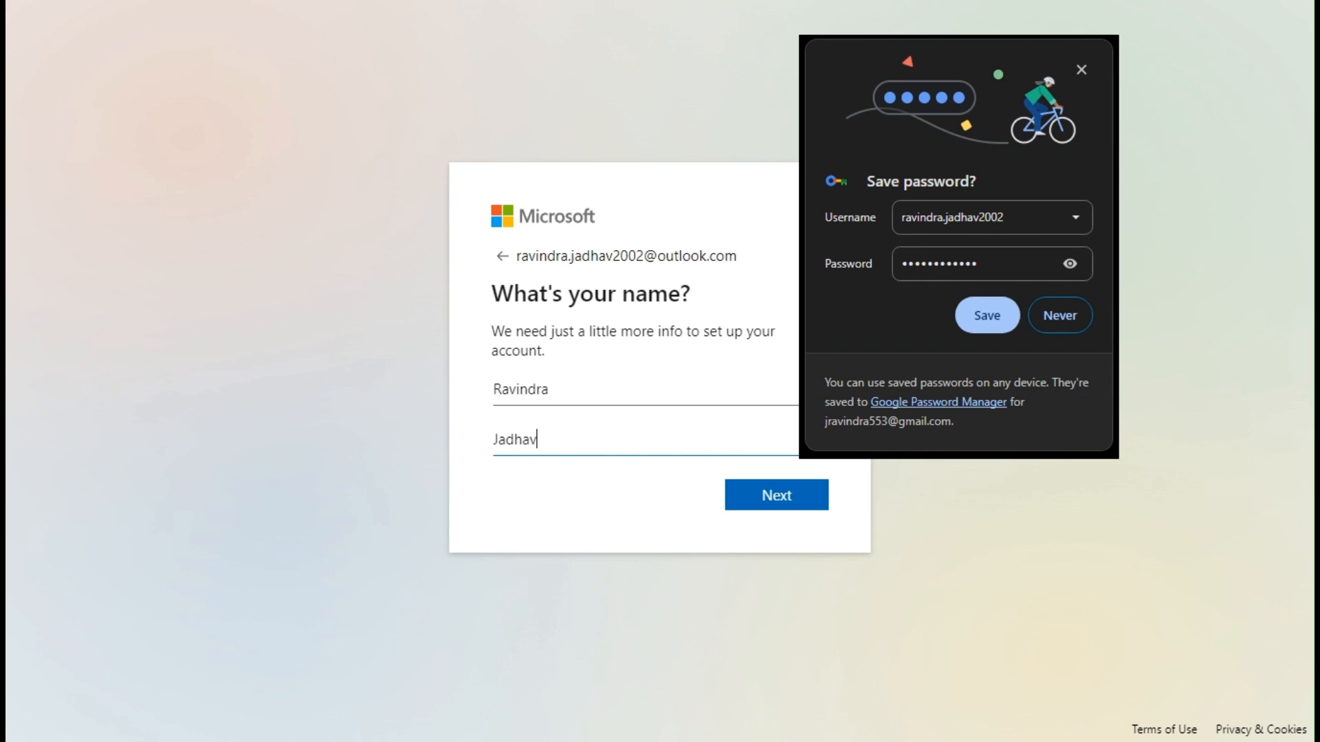
click(774, 494)
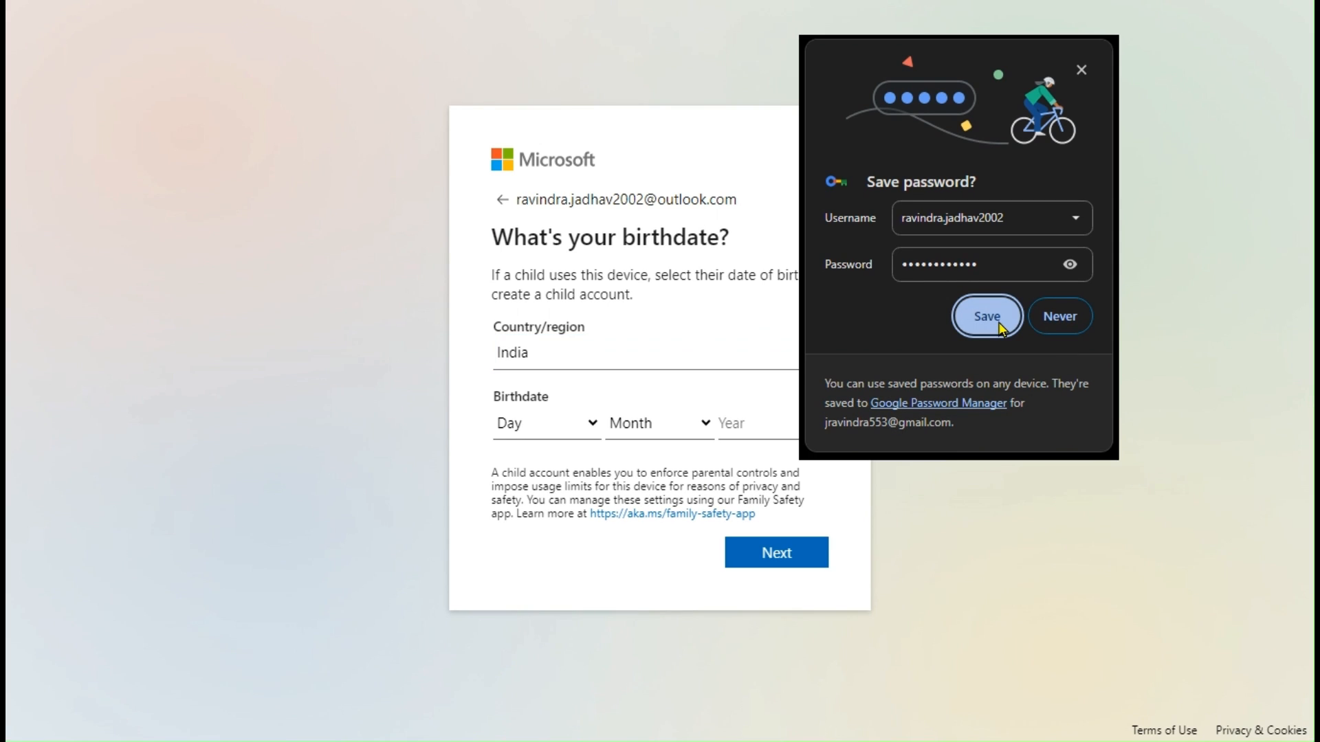
- Save the password in the browser and submit the birthdate with country India
click(986, 316)
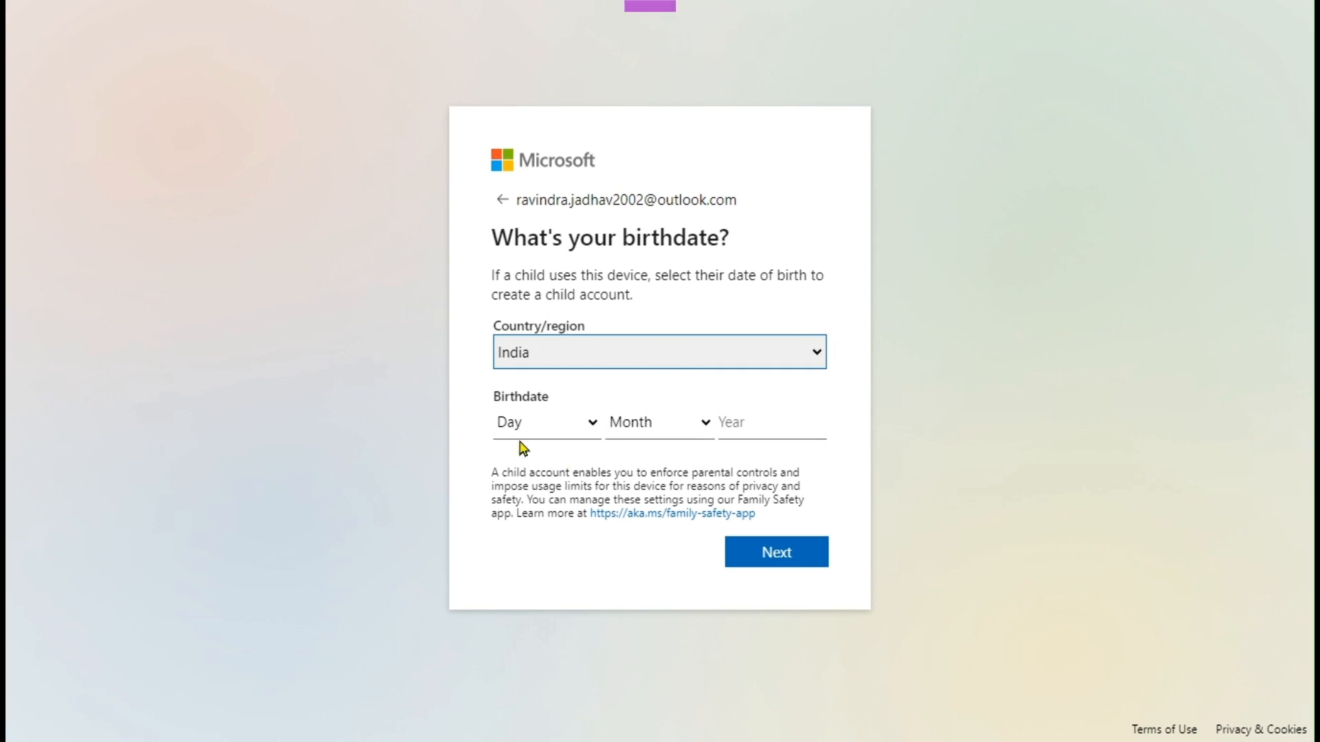
click(545, 422)
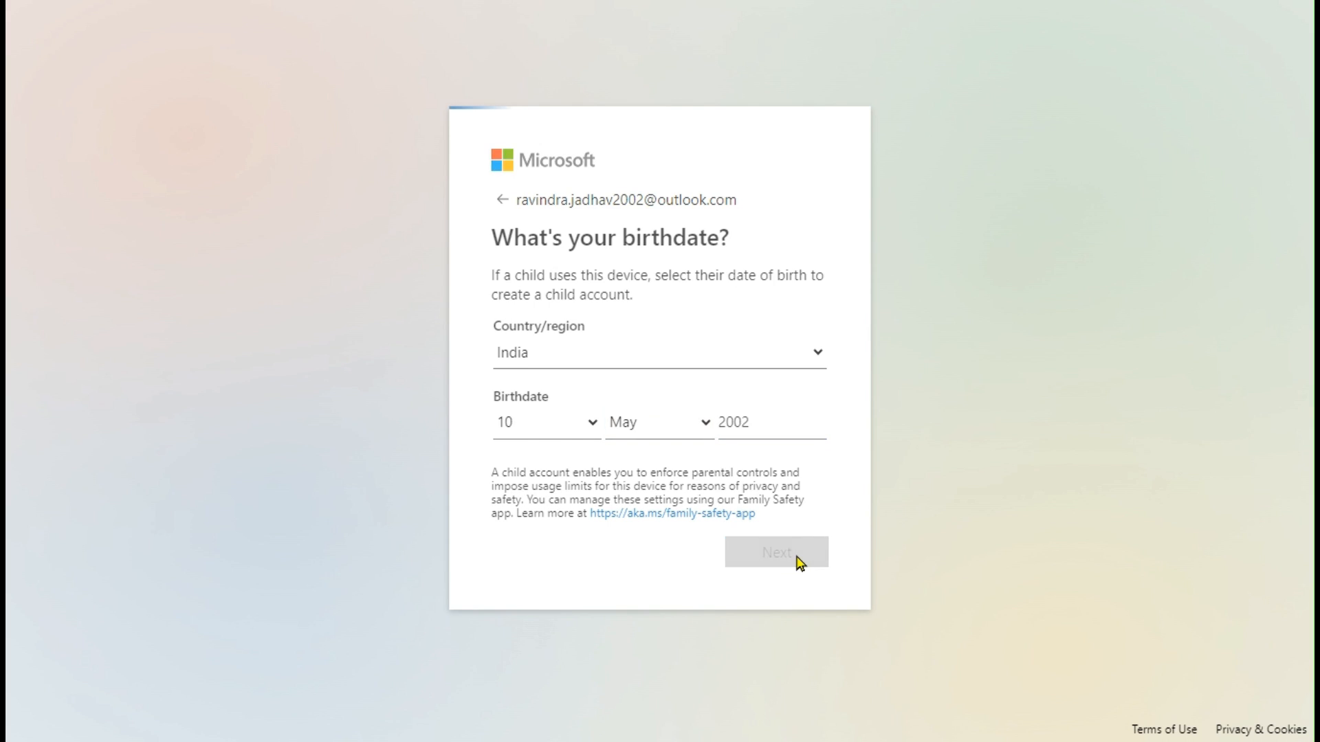
click(774, 553)
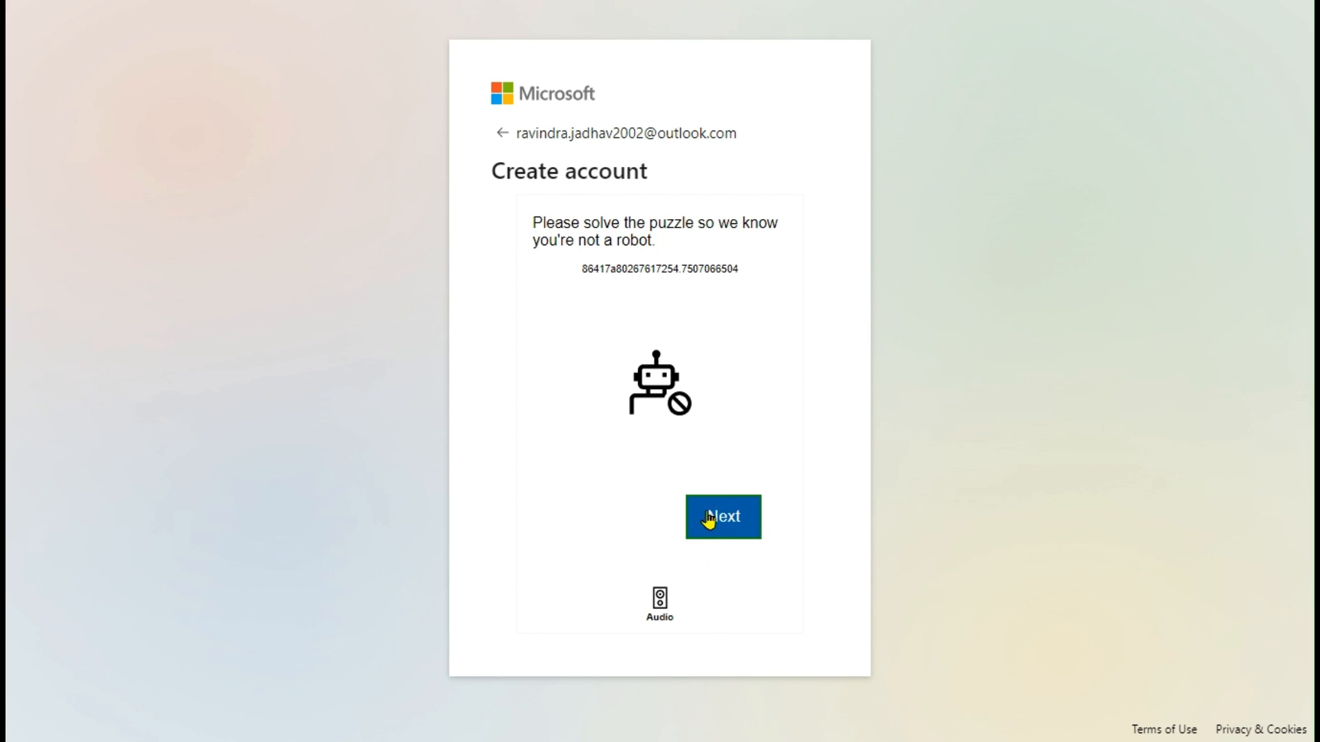
- Rotate the hammer four steps to face the hand's direction and submit the puzzle
click(722, 517)
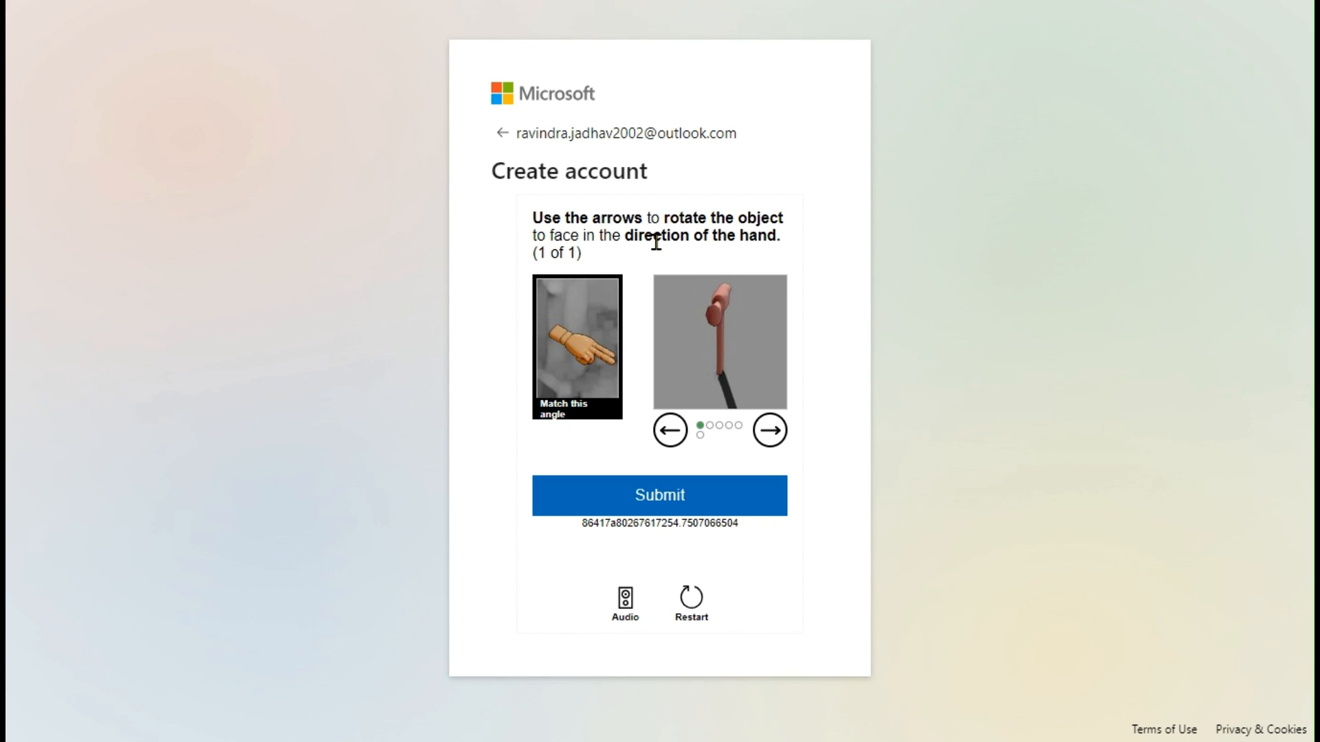
mouse_move(690, 492)
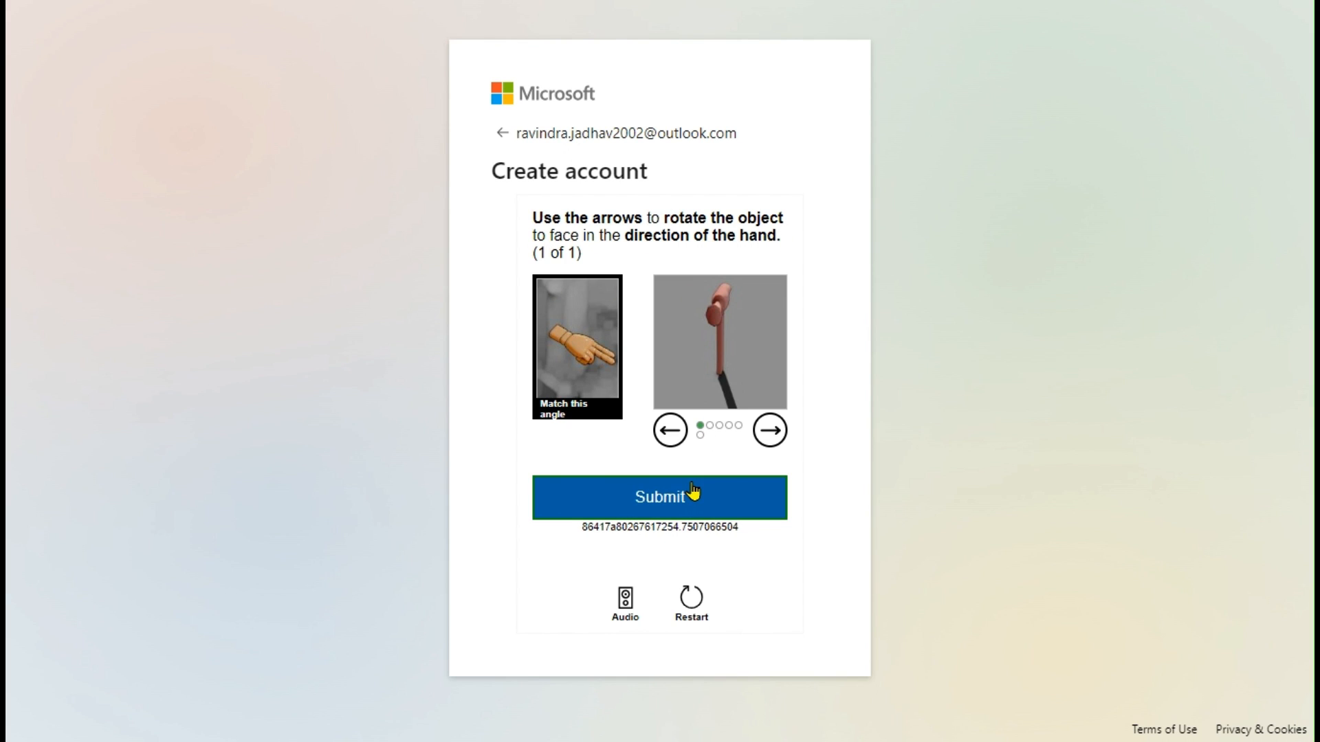
click(769, 430)
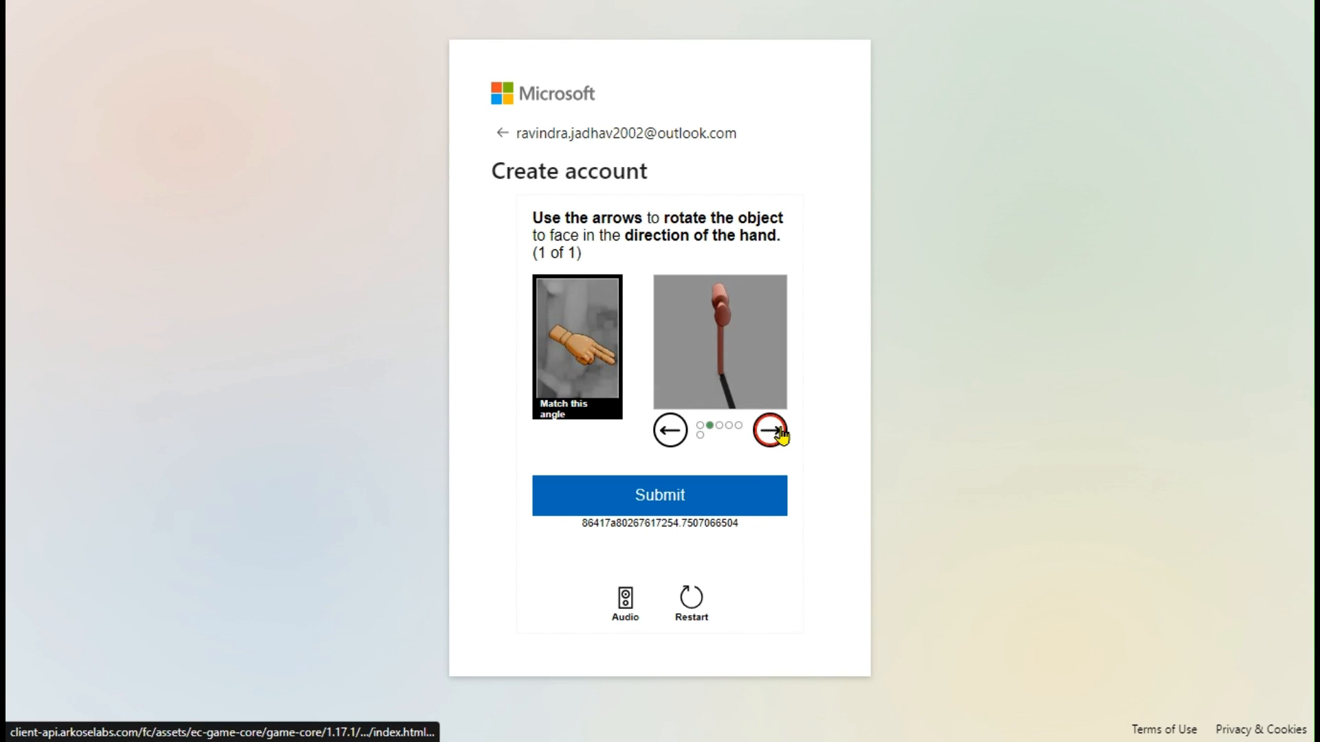
click(769, 430)
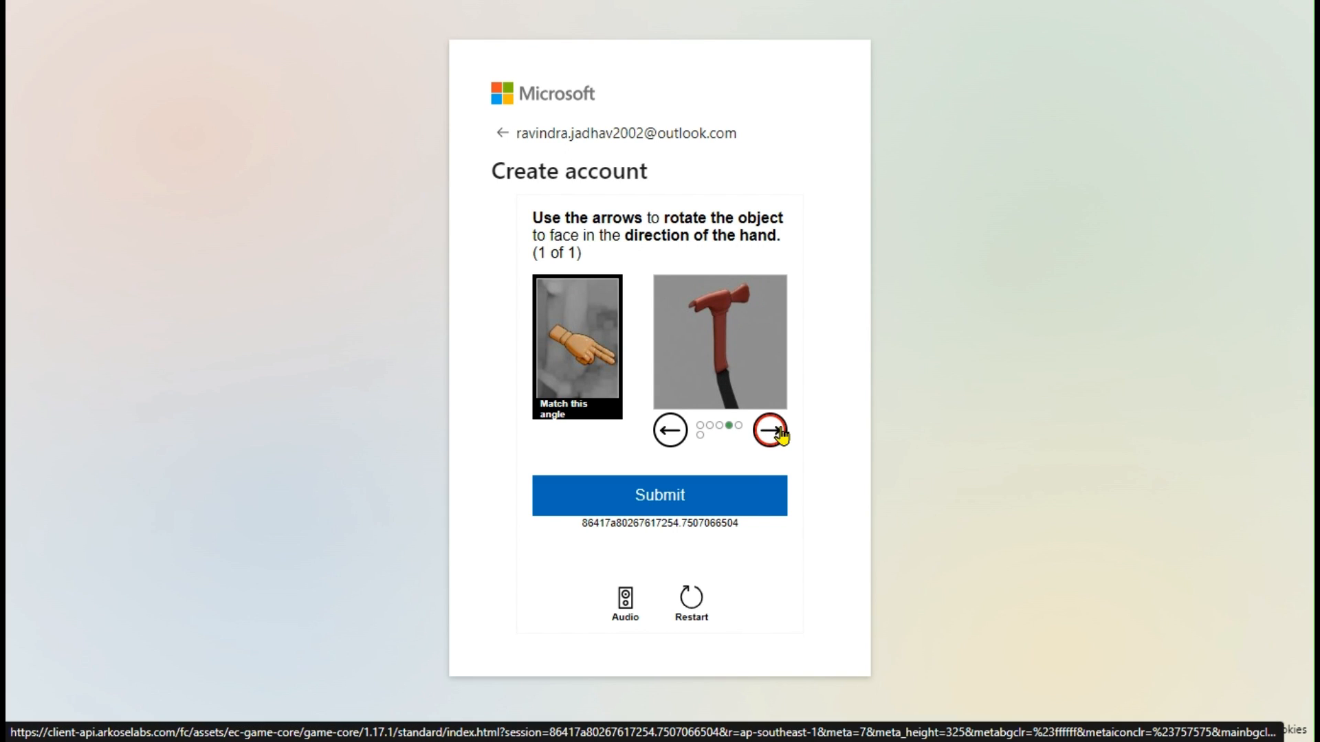
click(767, 430)
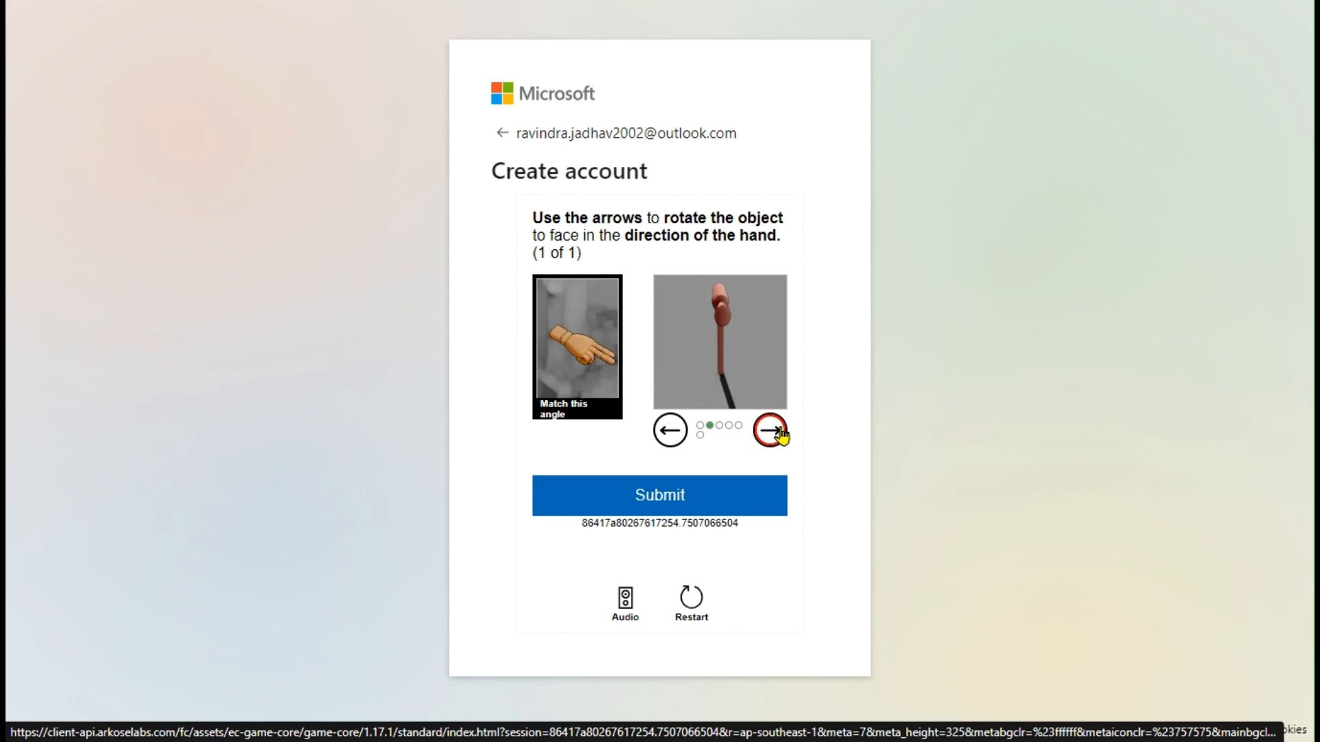
click(770, 431)
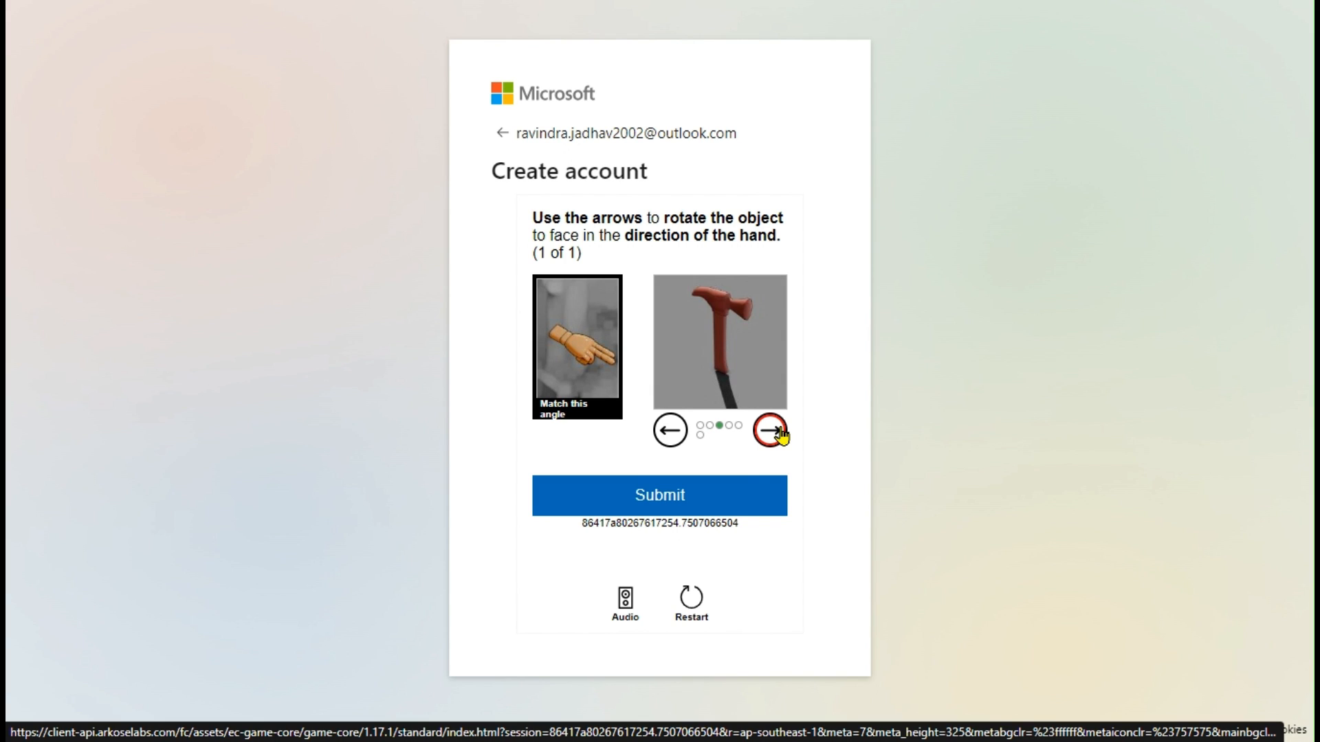
click(659, 495)
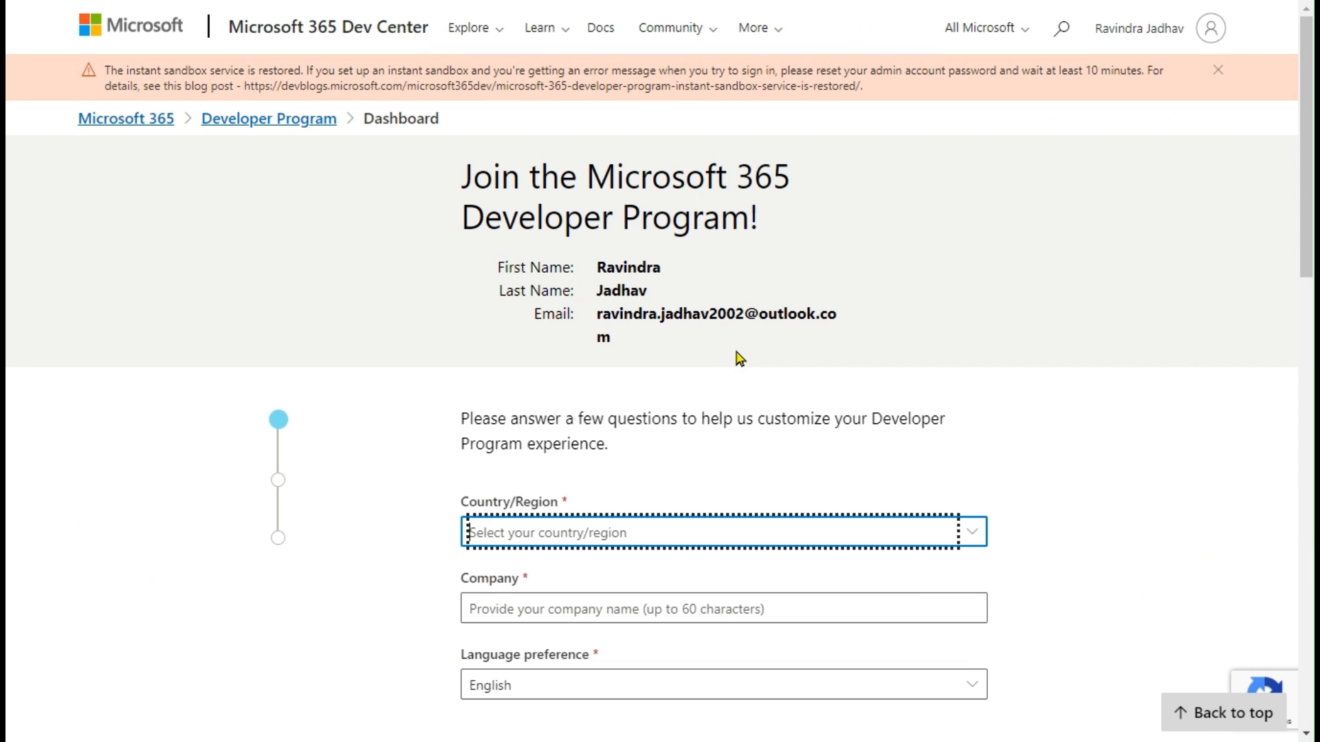
- Fill the first join step with United States, company name 'Ra' and consents, then continue
scroll(down, 3)
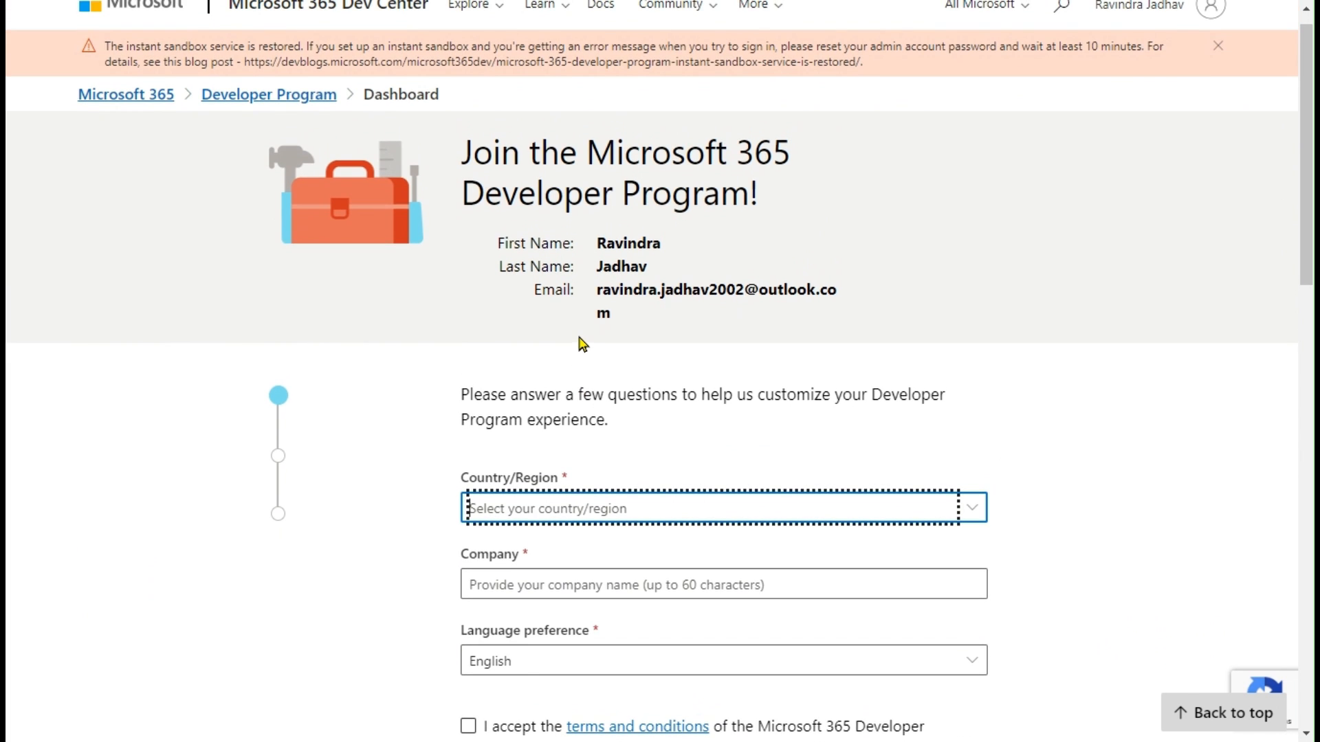
mouse_move(703, 314)
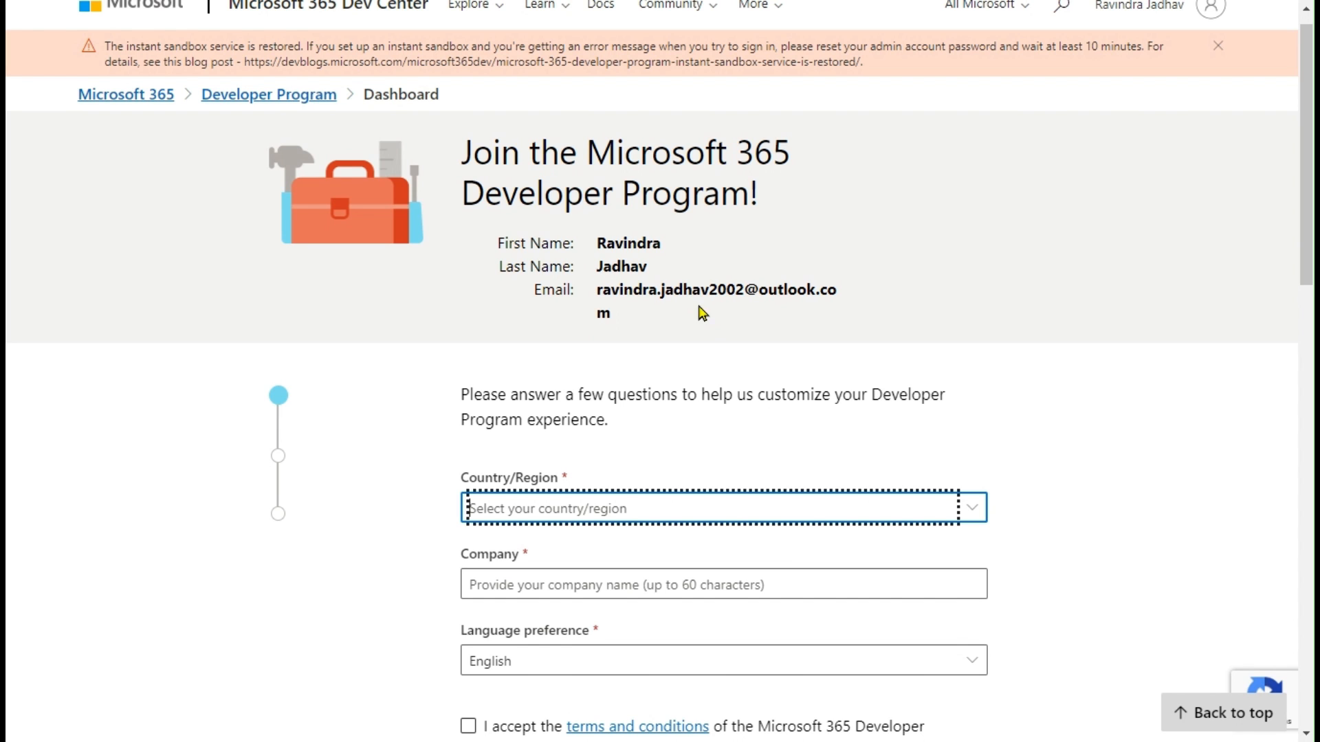
scroll(down, 3)
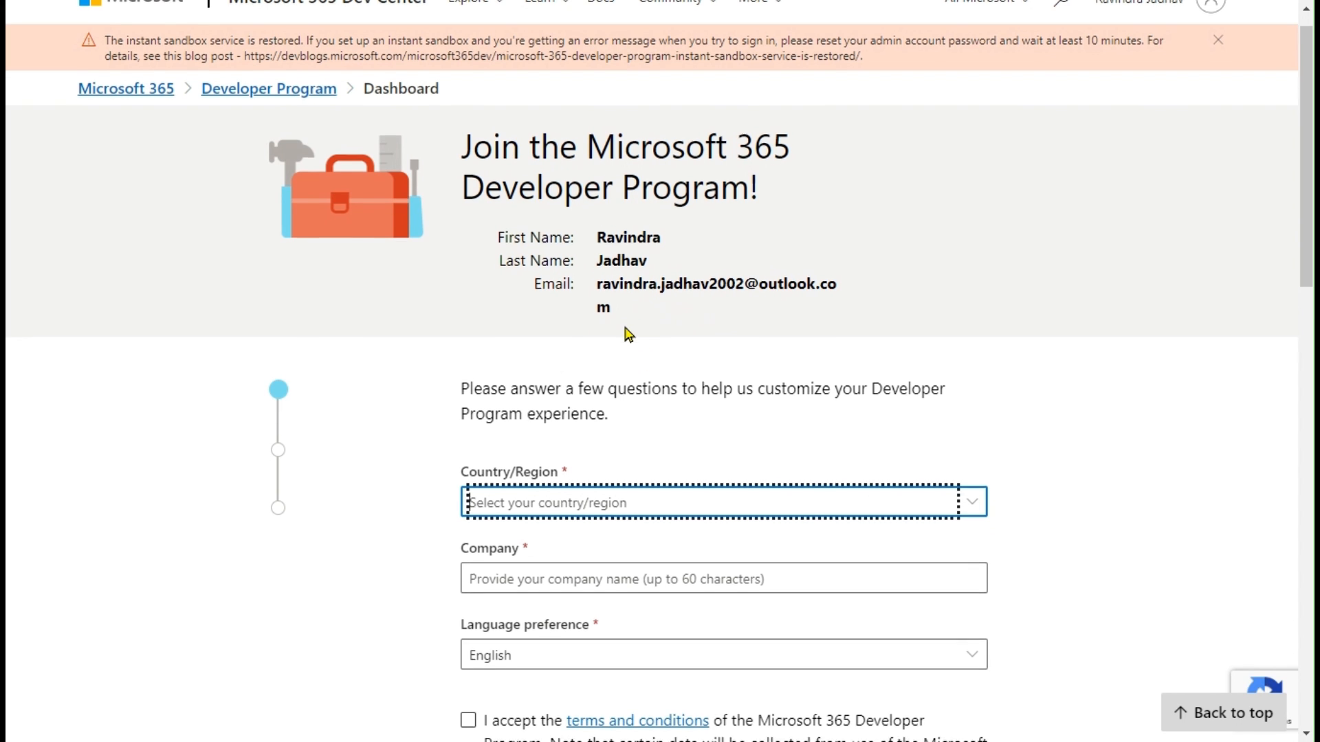
click(722, 503)
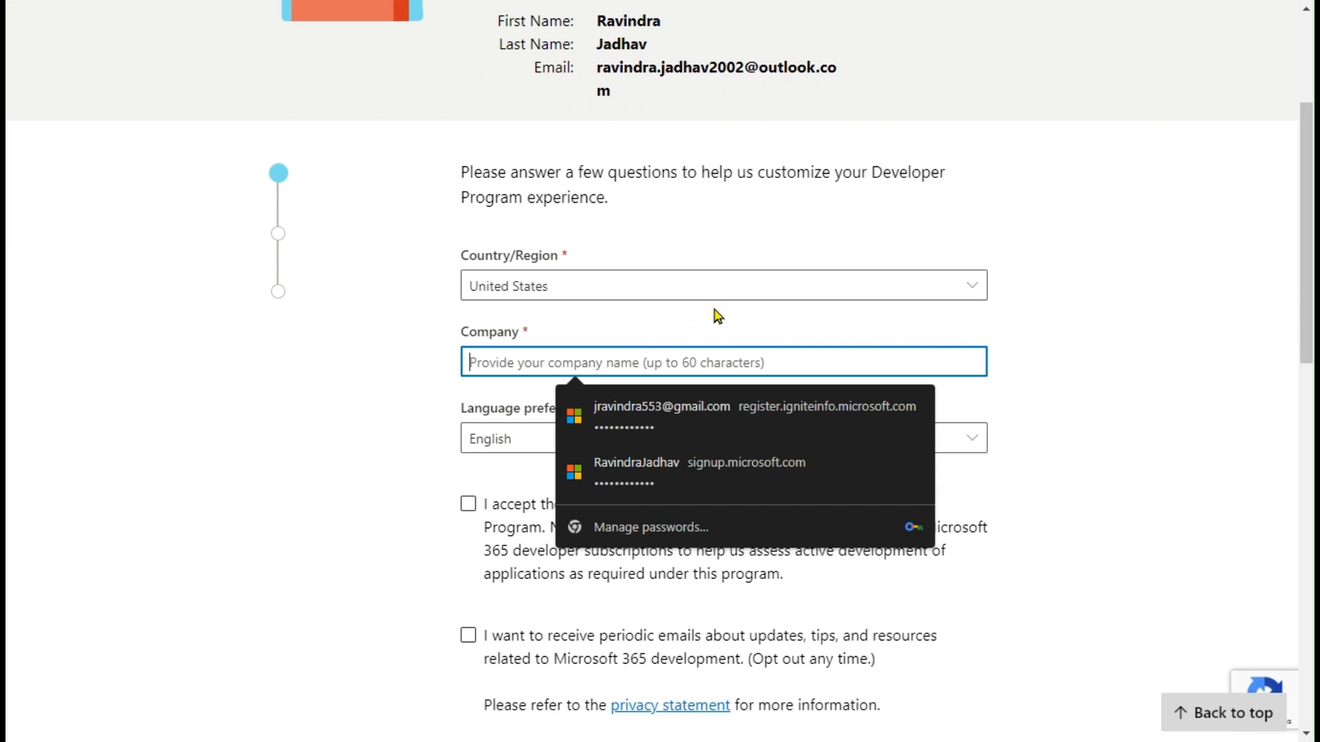
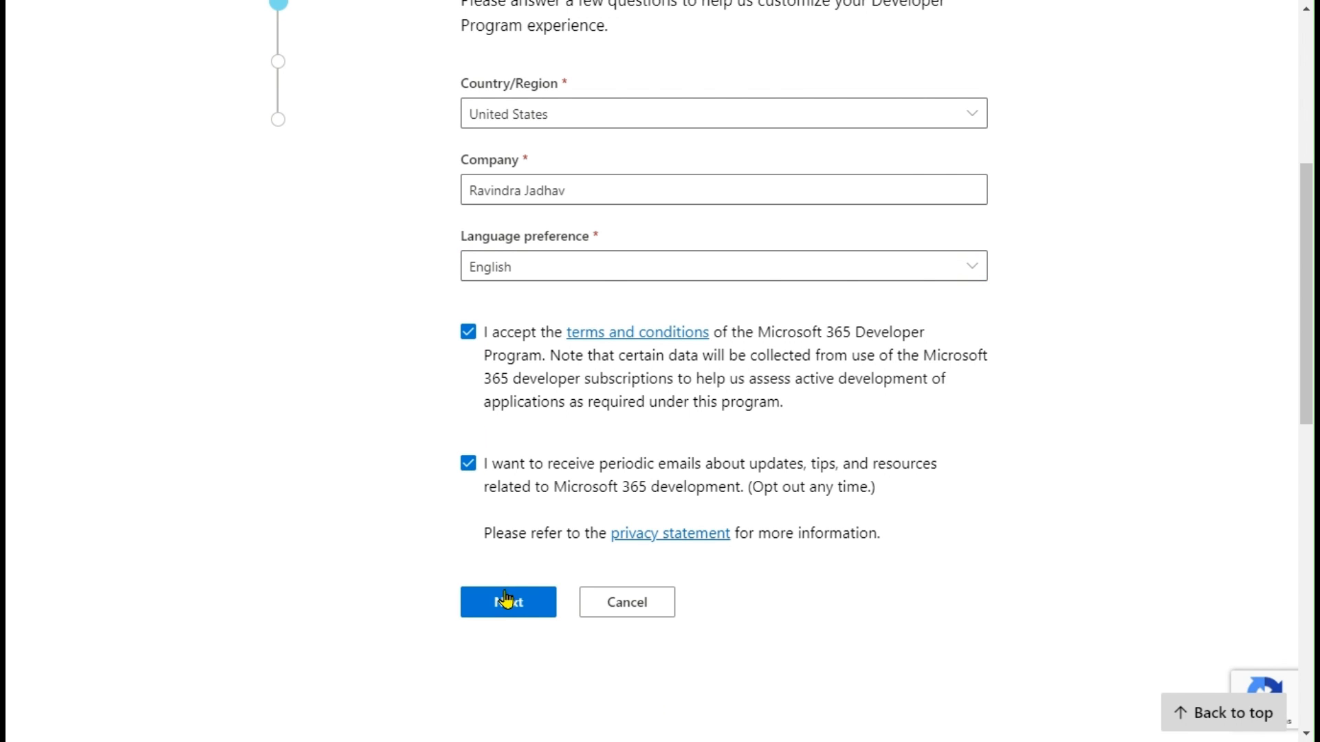
click(508, 602)
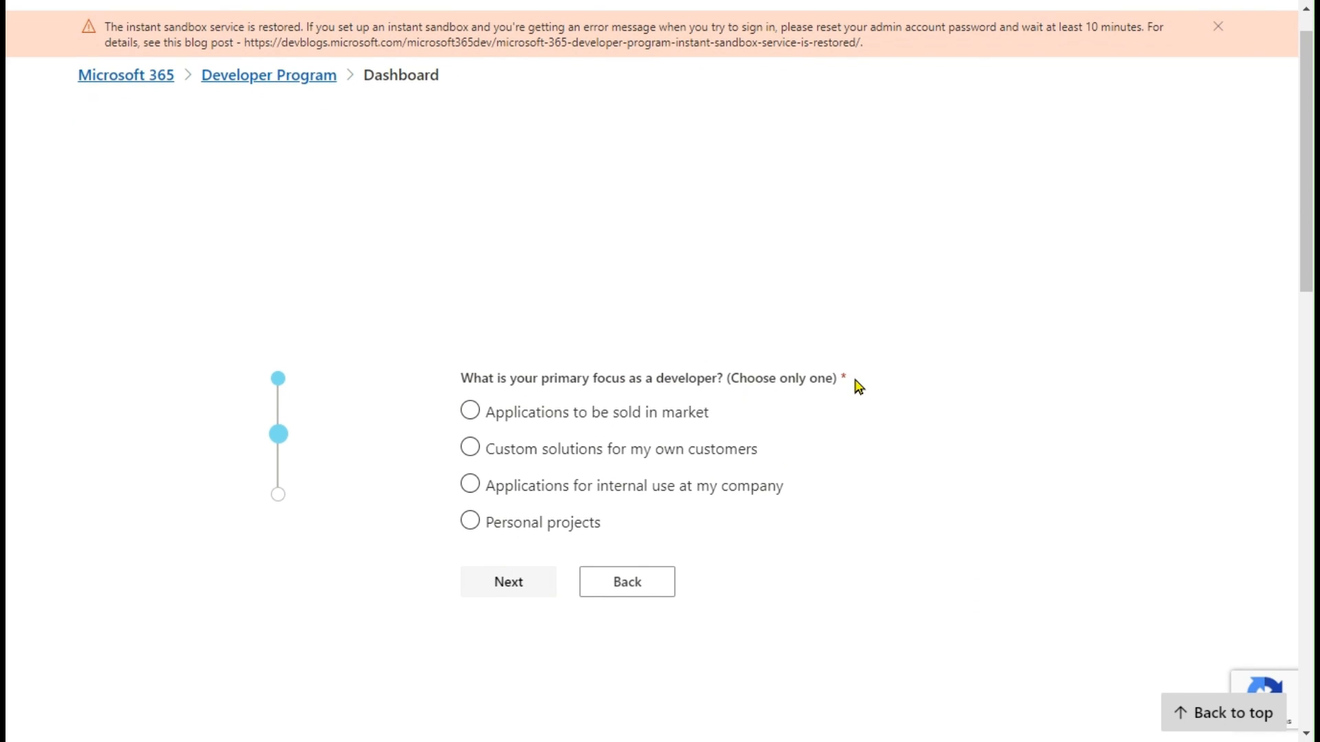
- Pick Personal projects as focus, keep all development areas ticked, and save the profile
click(470, 522)
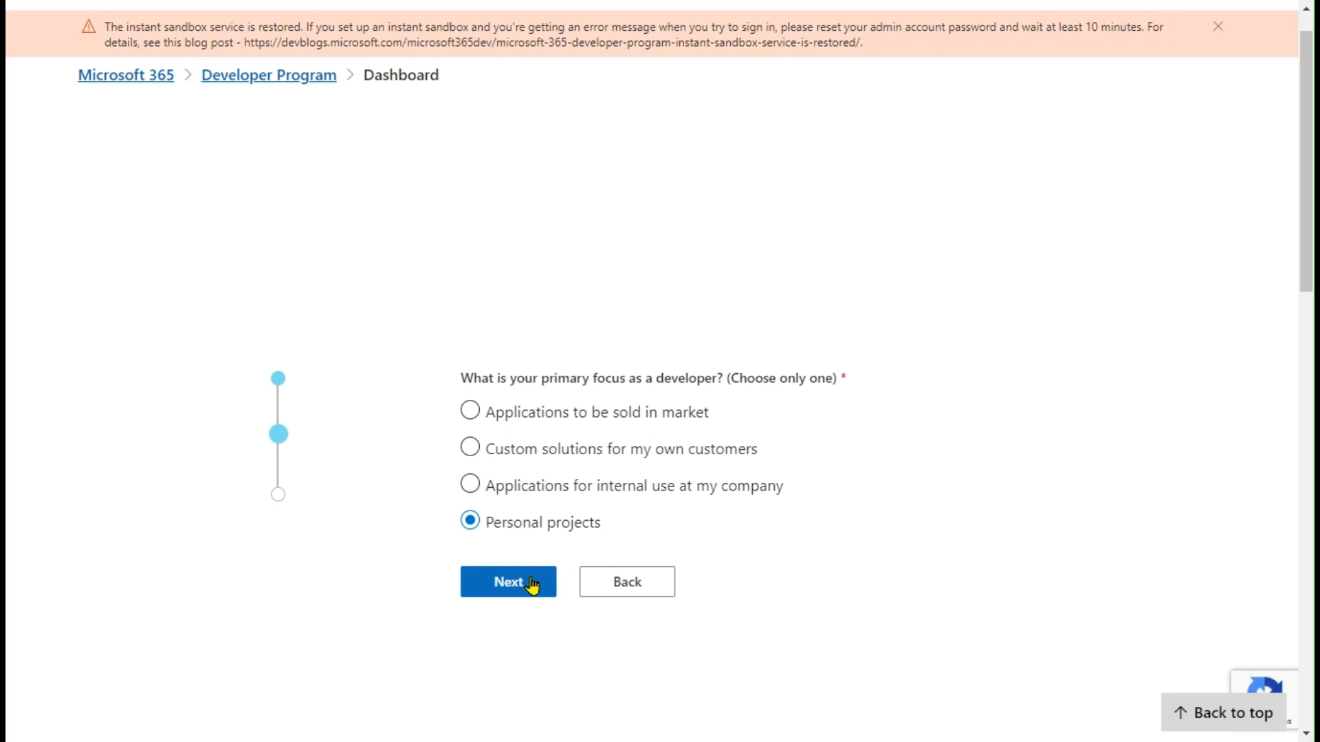
click(507, 581)
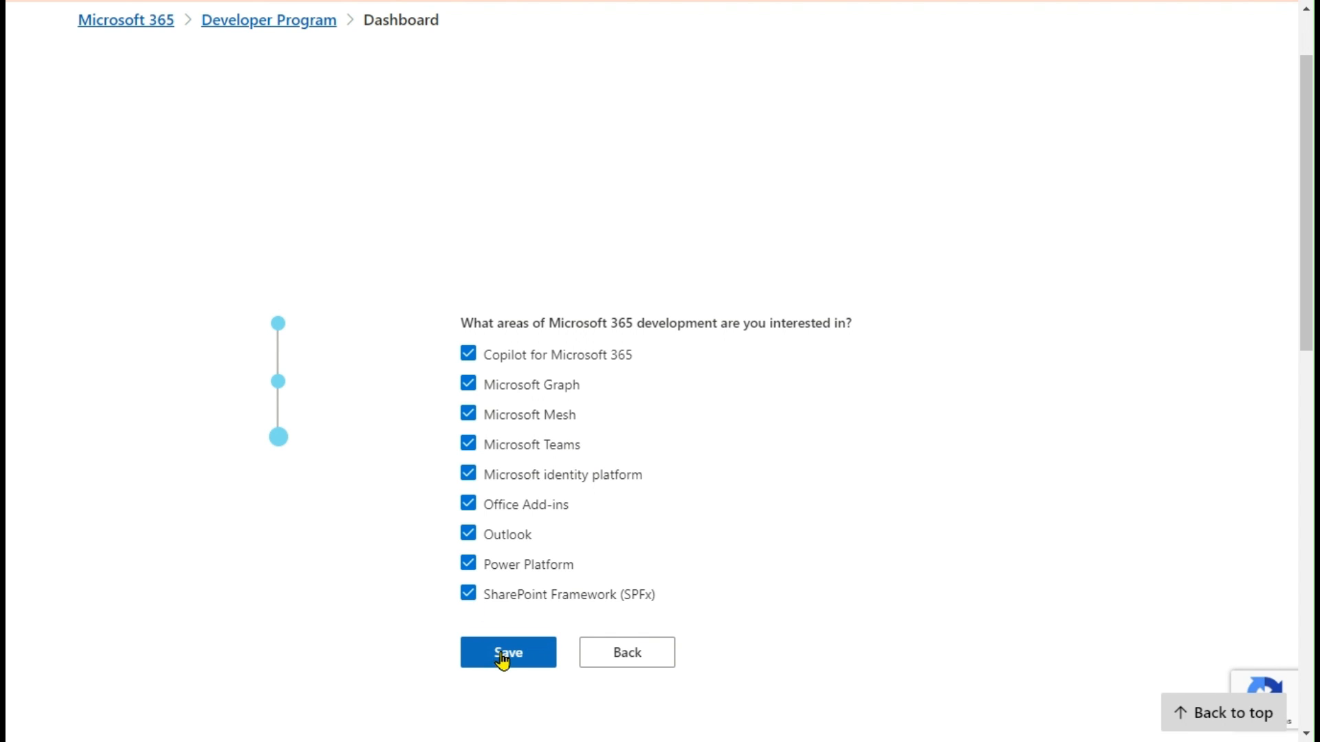
click(507, 651)
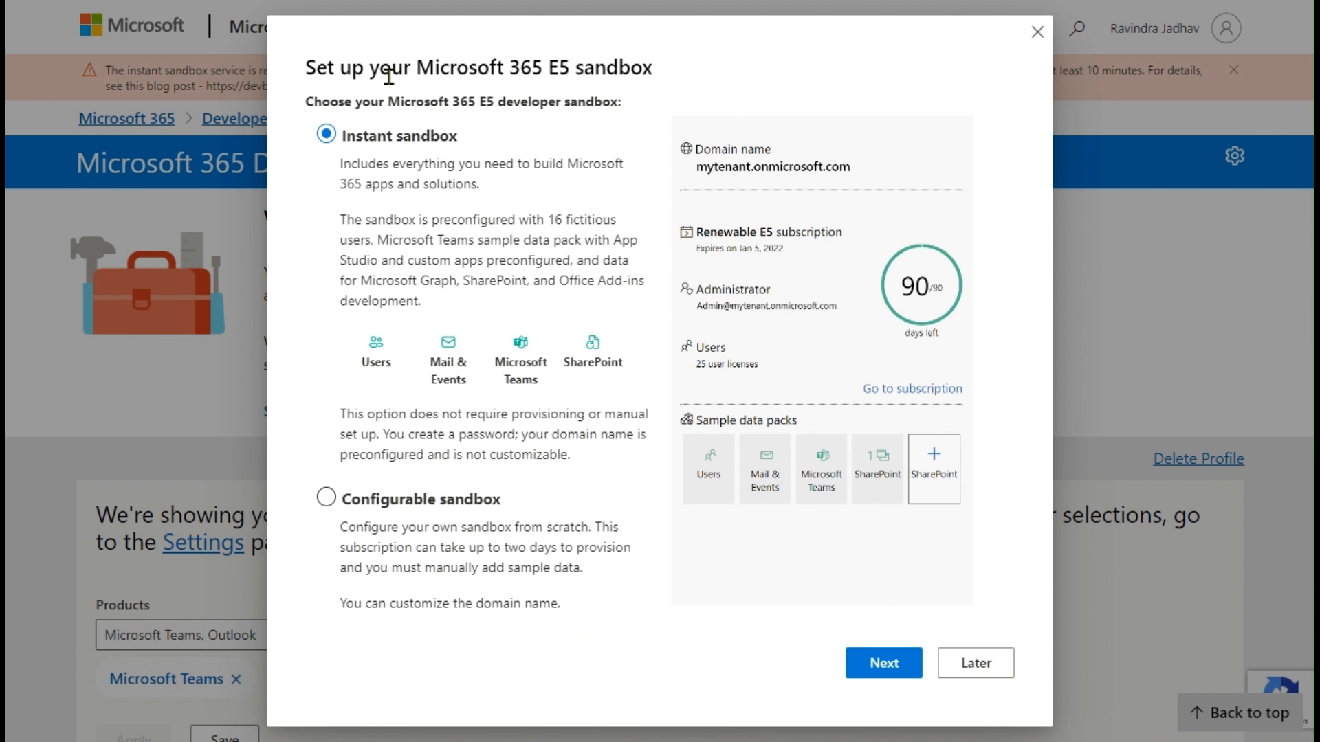
mouse_move(640, 99)
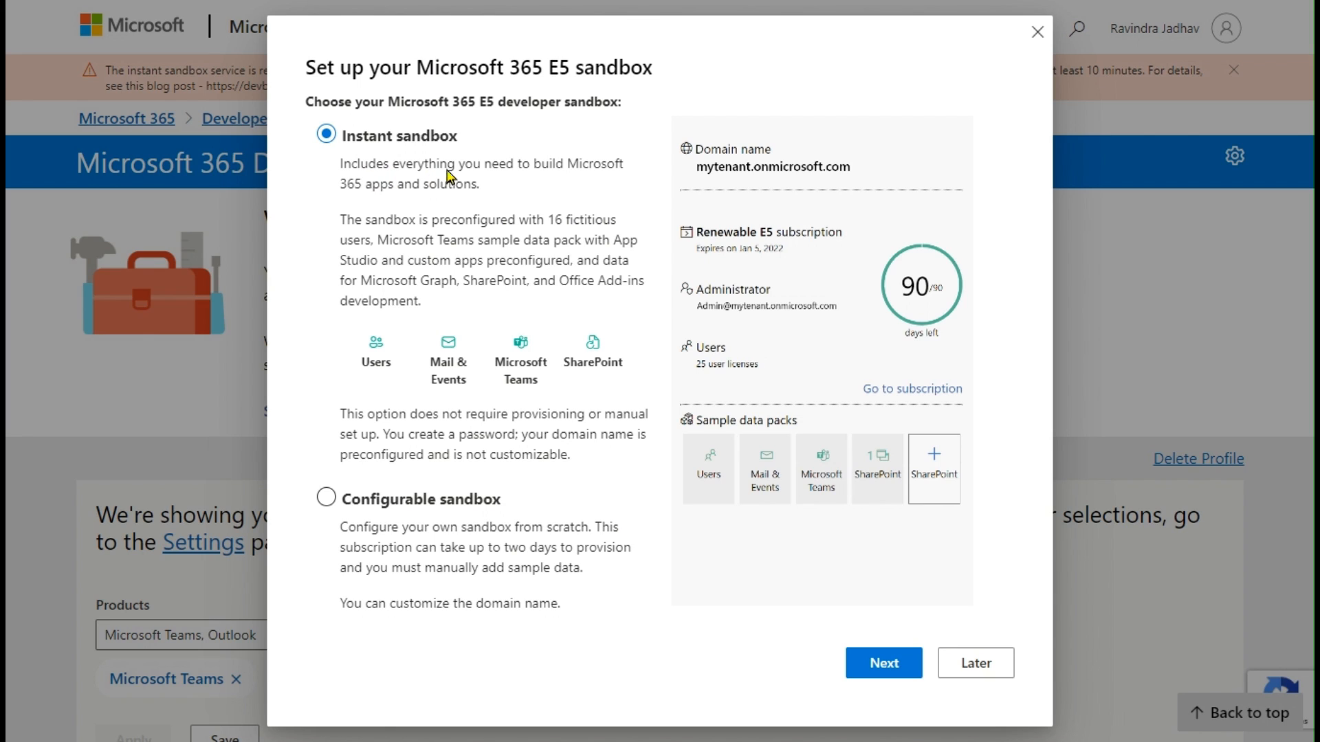
mouse_move(478, 427)
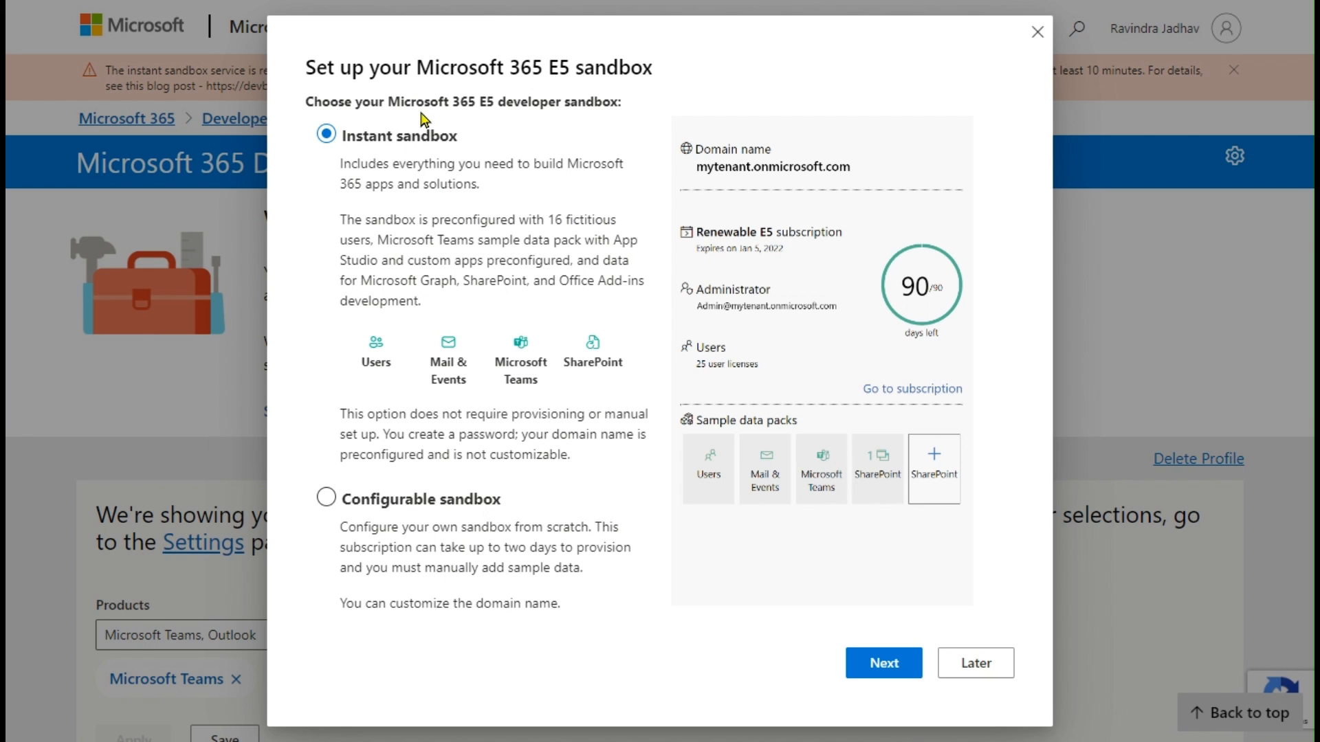
mouse_move(883, 354)
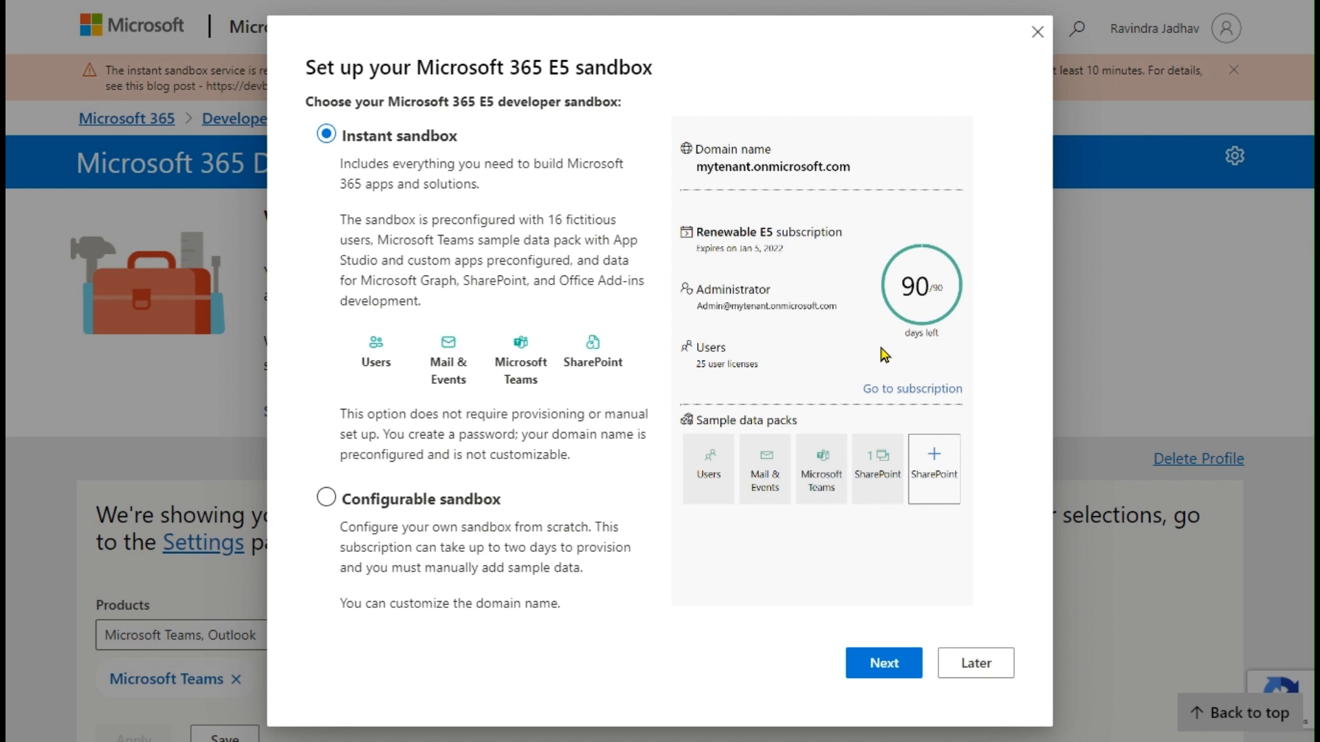
- Continue with the instant sandbox and keep North America as the data center region
click(882, 663)
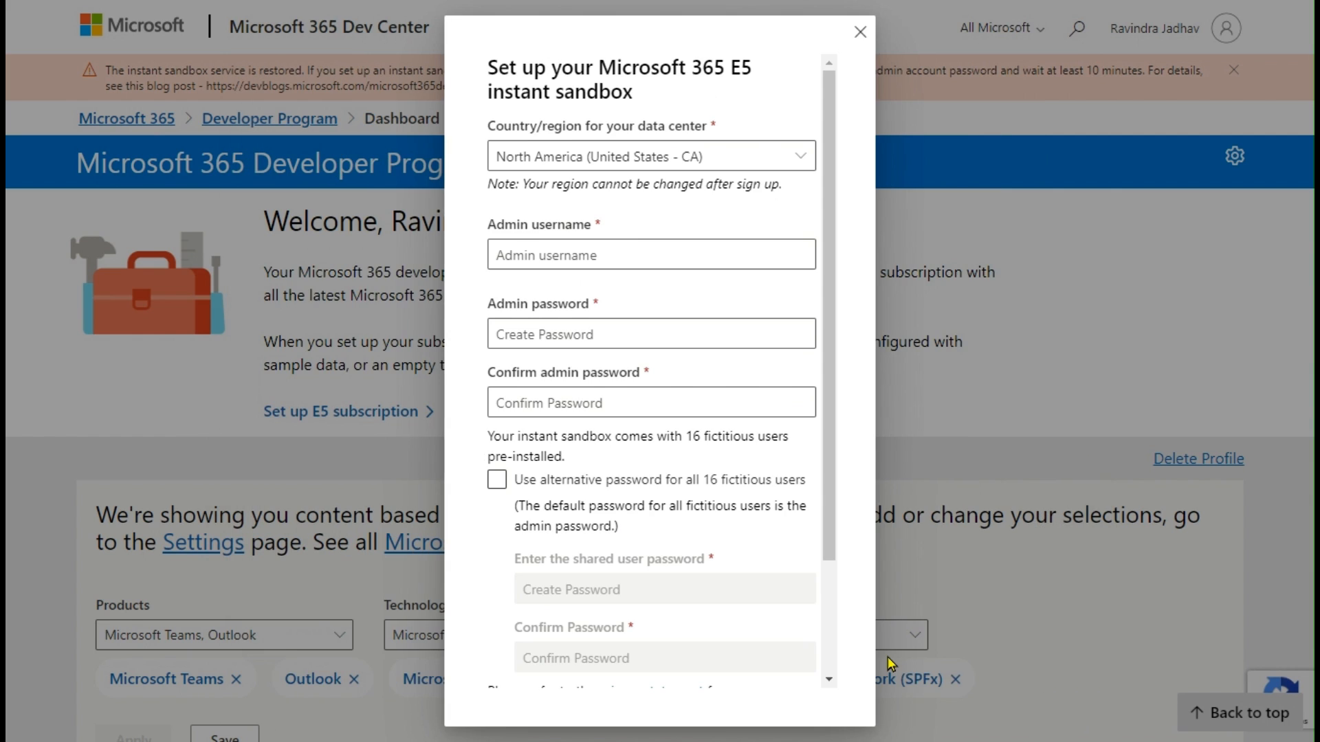
click(650, 155)
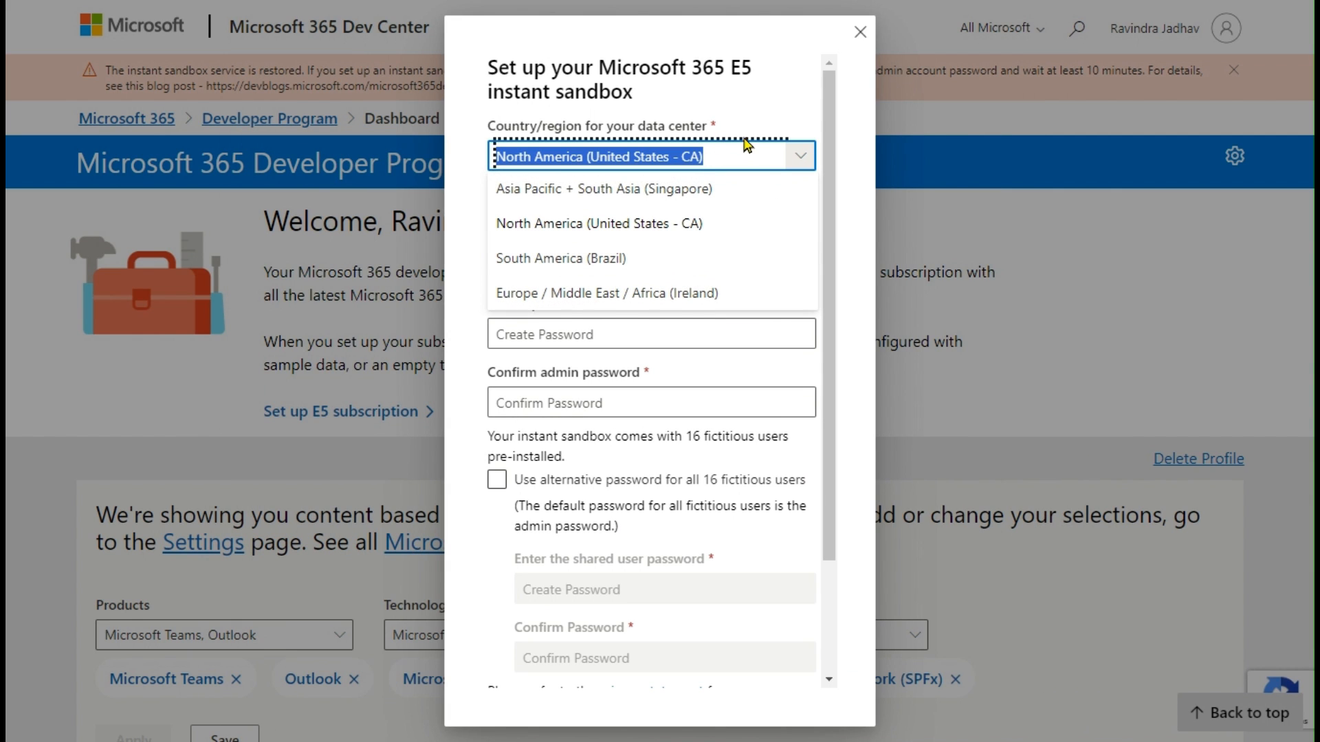
mouse_move(748, 148)
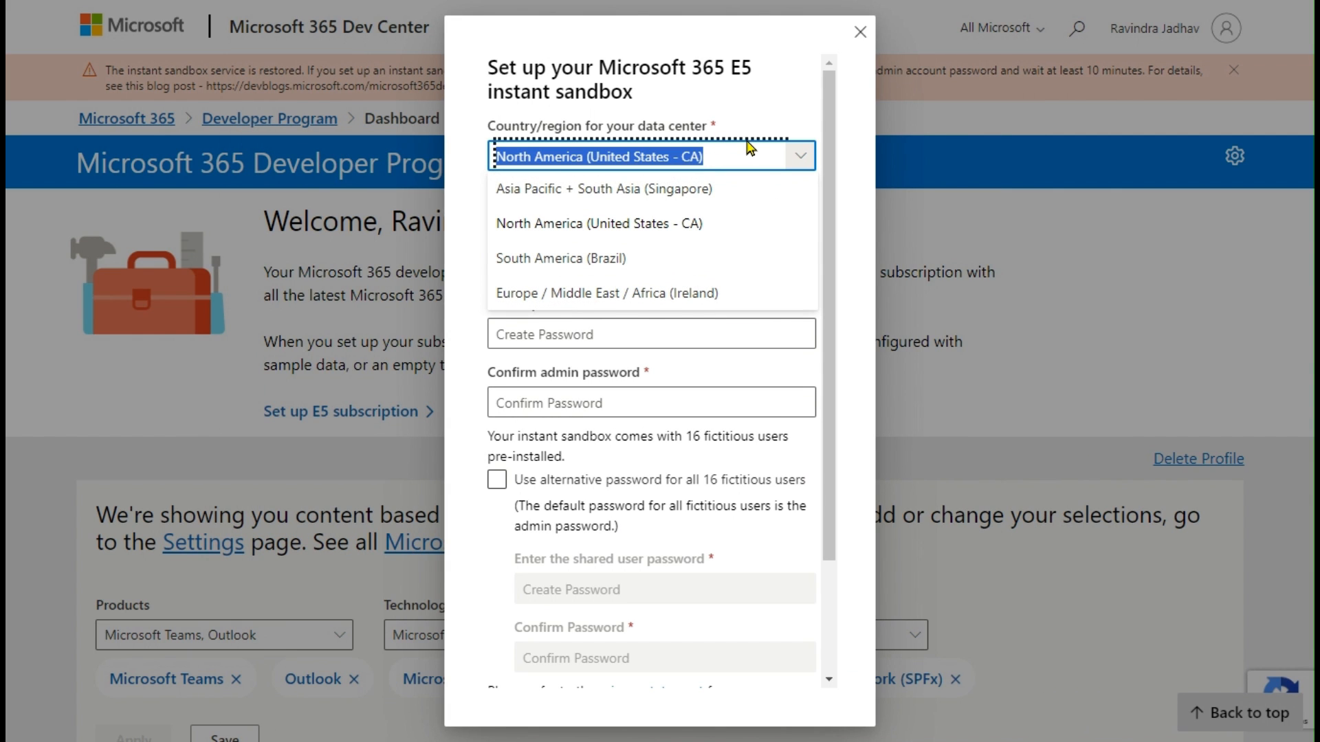
mouse_move(718, 245)
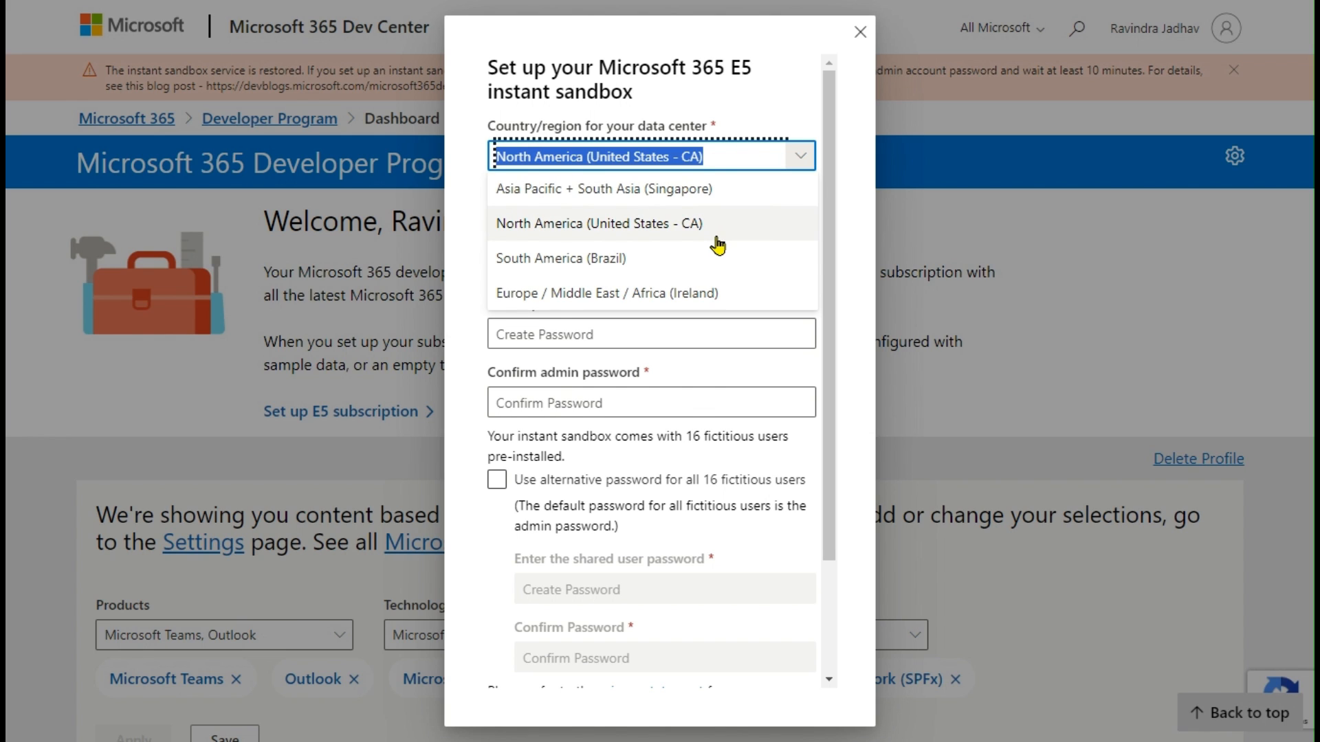
click(598, 223)
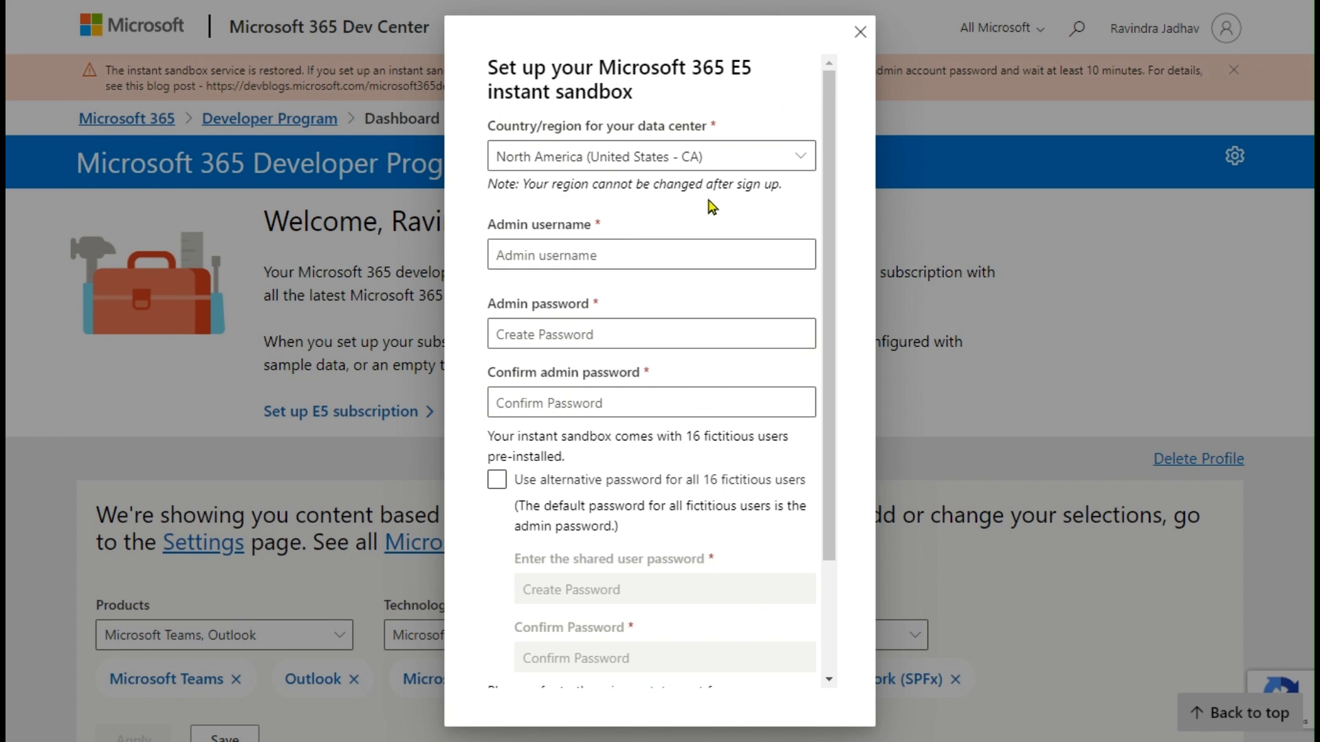
click(649, 156)
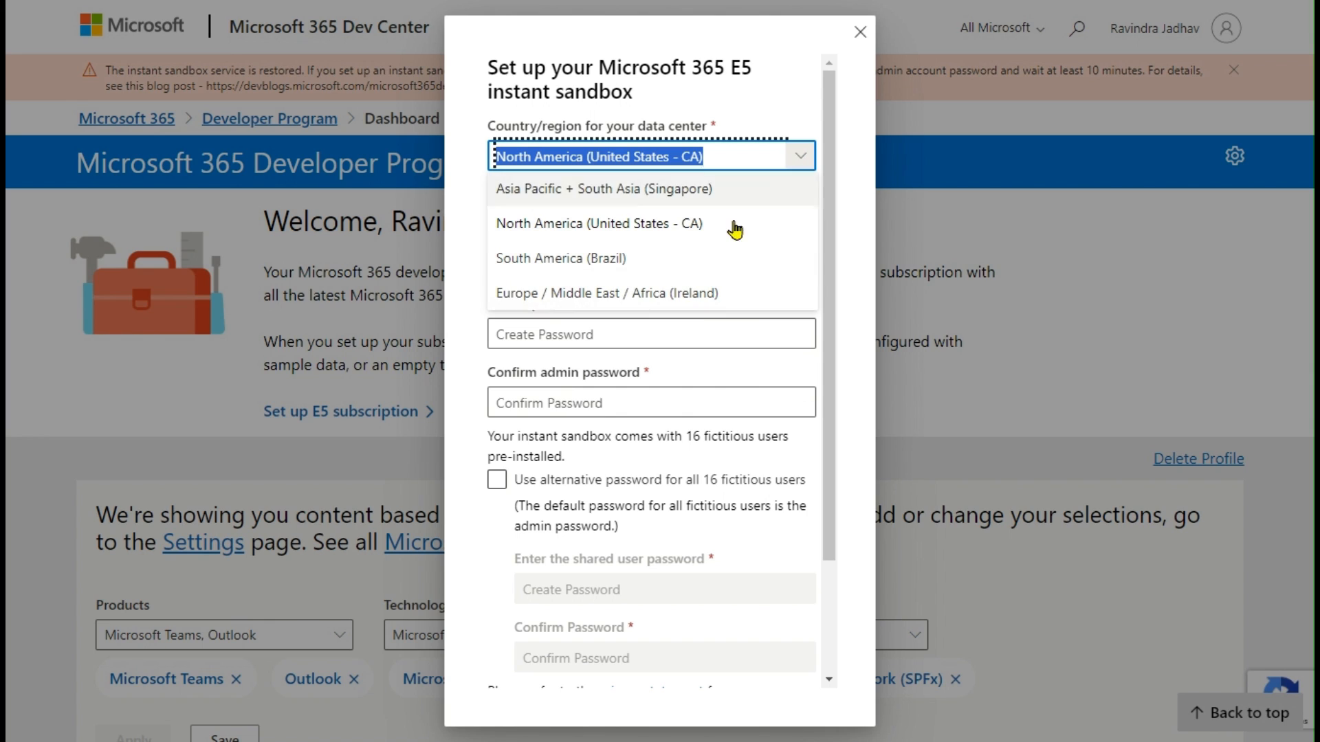
click(598, 222)
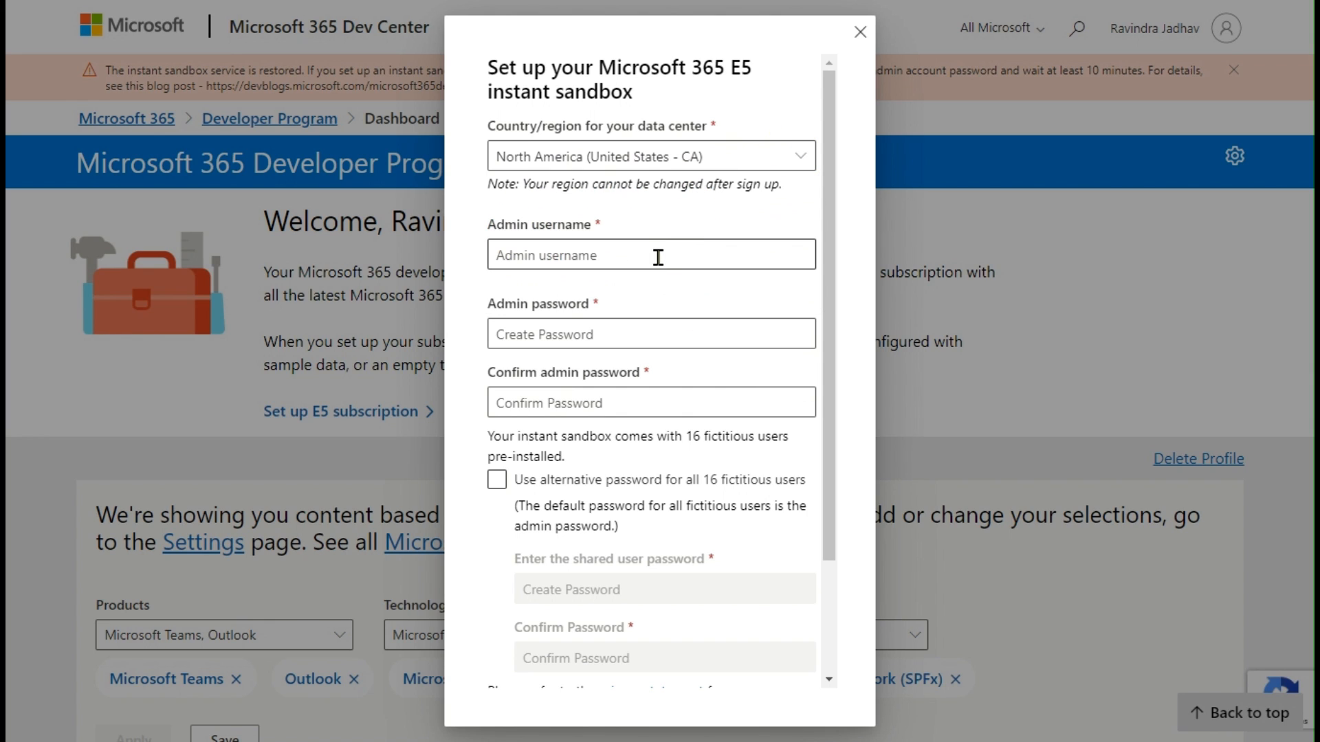
click(650, 254)
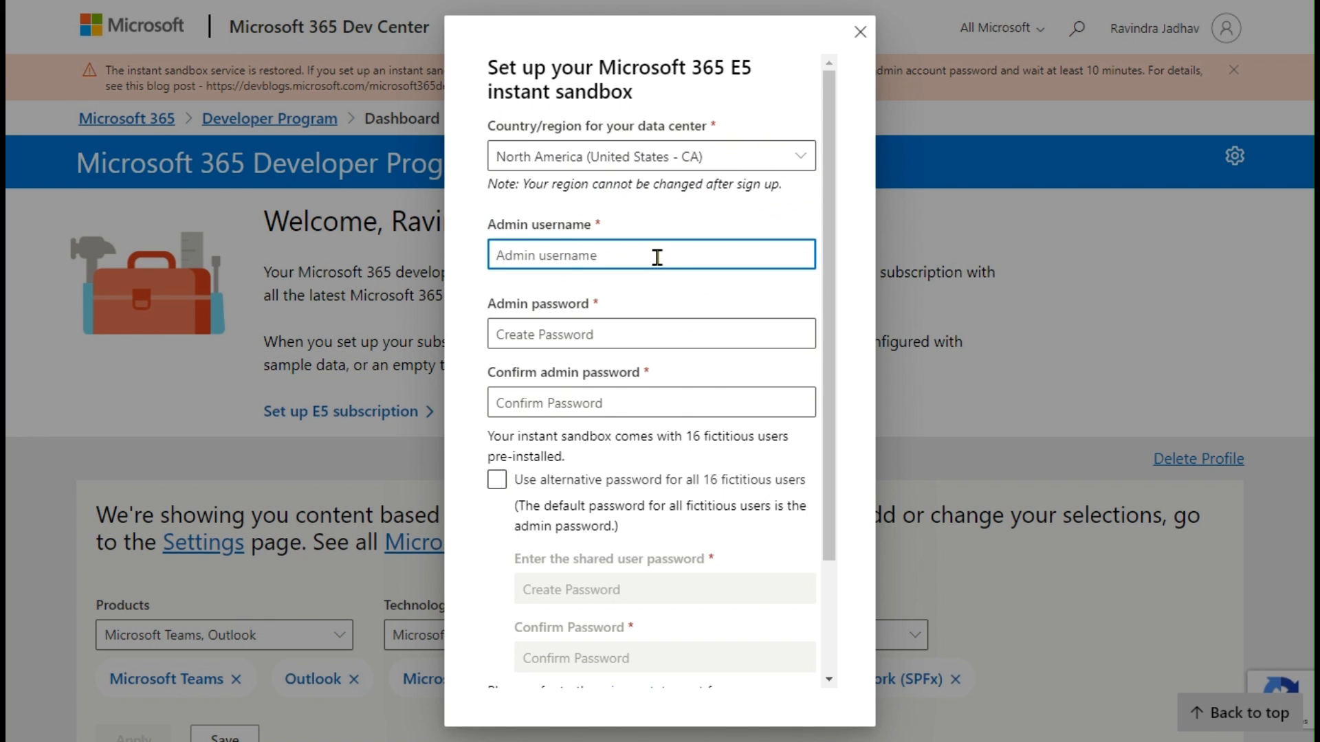
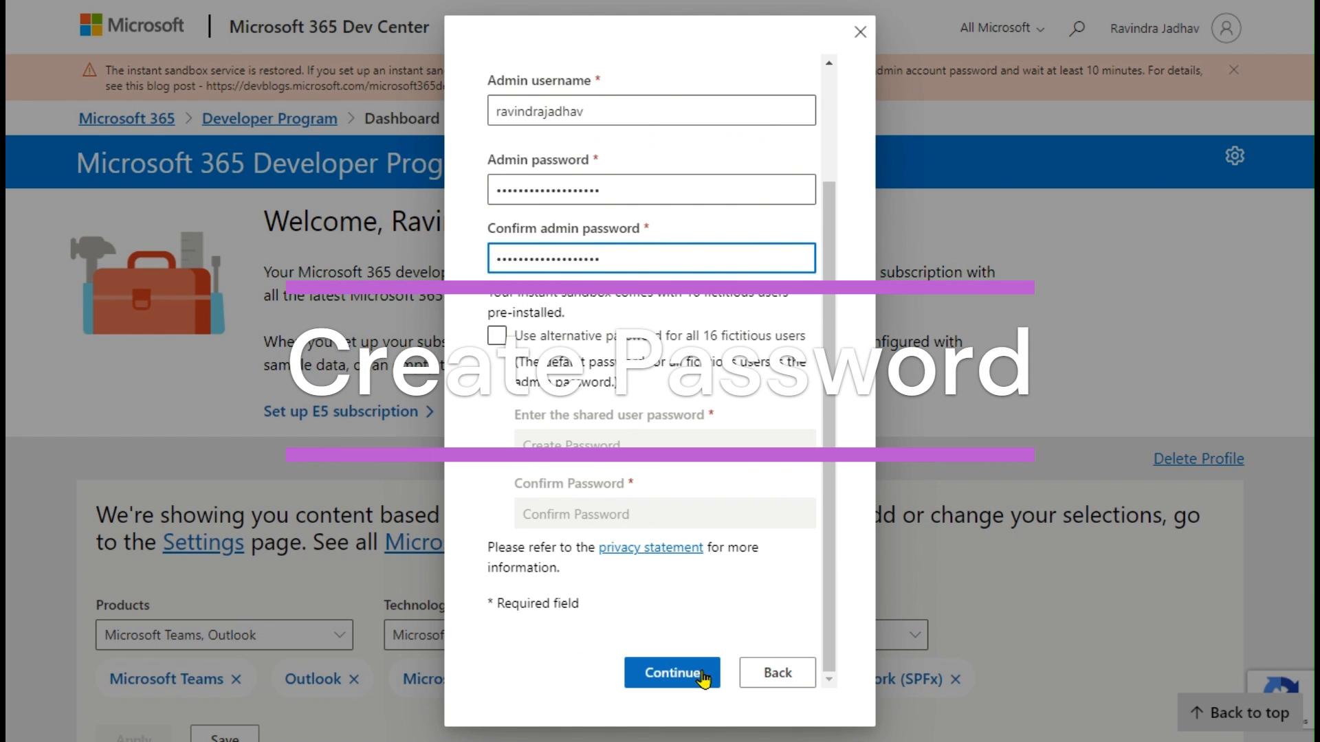
click(671, 672)
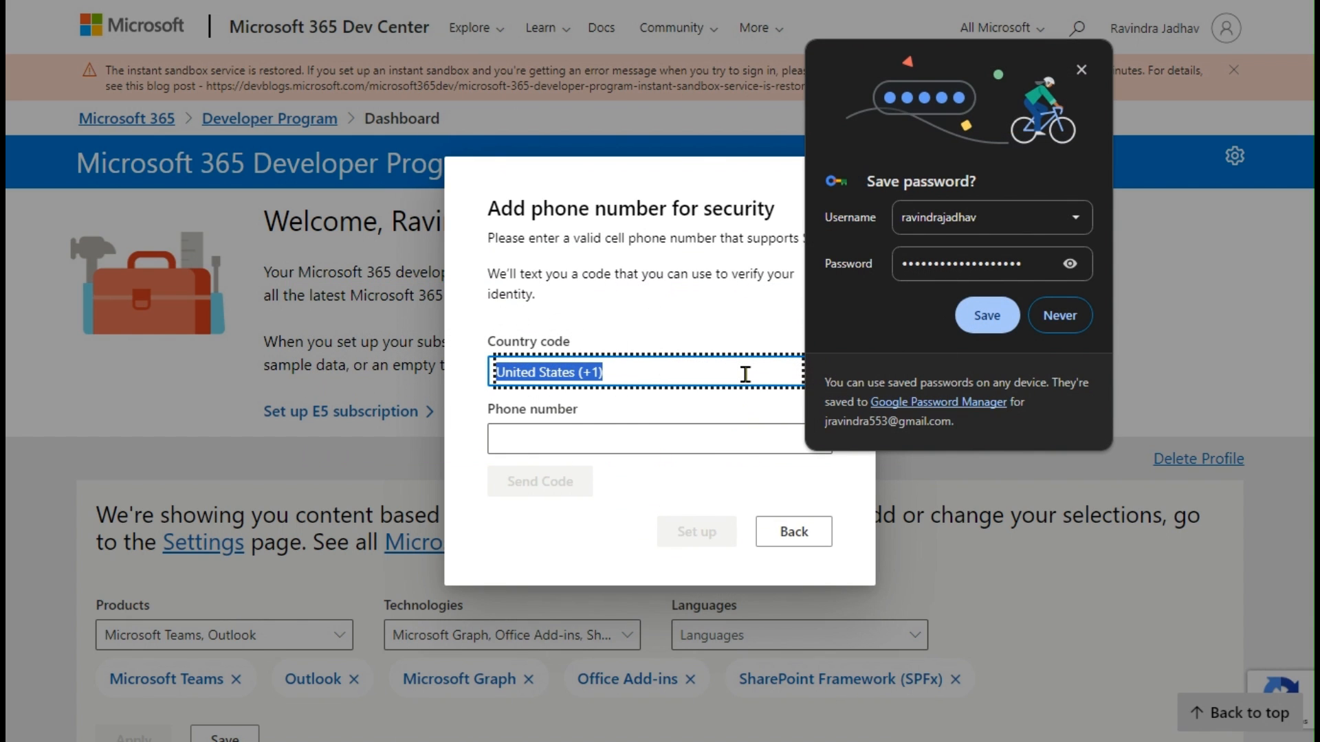
mouse_move(759, 385)
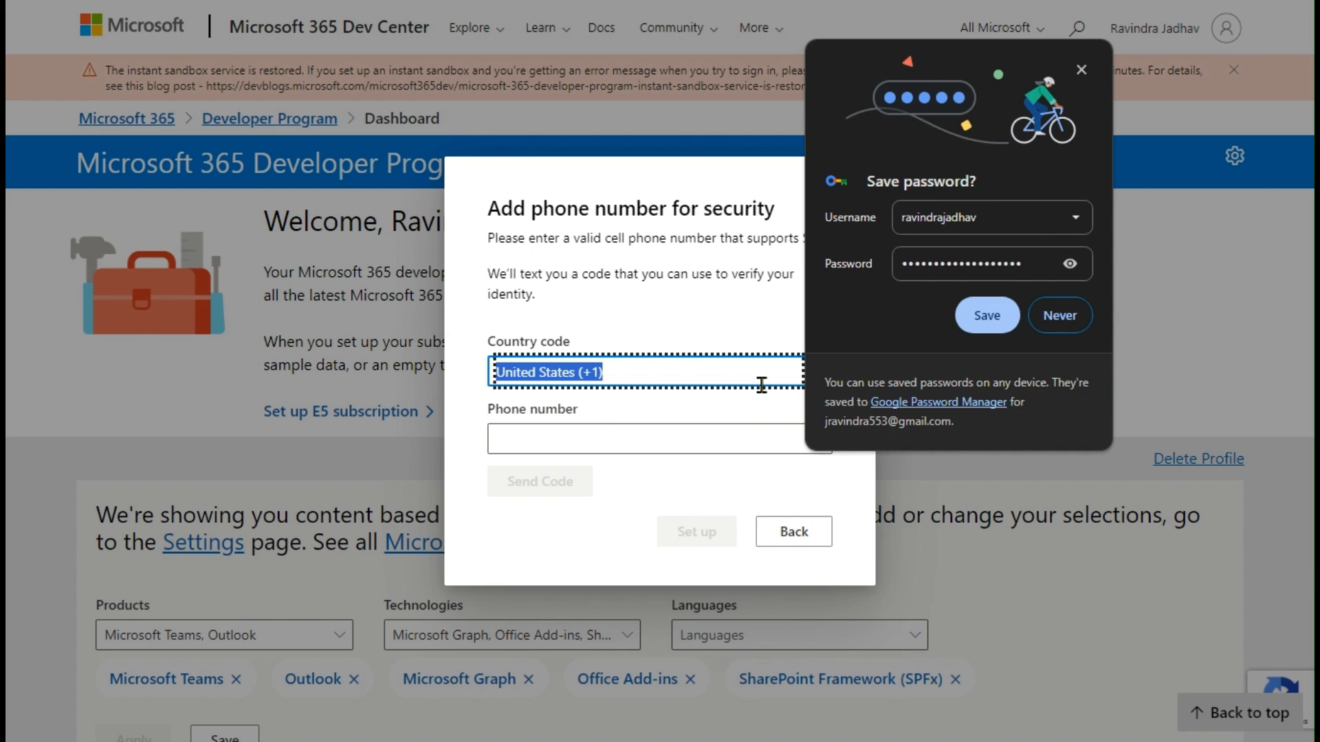
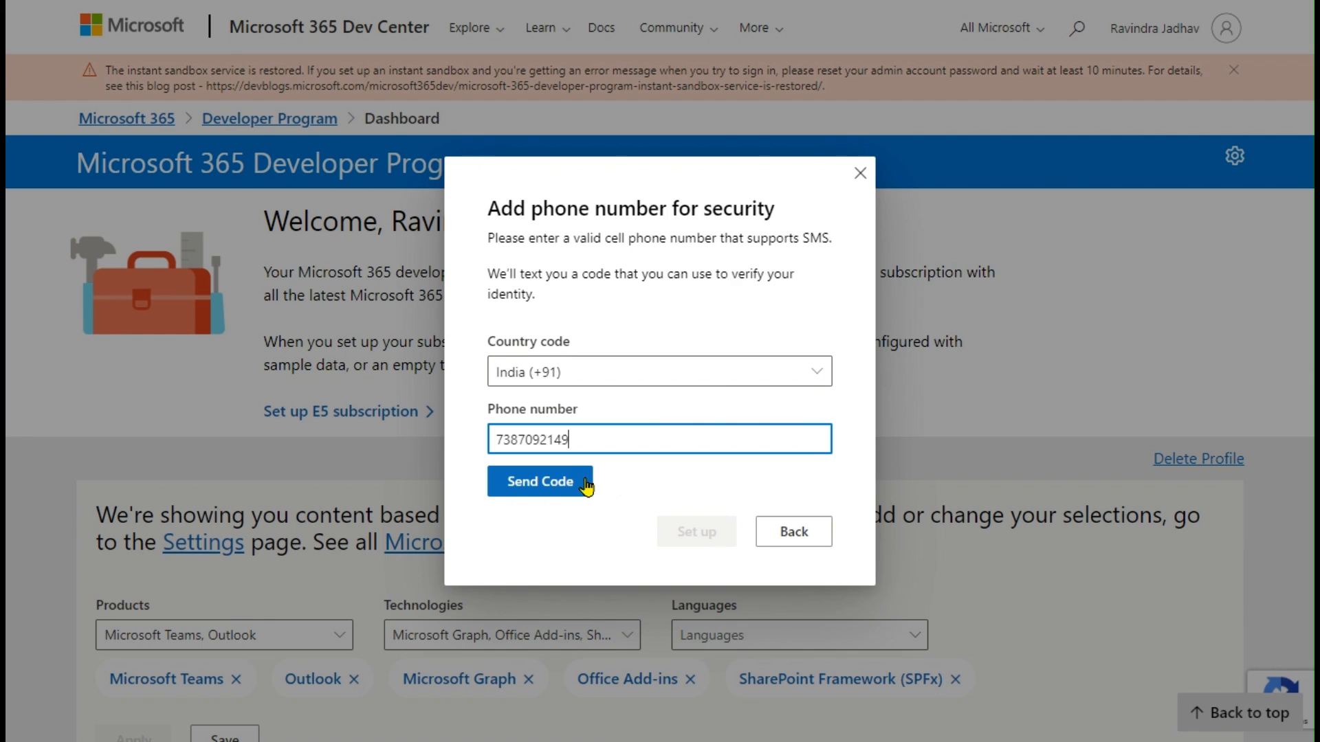
click(539, 481)
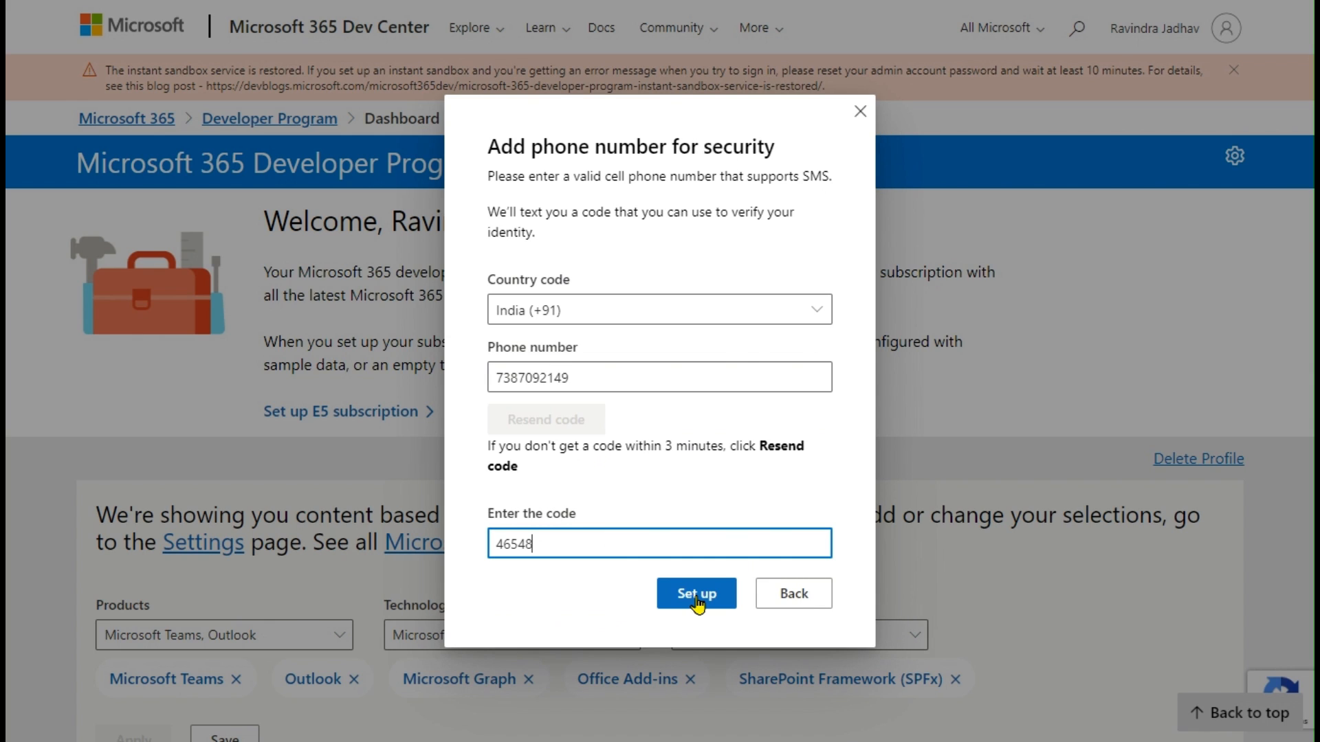
mouse_move(590, 377)
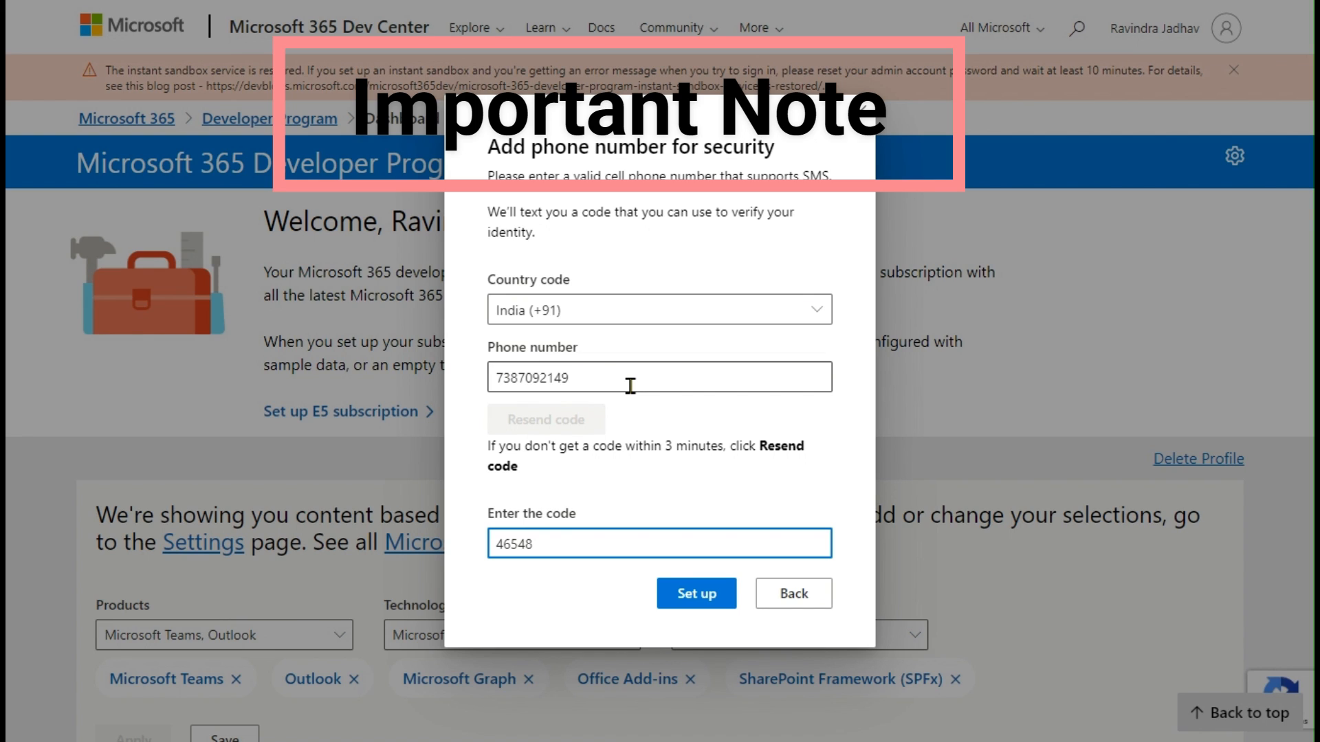
mouse_move(621, 368)
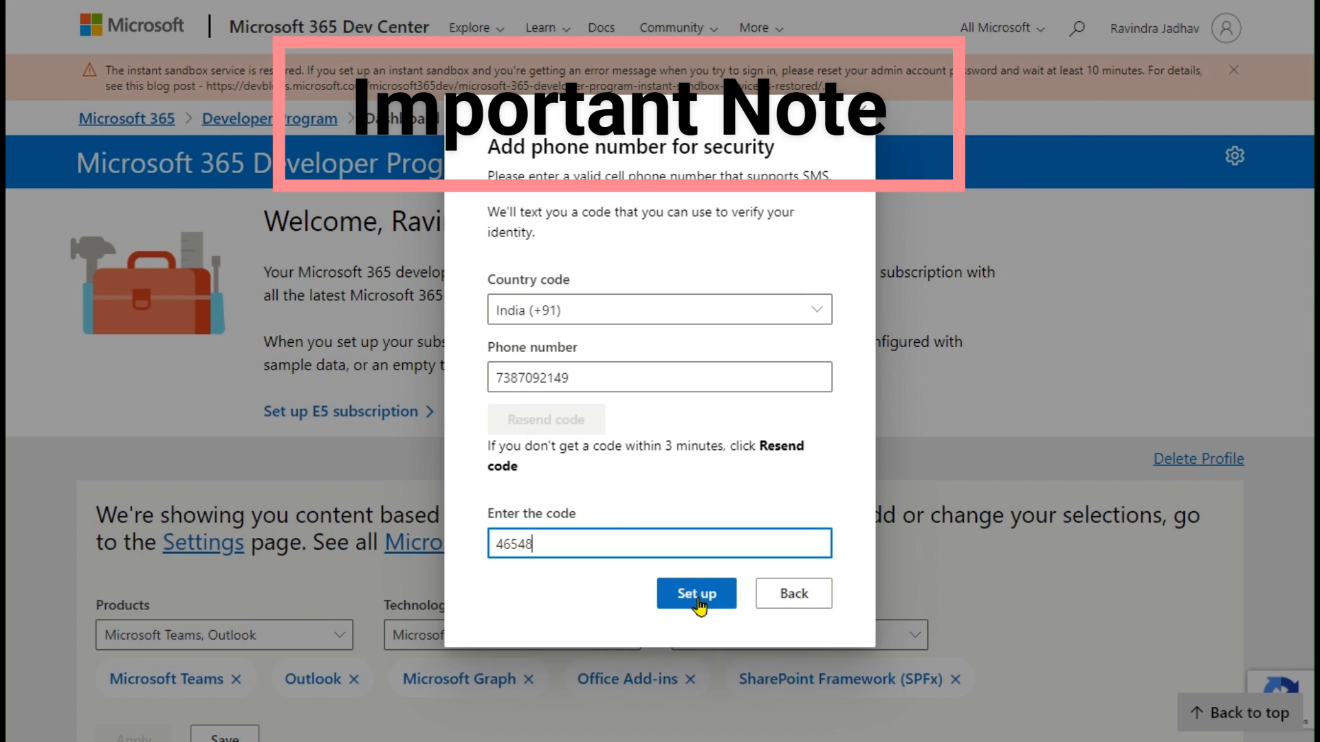
- Confirm the verification code and let the developer subscription setup finish
click(695, 594)
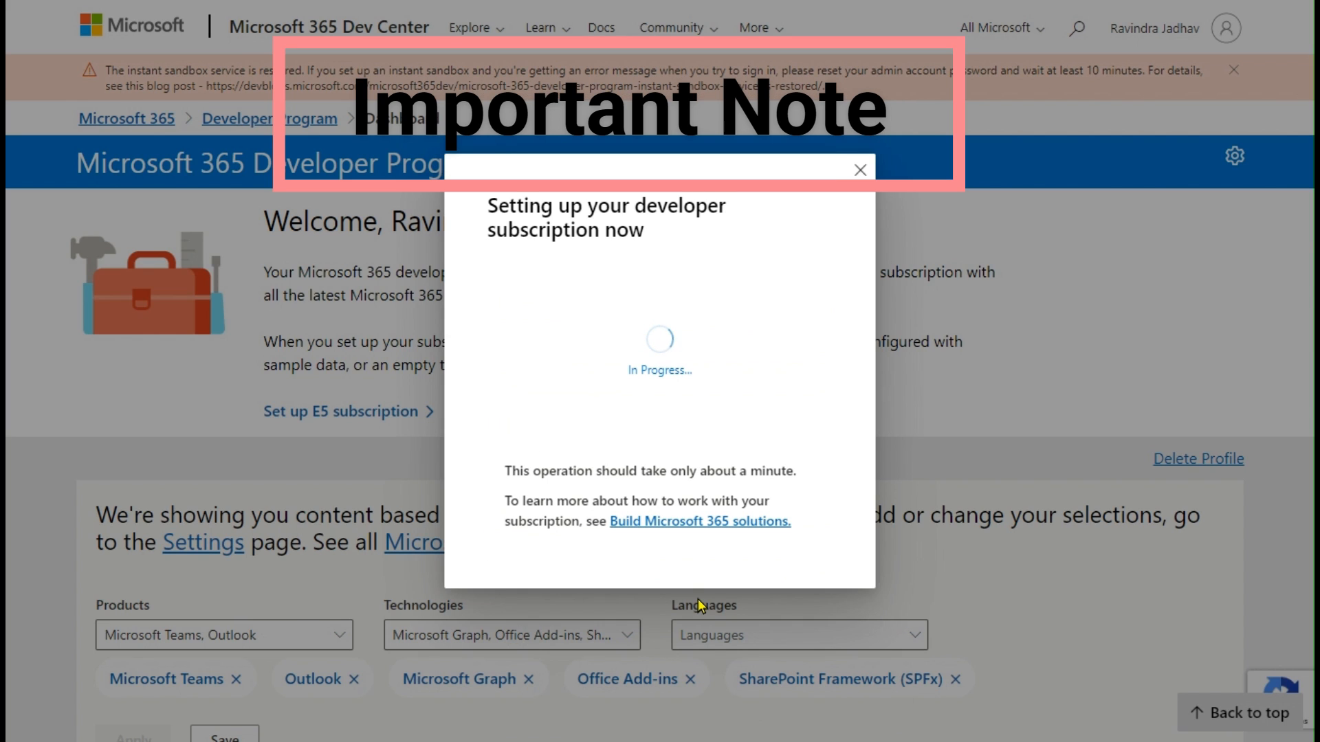
mouse_move(751, 278)
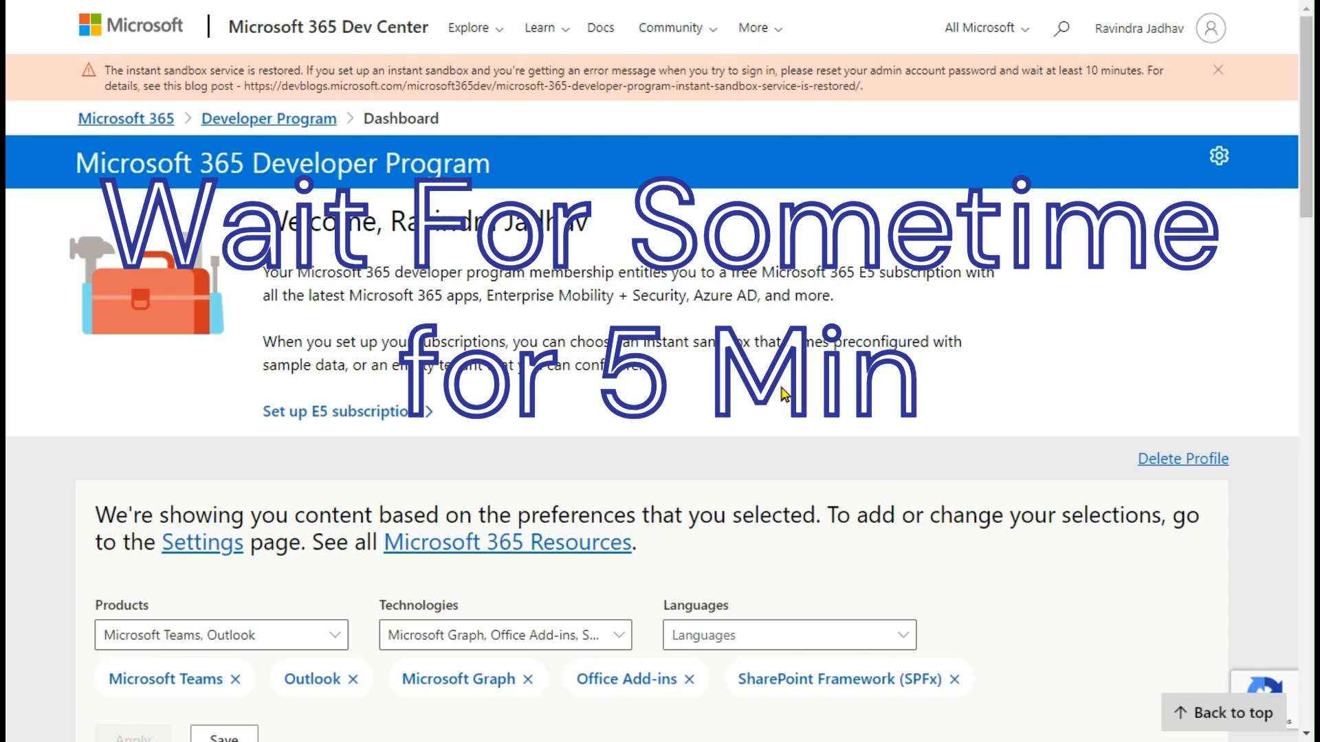
mouse_move(1217, 90)
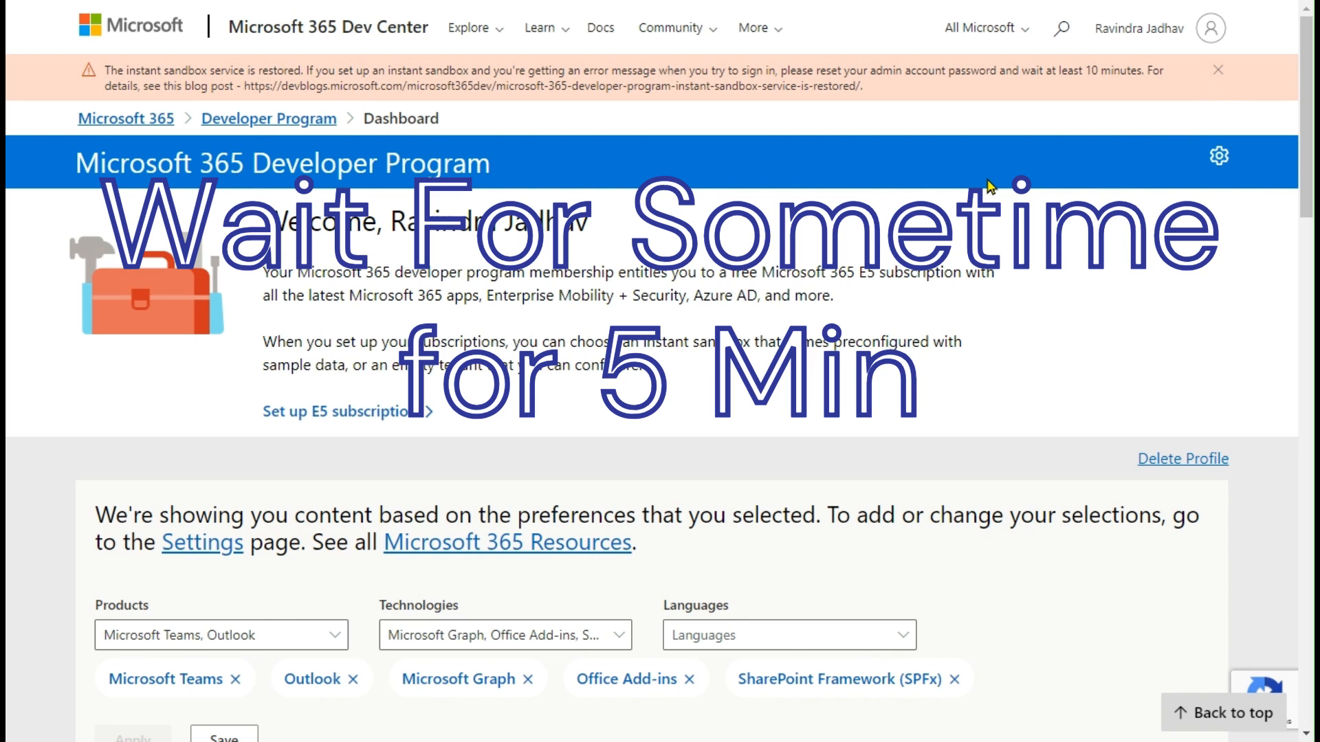
mouse_move(287, 282)
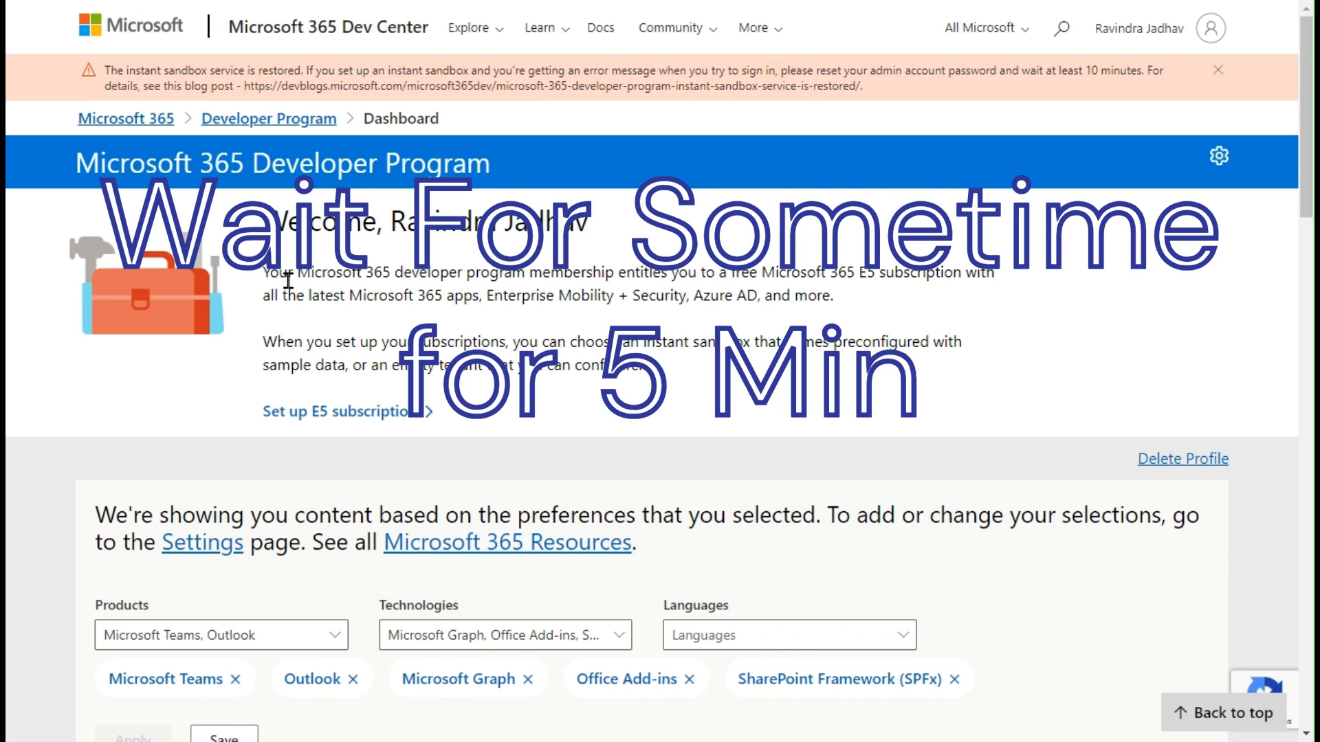
mouse_move(553, 284)
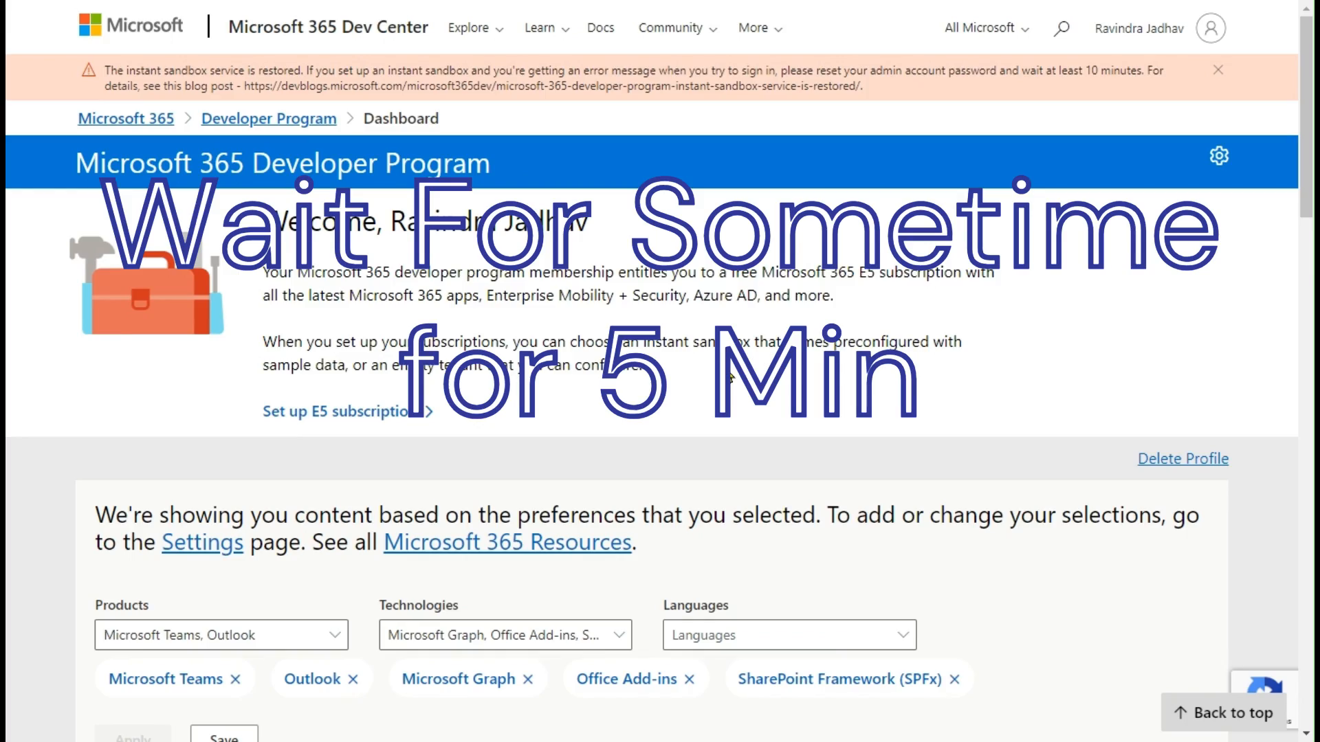
scroll(down, 3)
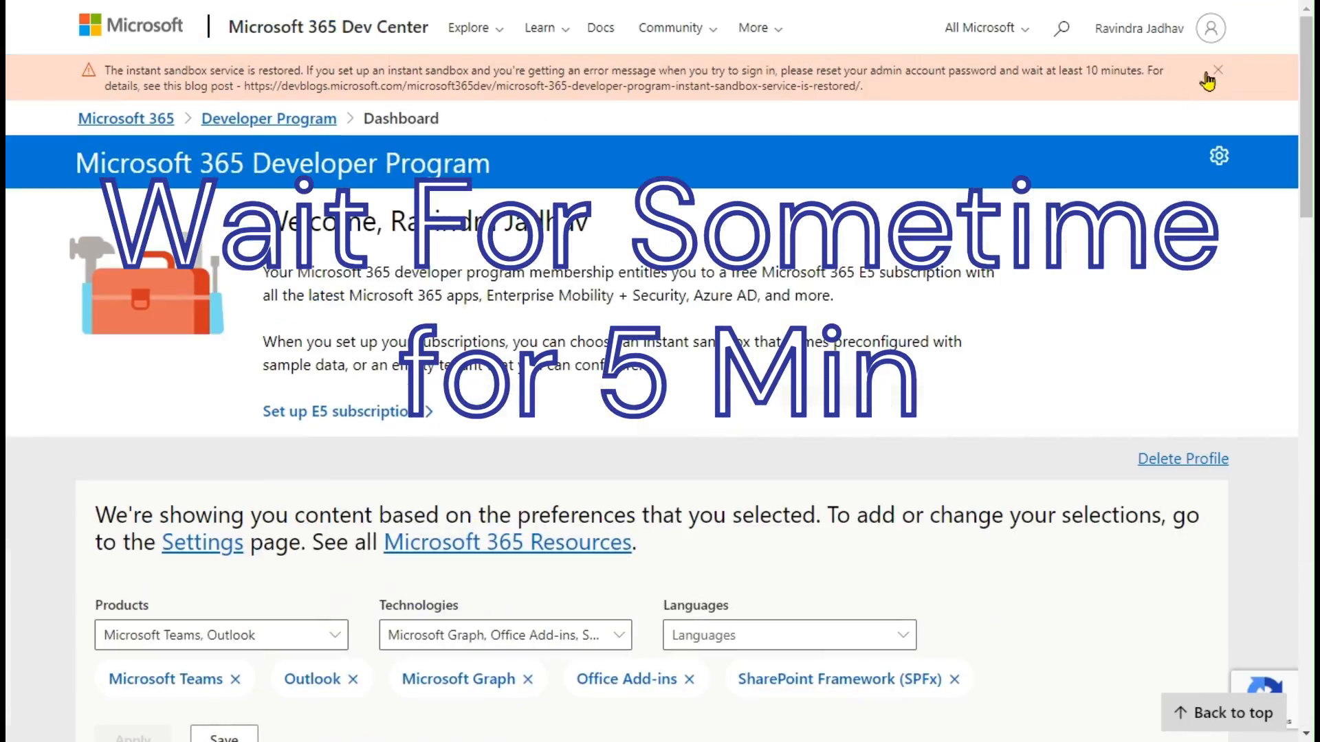
- Dismiss the sandbox notice and select the E5 subscription's administrator sign-in address for copying
click(1217, 70)
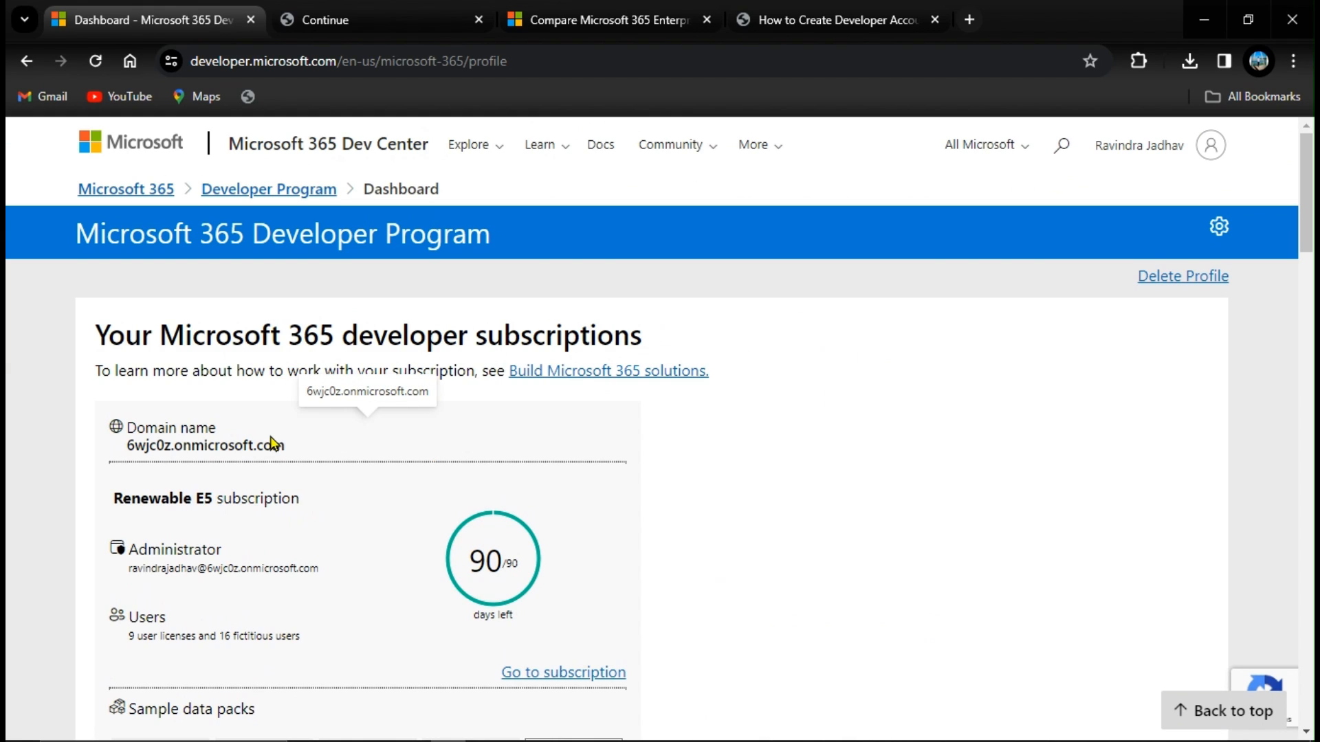
scroll(down, 3)
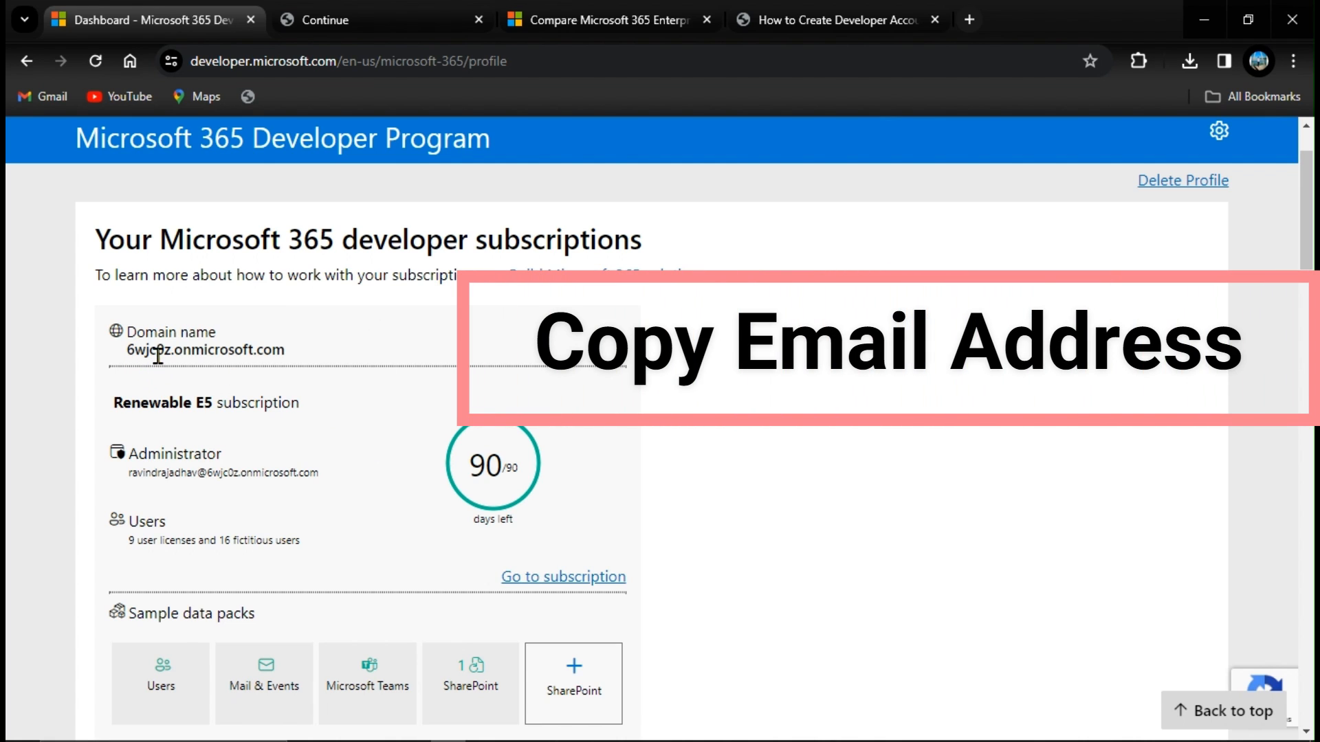
mouse_move(136, 464)
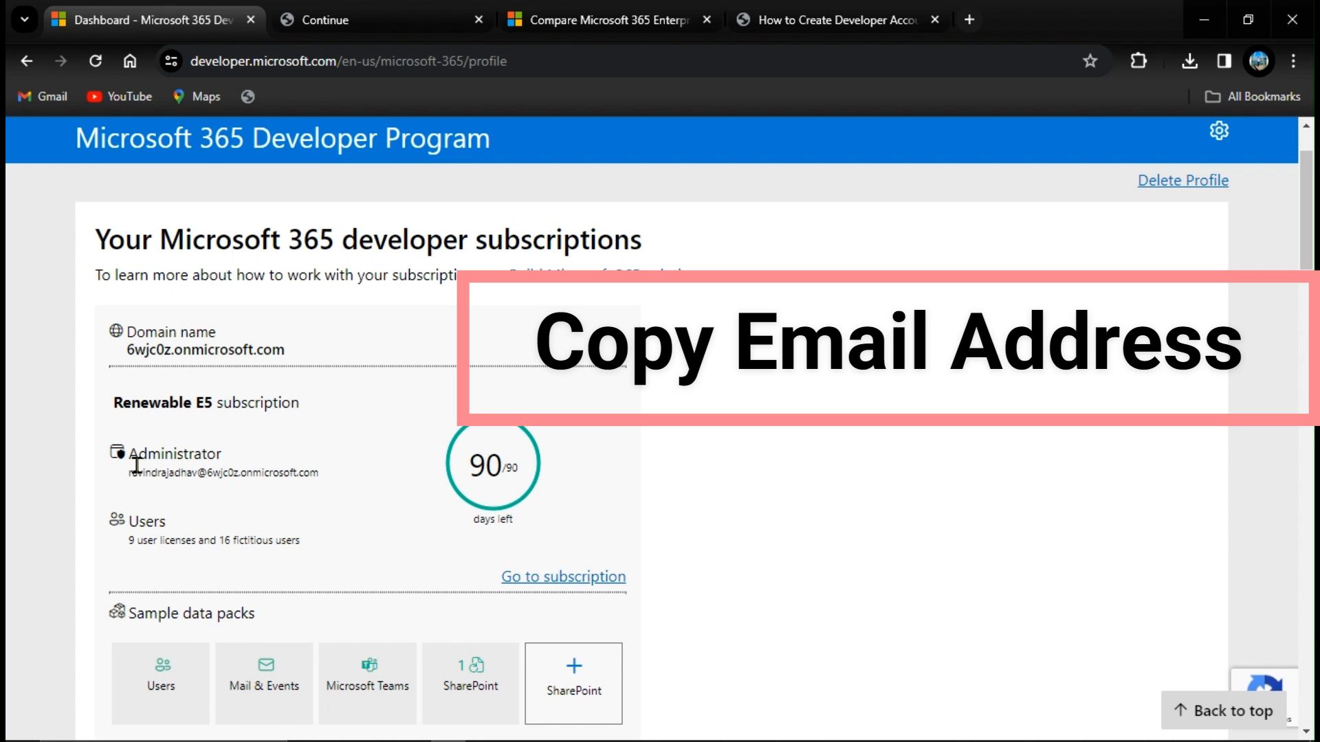
double_click(221, 472)
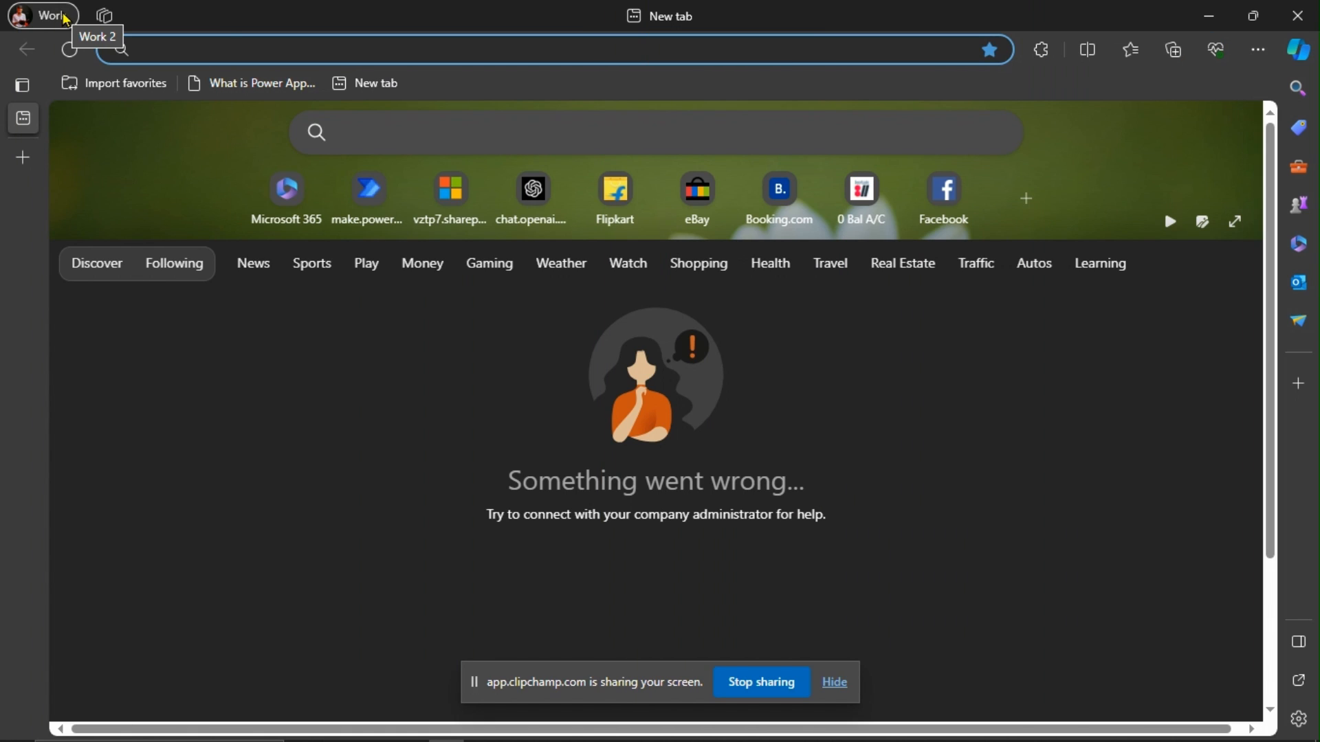
mouse_move(38, 18)
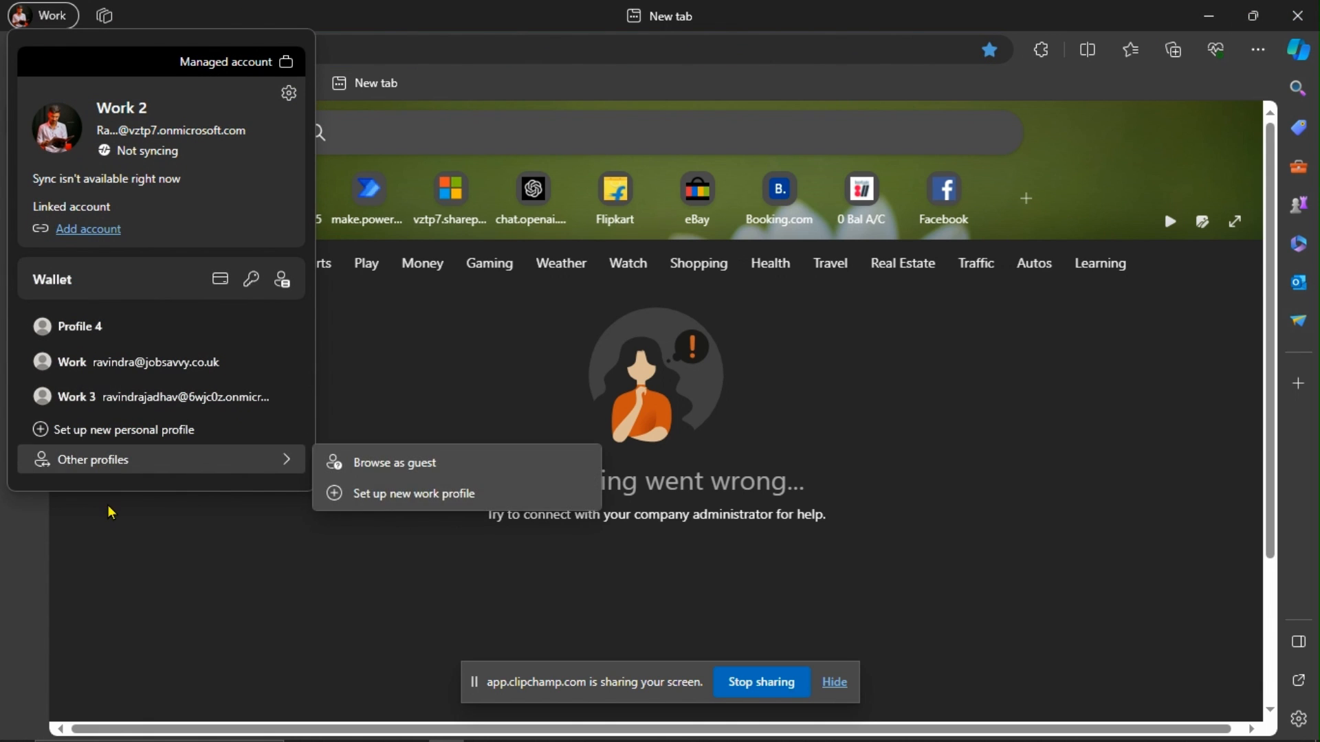
mouse_move(444, 498)
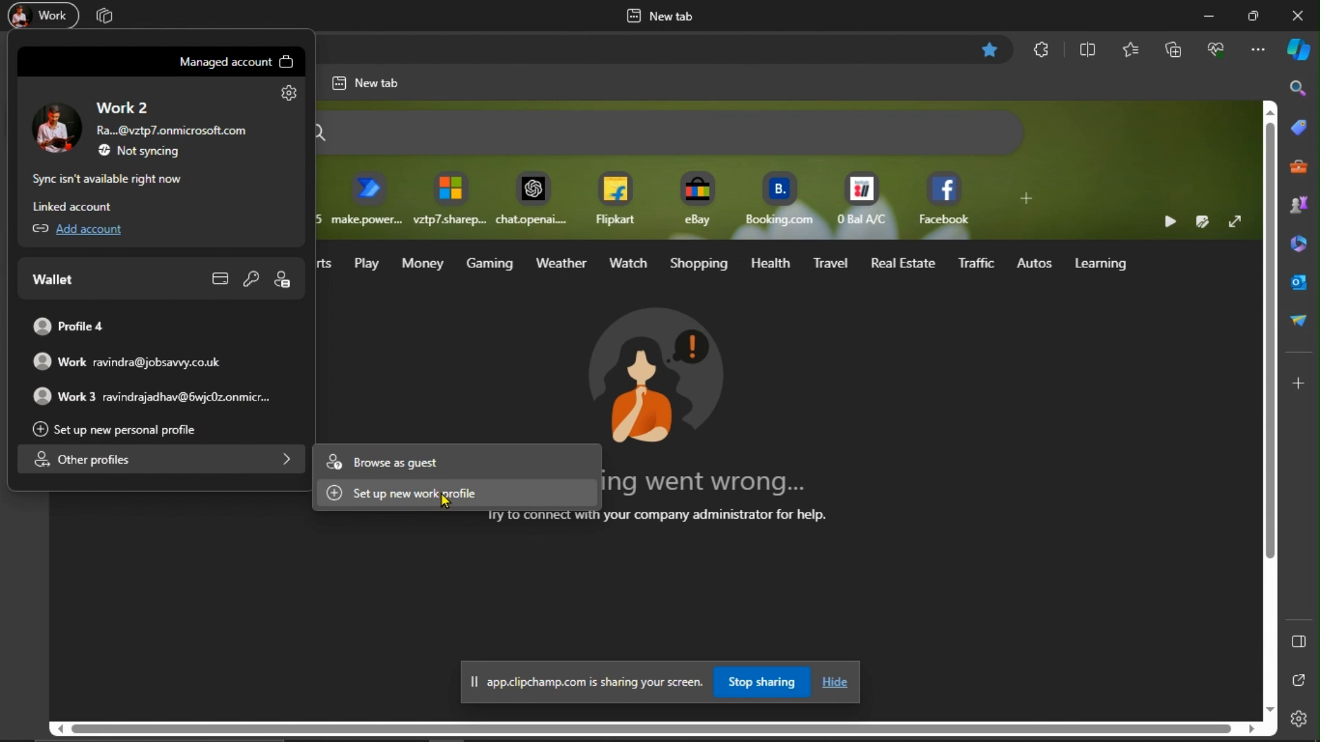
- Start a new Edge work profile, add a new account and begin signing in to sync data
click(411, 493)
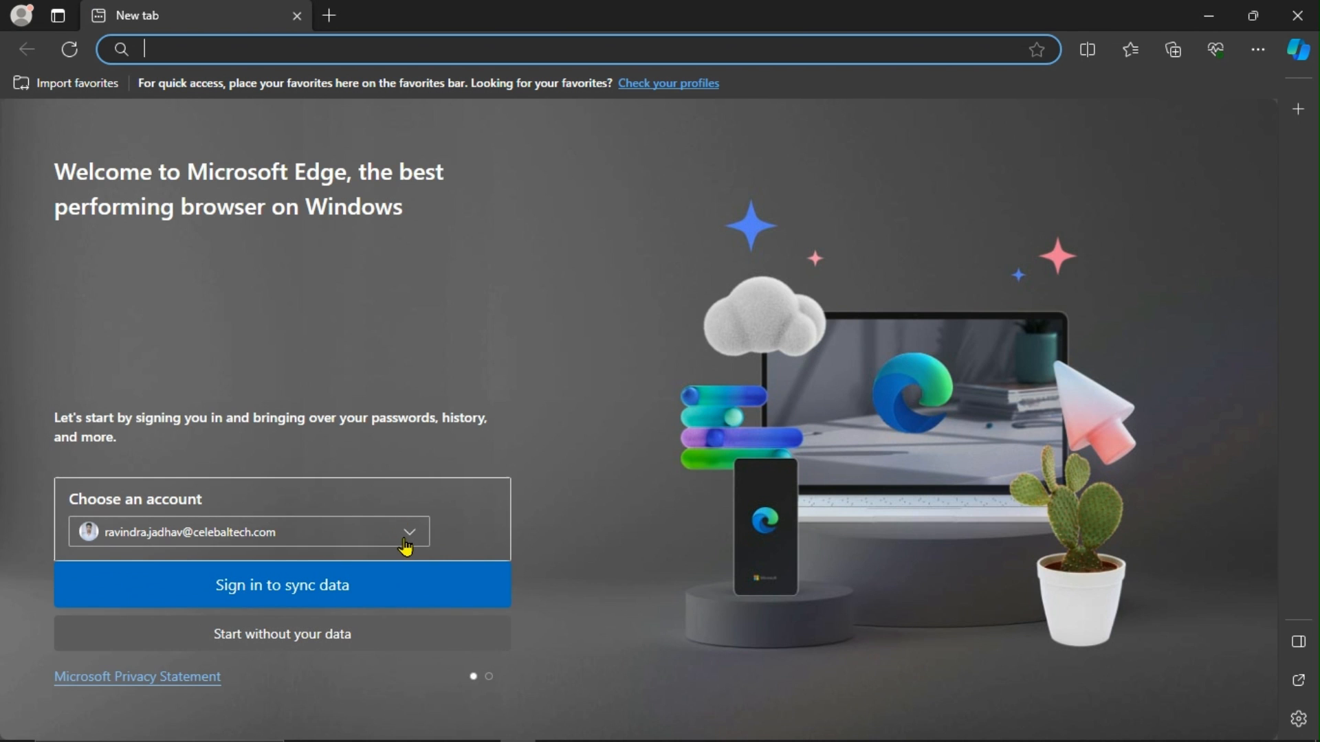
click(409, 532)
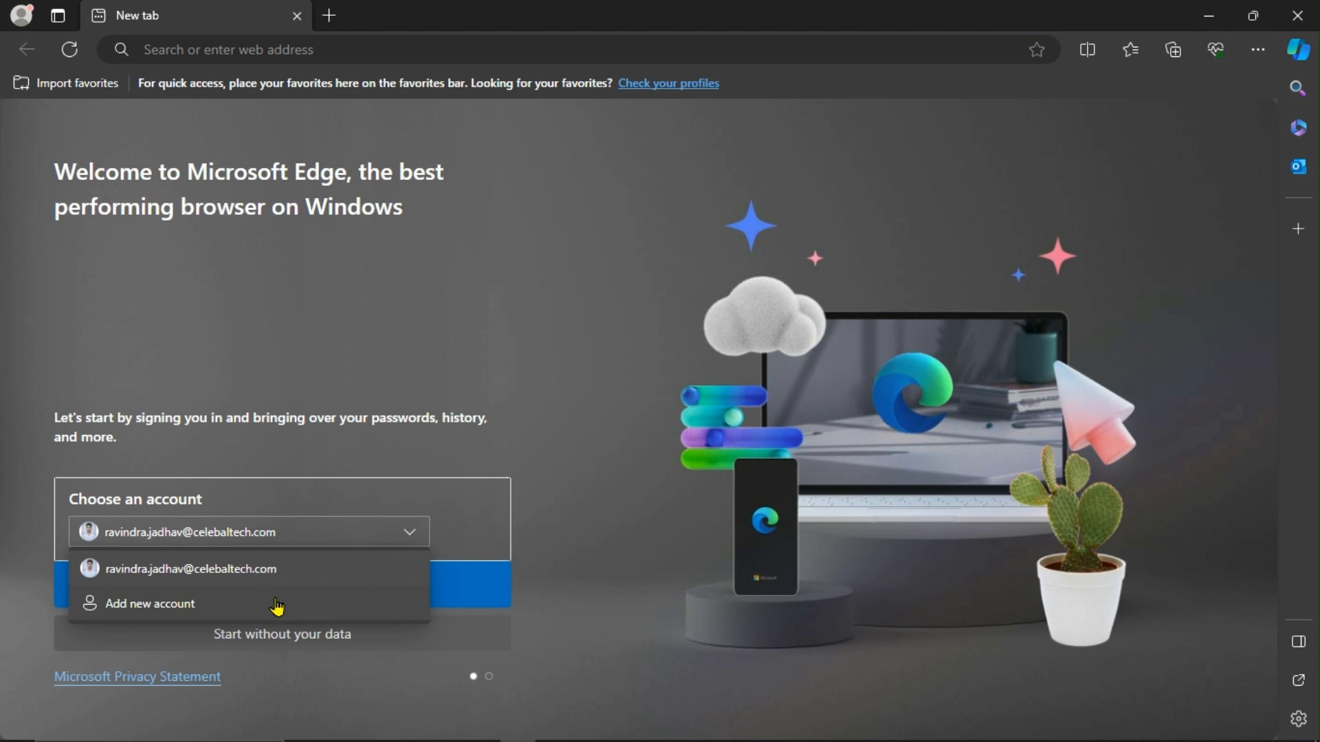
click(149, 604)
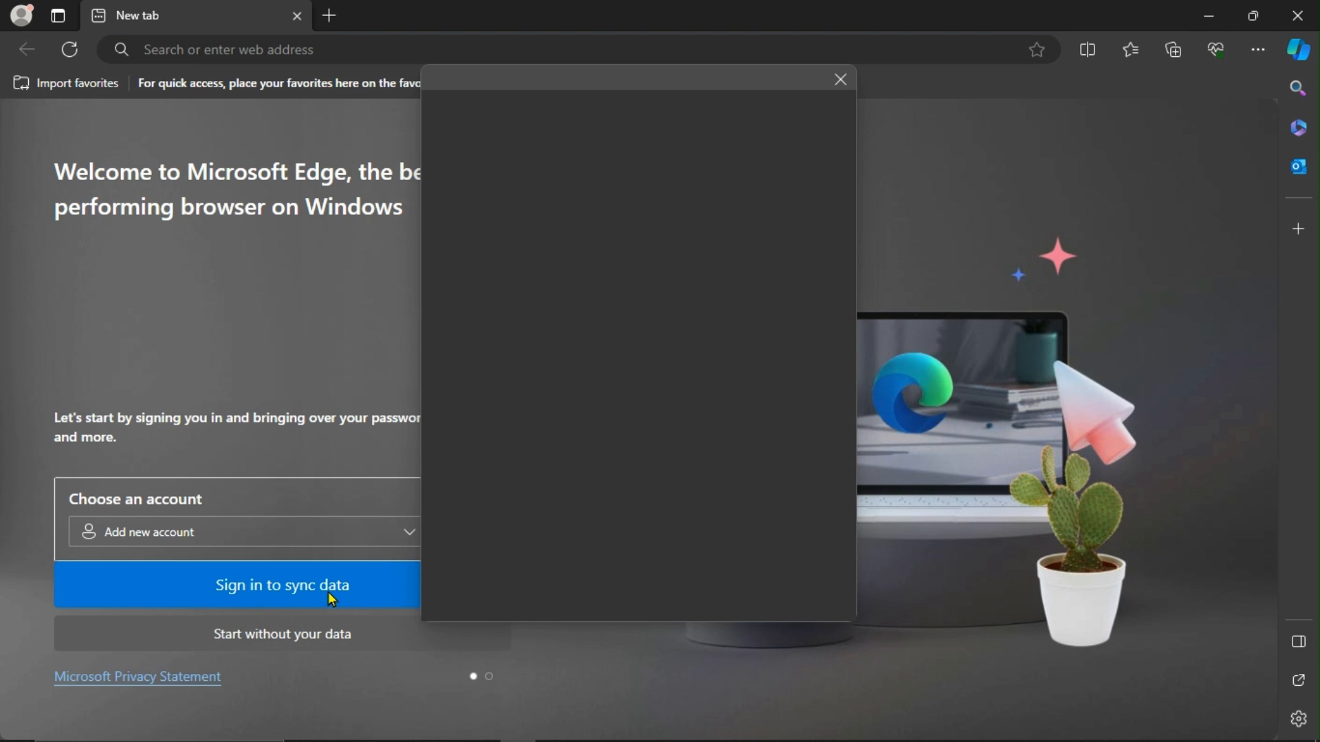
click(282, 584)
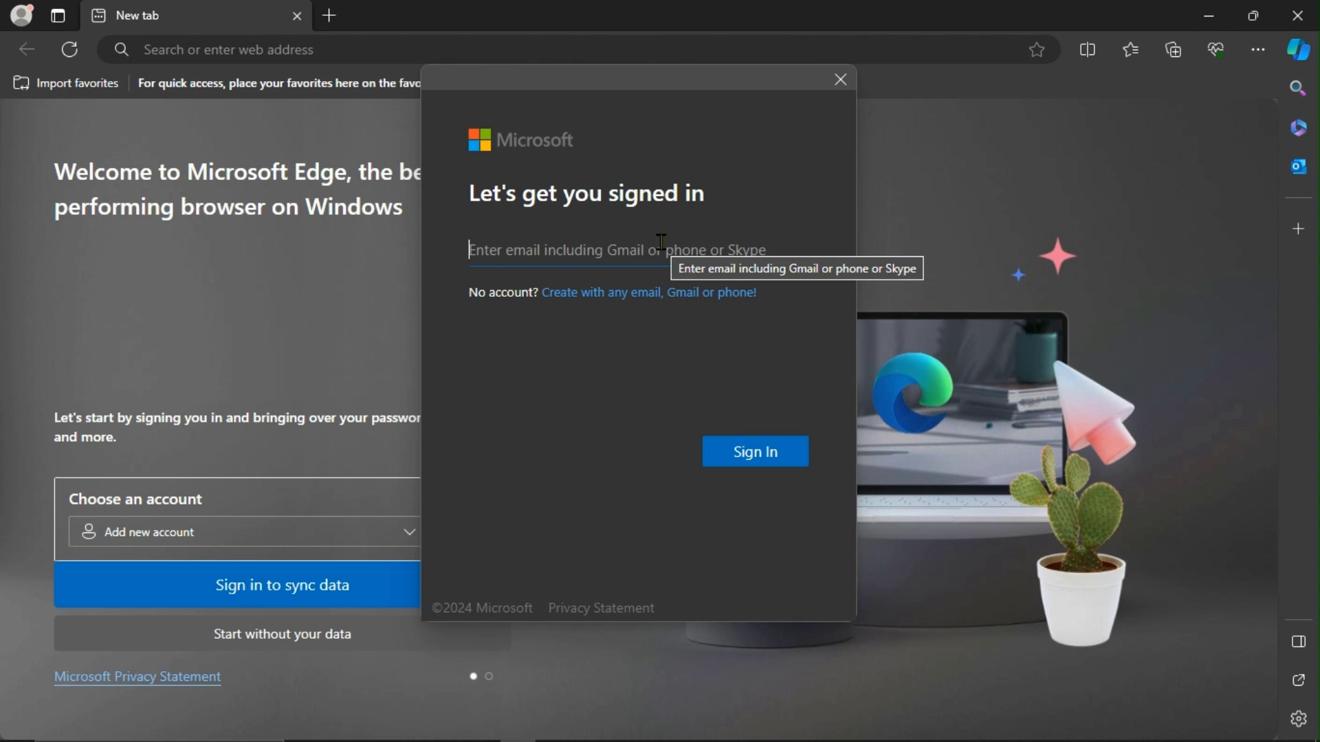
mouse_move(28, 11)
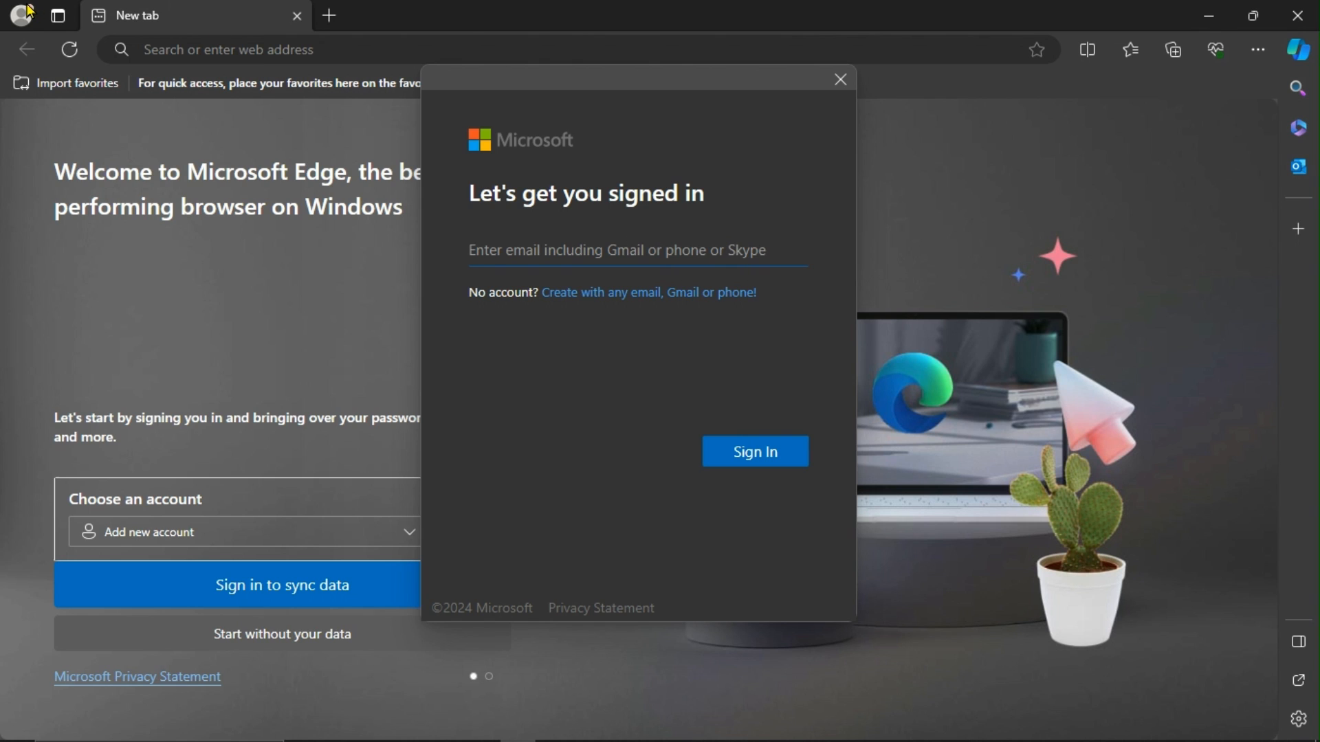
click(839, 80)
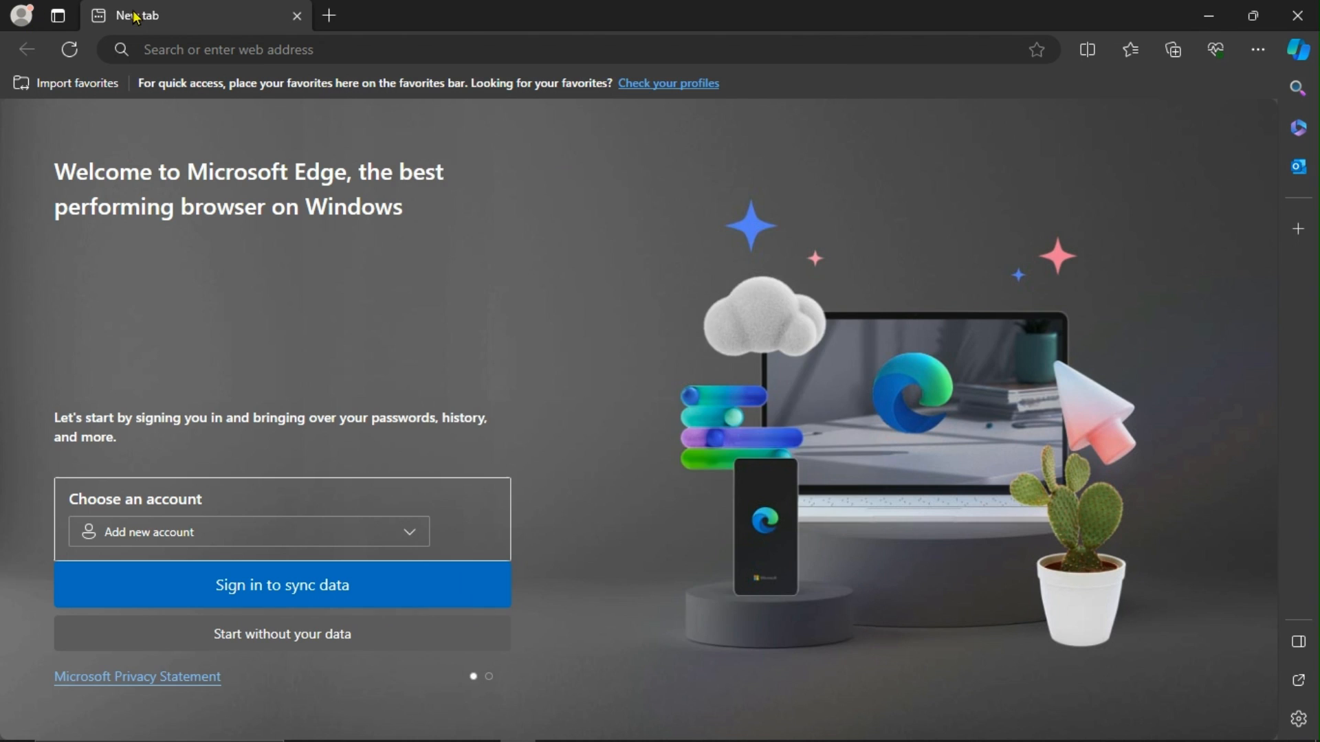
click(21, 15)
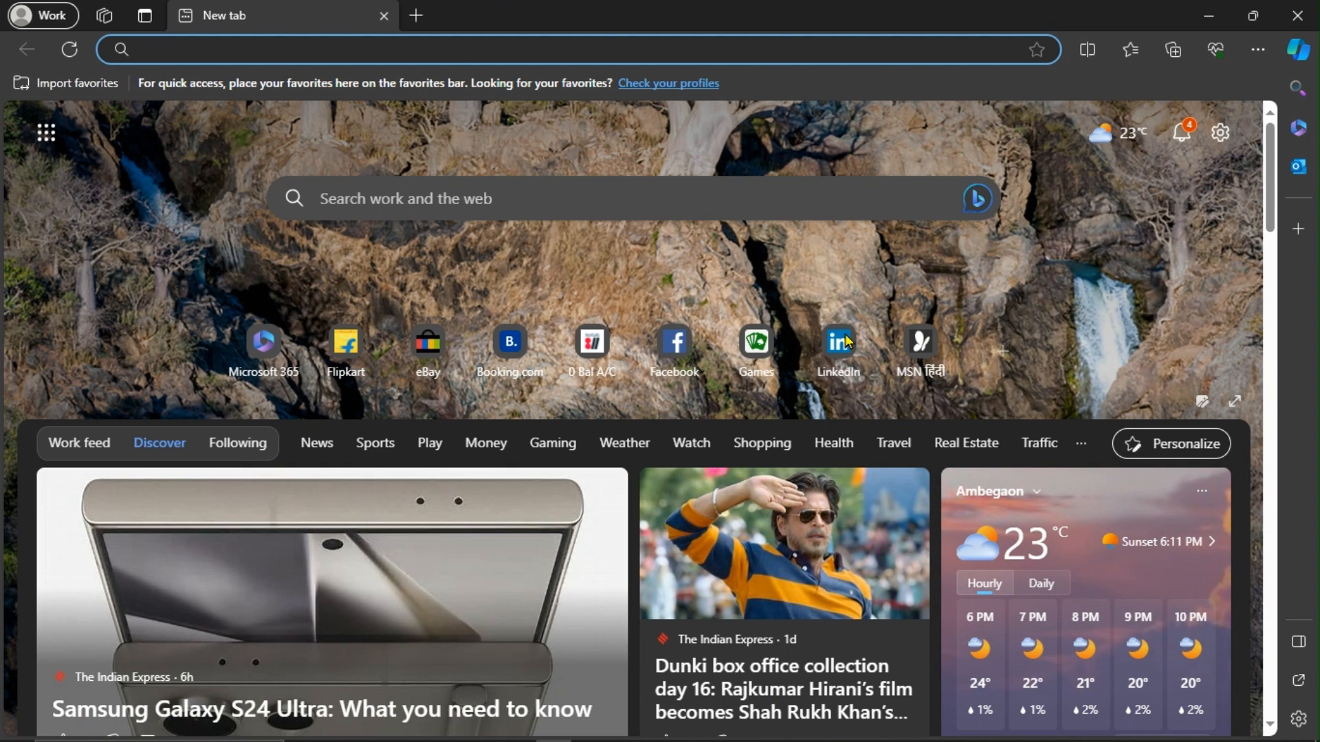
- Reach the Microsoft 365 home page from the work profile's app launcher grid
click(47, 132)
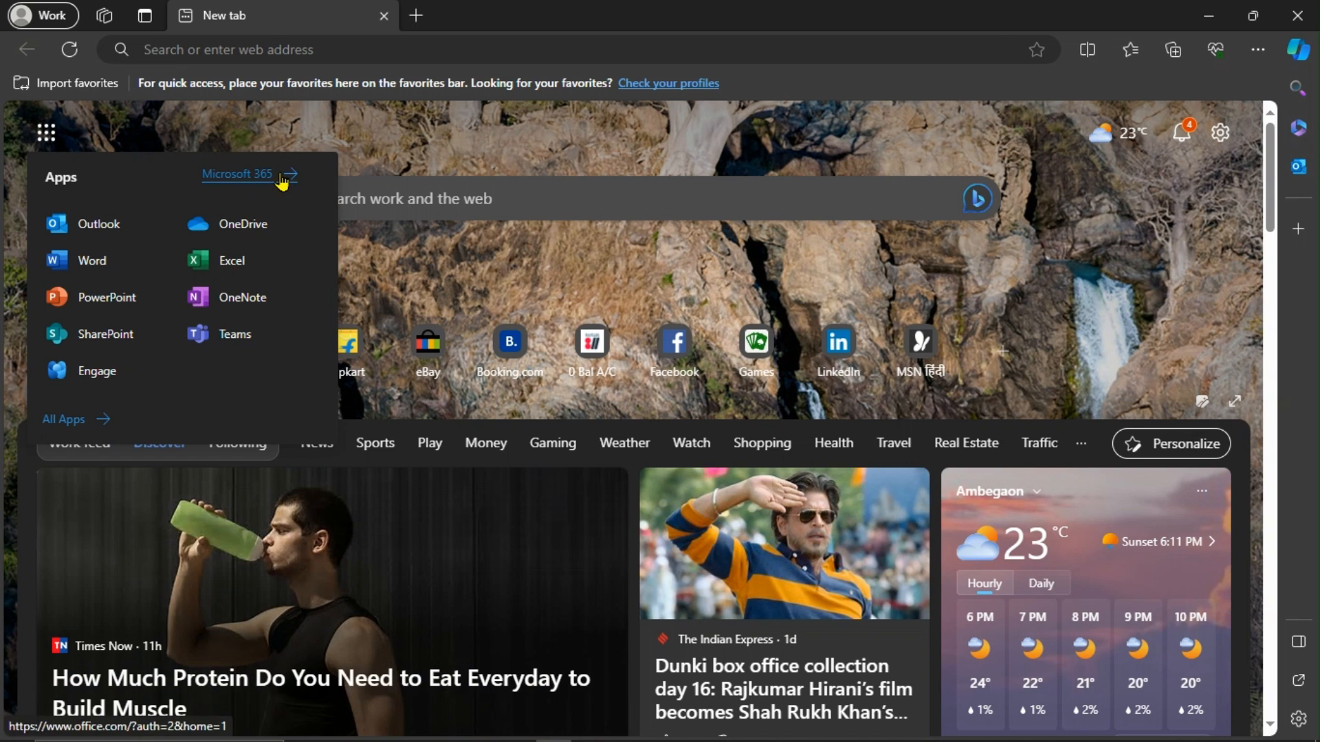
click(238, 175)
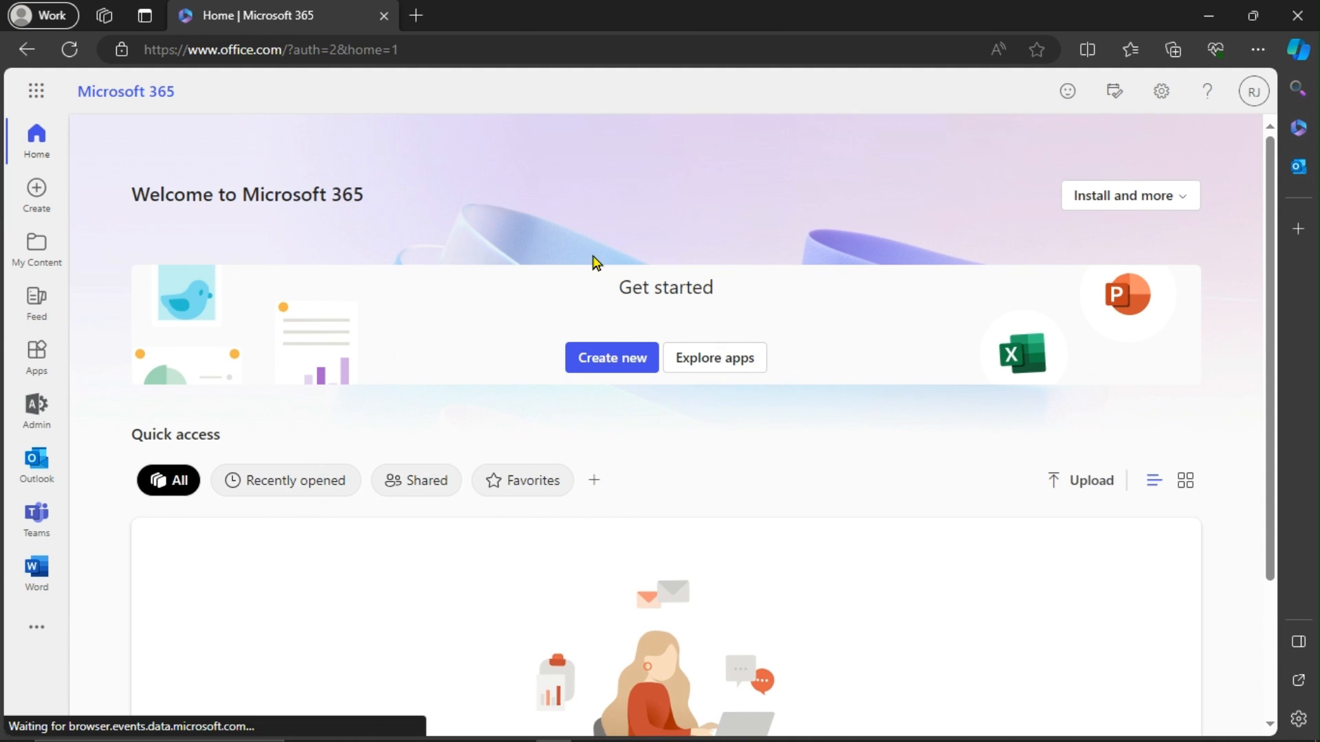
- Search 'power' and 'share' to open Power BI, Power Apps and SharePoint in new tabs
click(1298, 91)
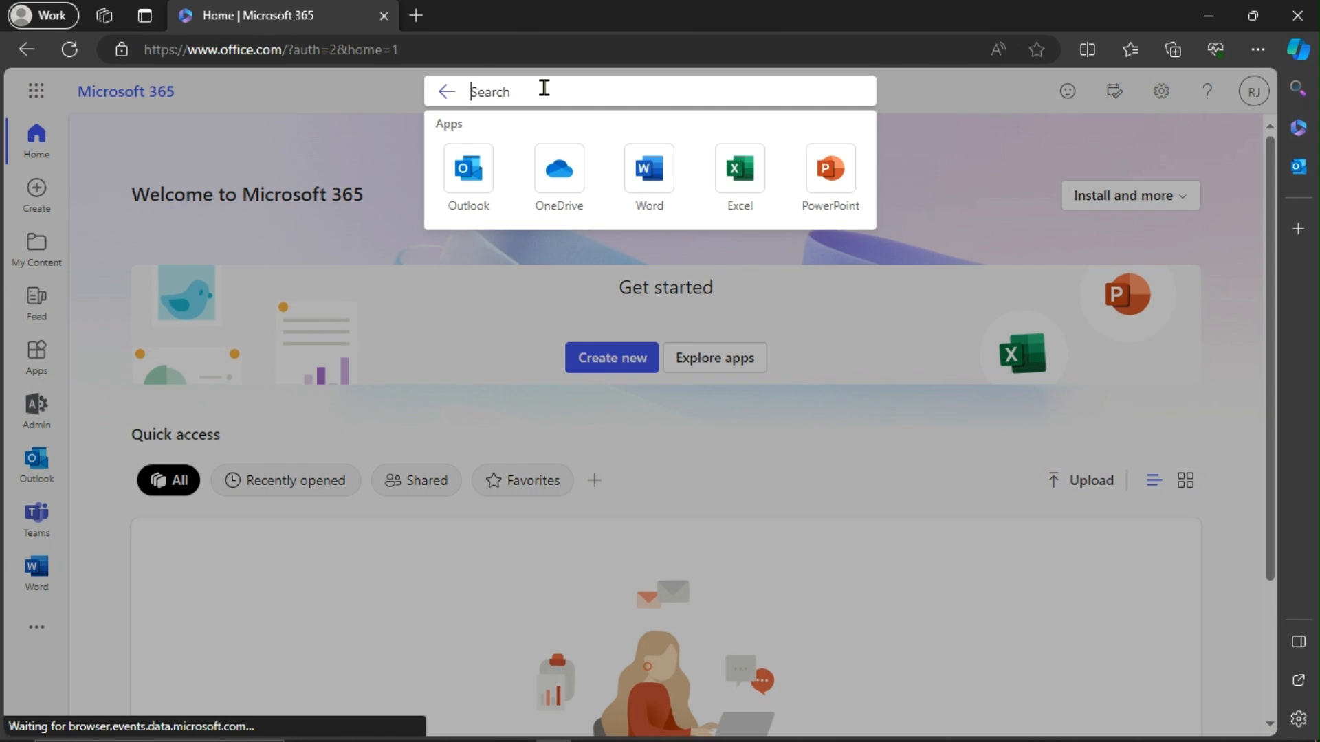
text(power)
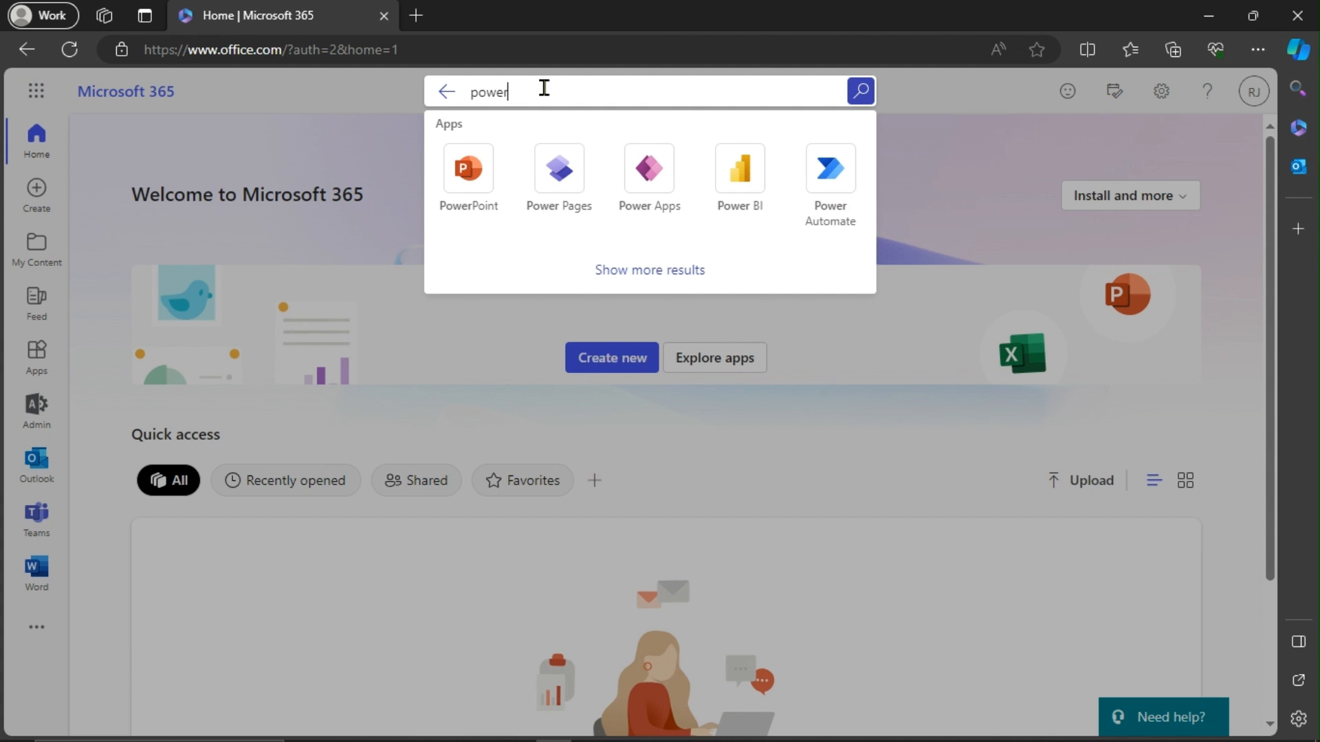
click(648, 168)
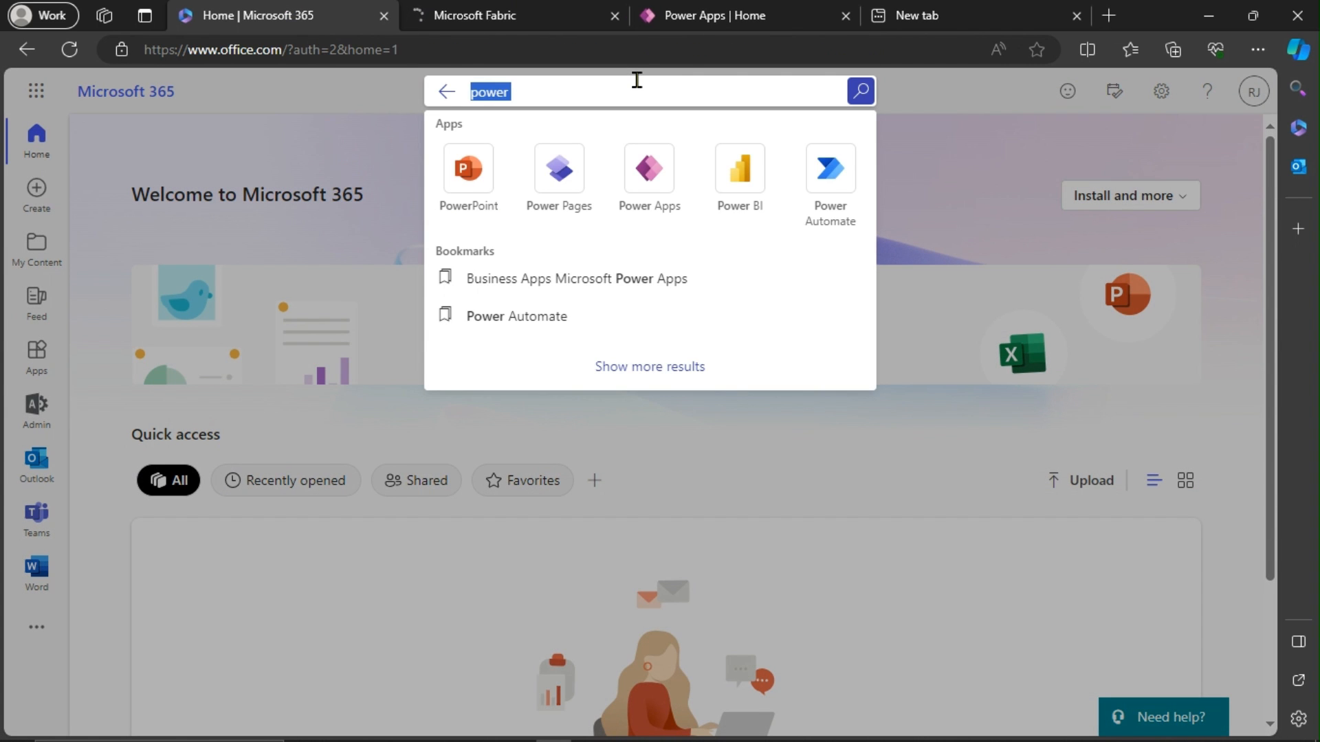
text(share)
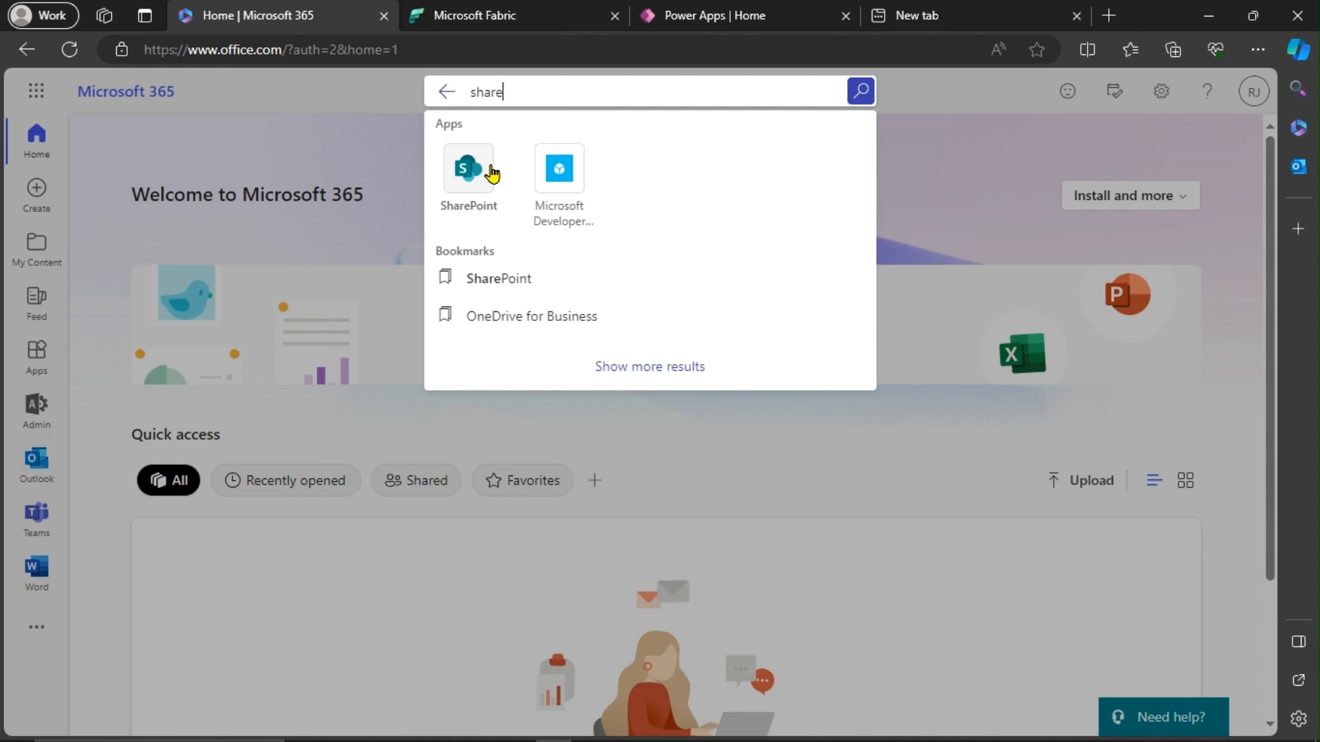
click(467, 168)
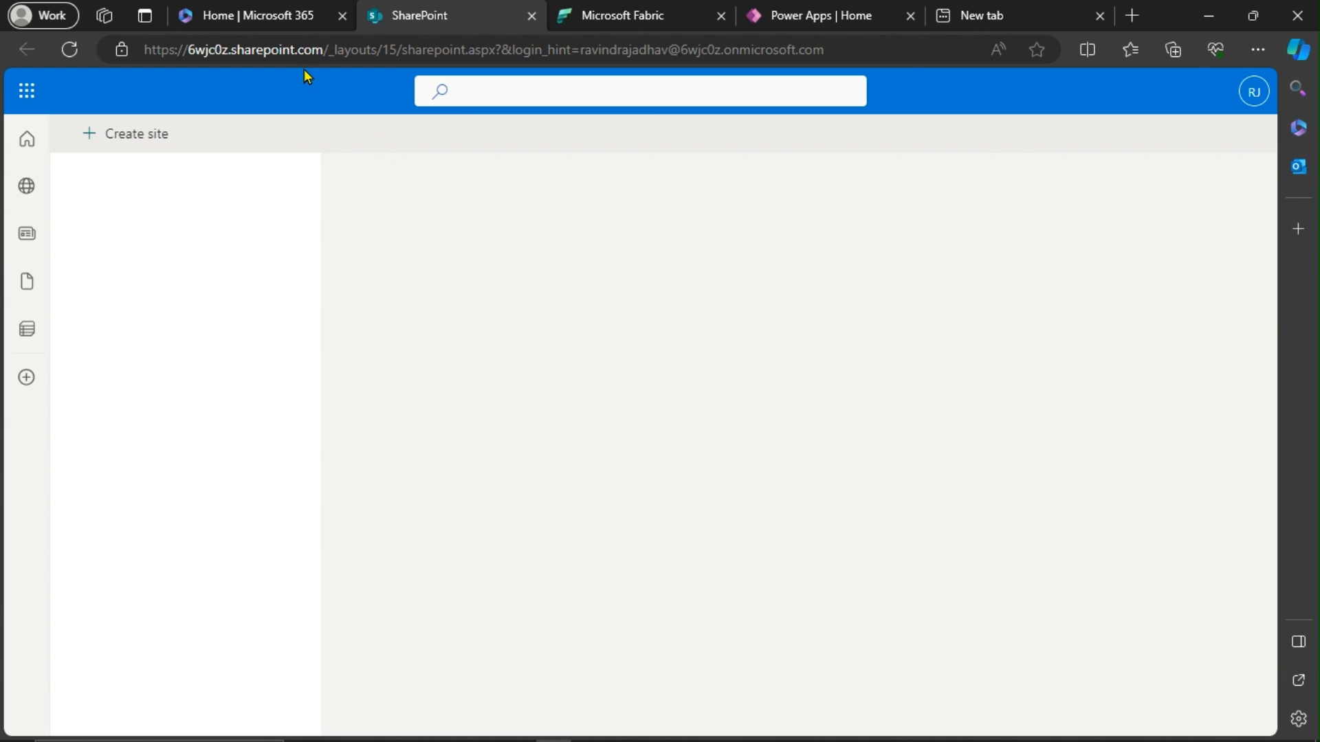
- Switch between the Microsoft 365 home, SharePoint and Power Apps tabs
click(253, 15)
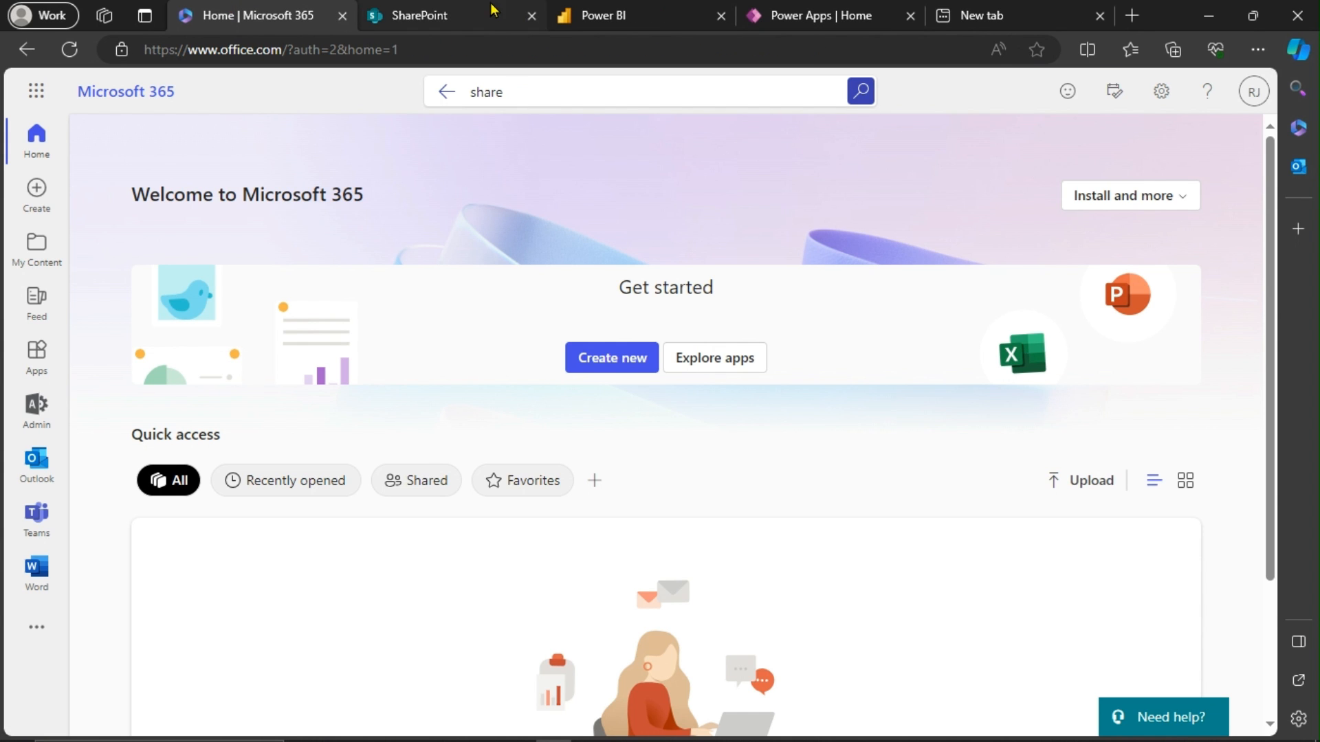
click(421, 15)
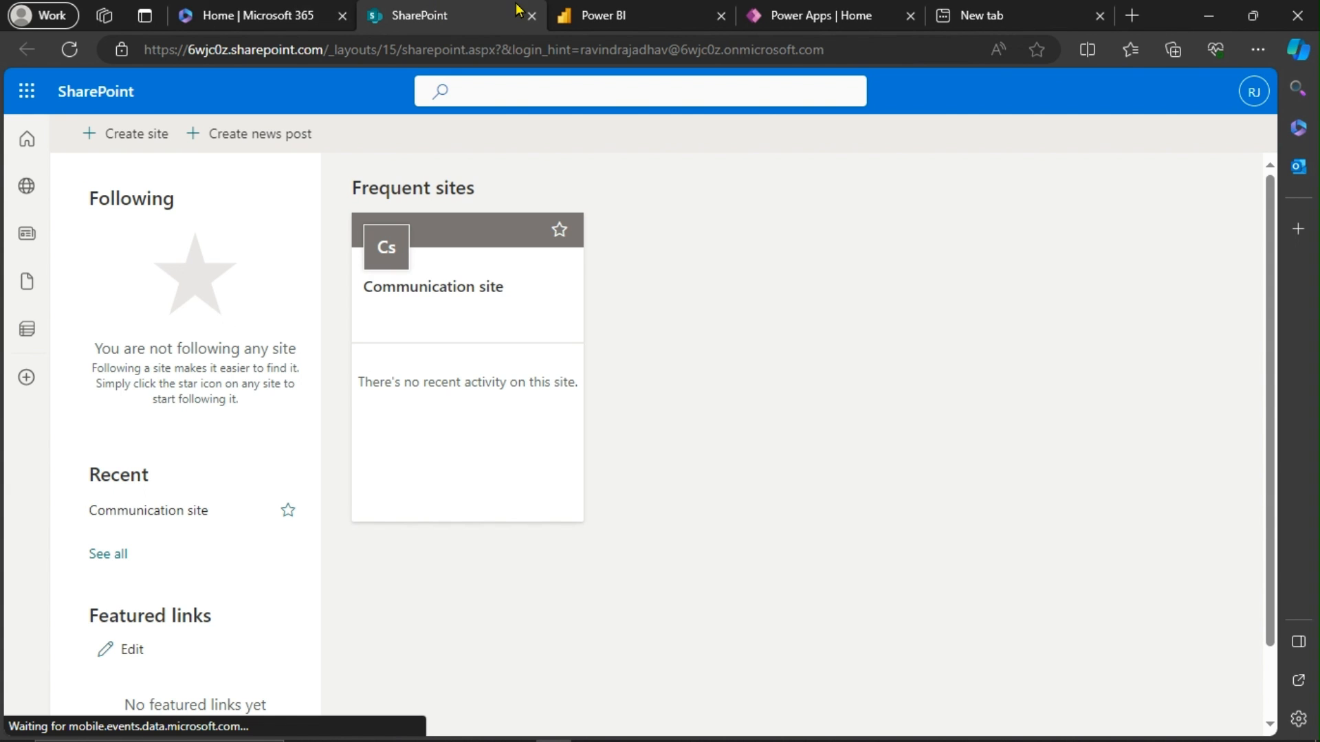
click(808, 15)
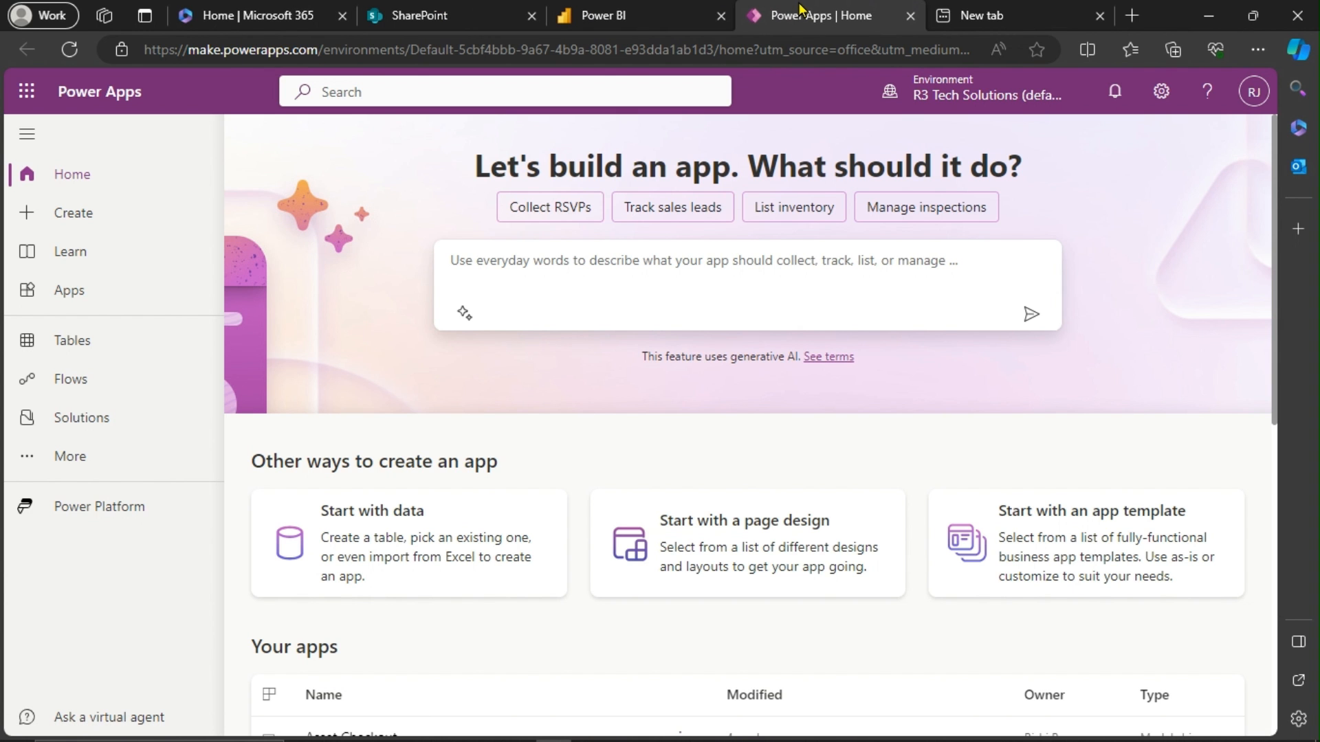